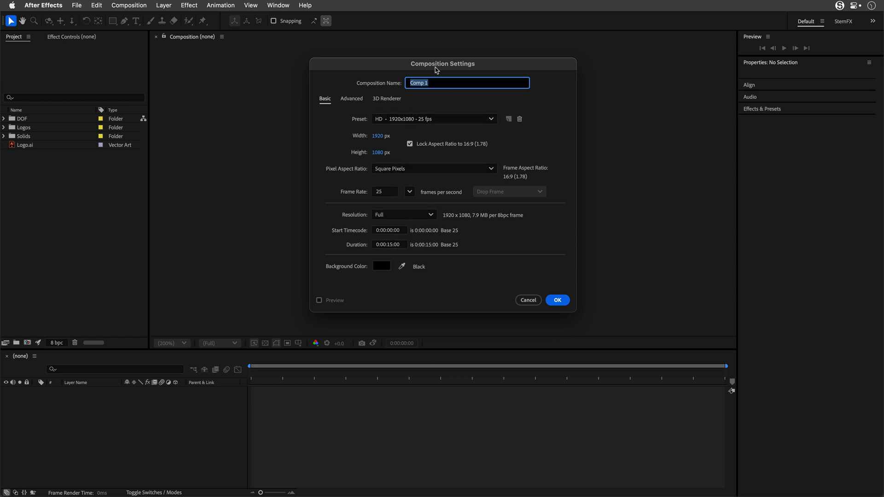
# Name the new composition 'StemFX Glowing Logo' and create it.
pyautogui.write('StemFX Glowing Logo')
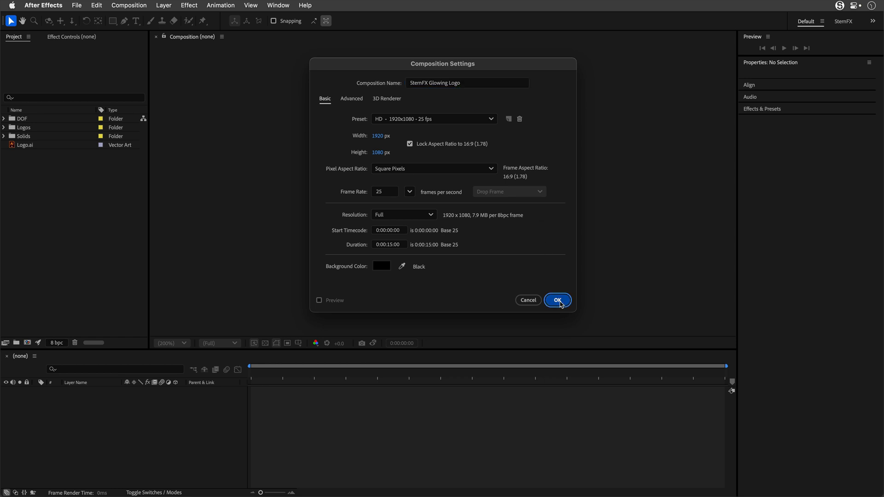
pyautogui.click(557, 301)
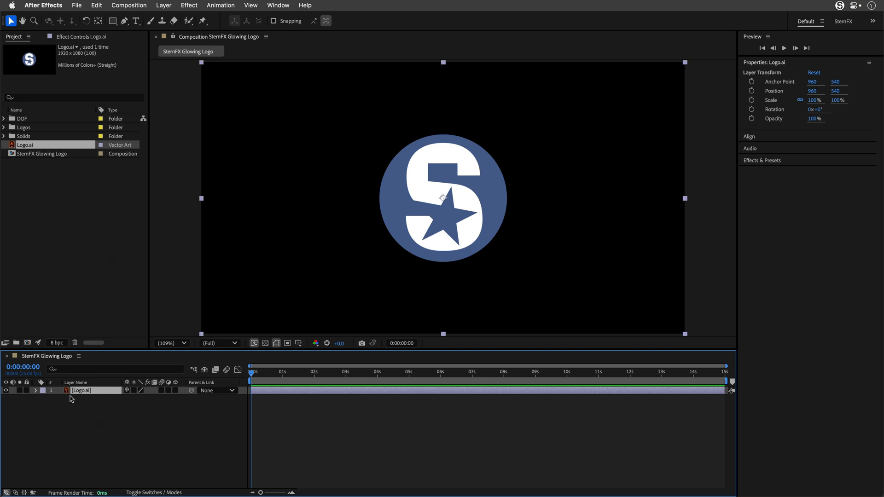
# Convert Logo.ai into the editable shape layer Logo Outlines via Create Shapes from Vector Layer.
pyautogui.rightClick(81, 390)
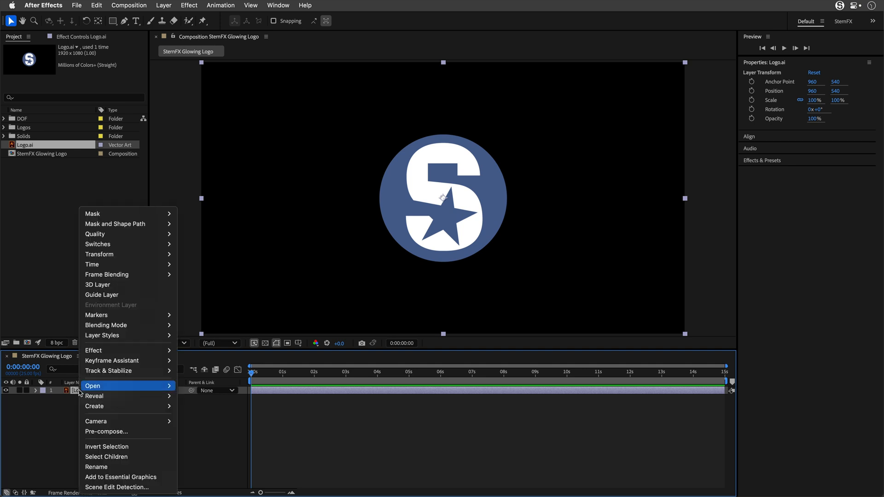
pyautogui.moveTo(94, 405)
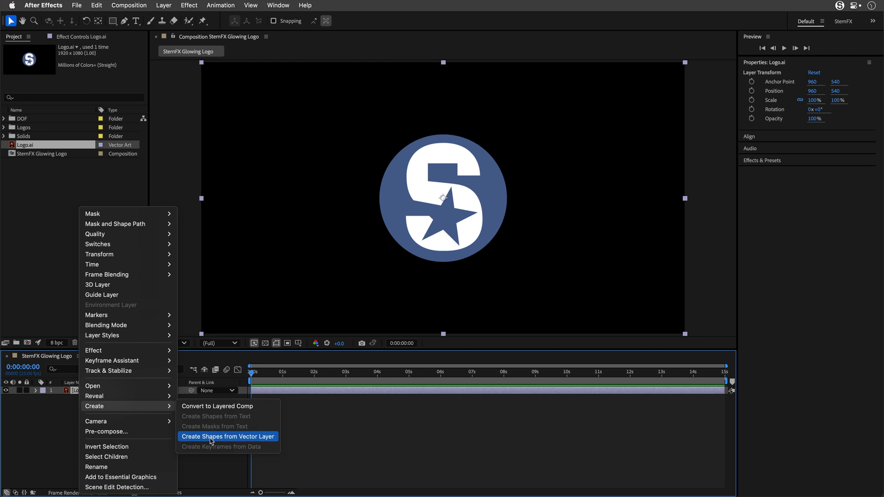
pyautogui.click(228, 437)
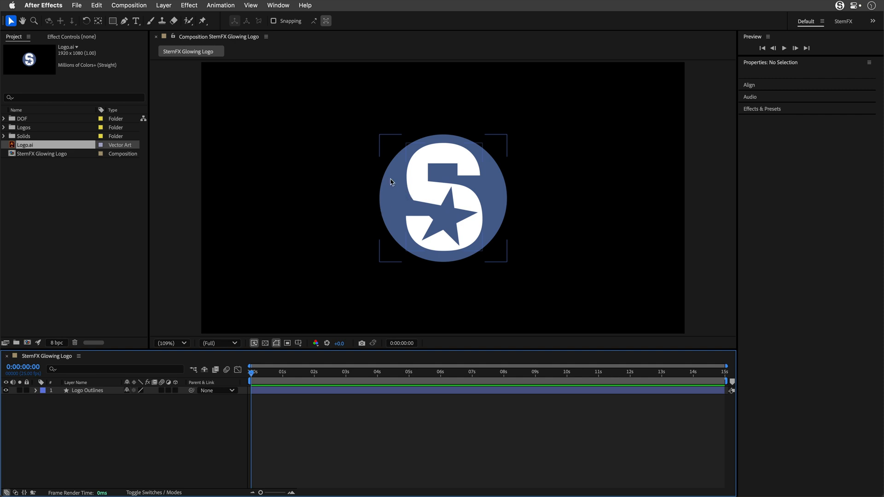
pyautogui.moveTo(497, 212)
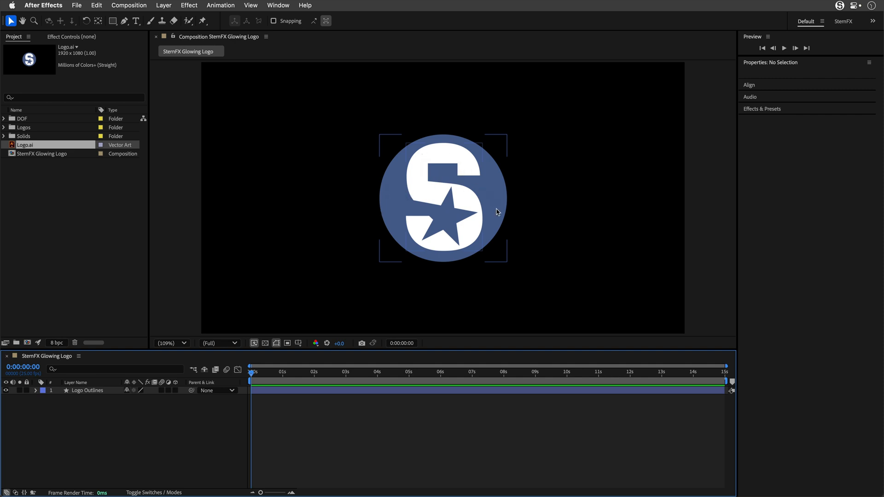
pyautogui.moveTo(472, 231)
pyautogui.write('Base')
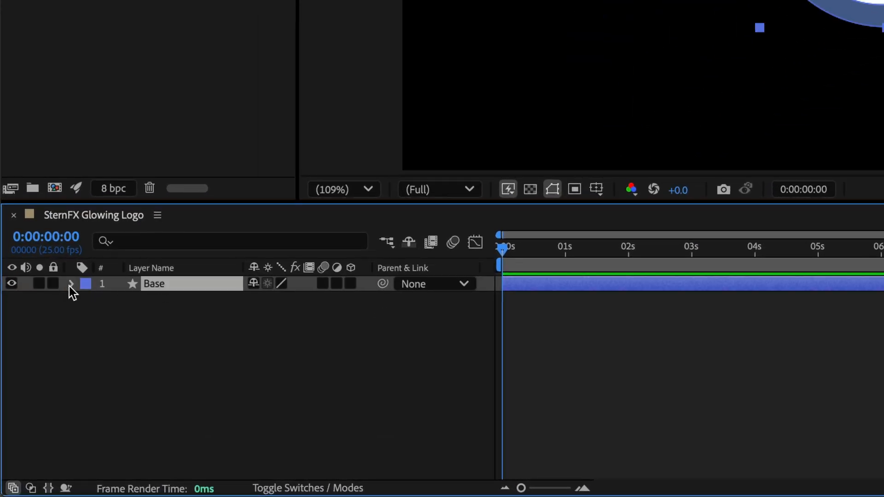
# Expand Base's contents and gather the paths into Group 1.
pyautogui.click(70, 283)
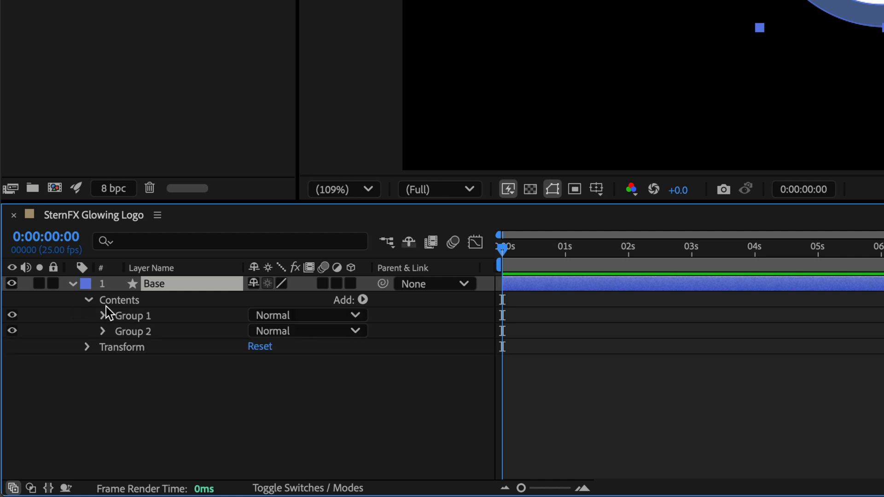
pyautogui.click(102, 331)
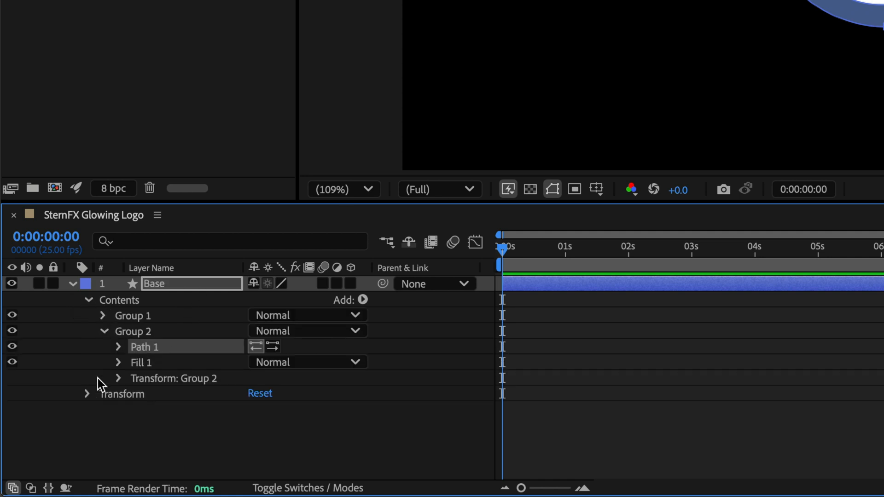
pyautogui.click(103, 316)
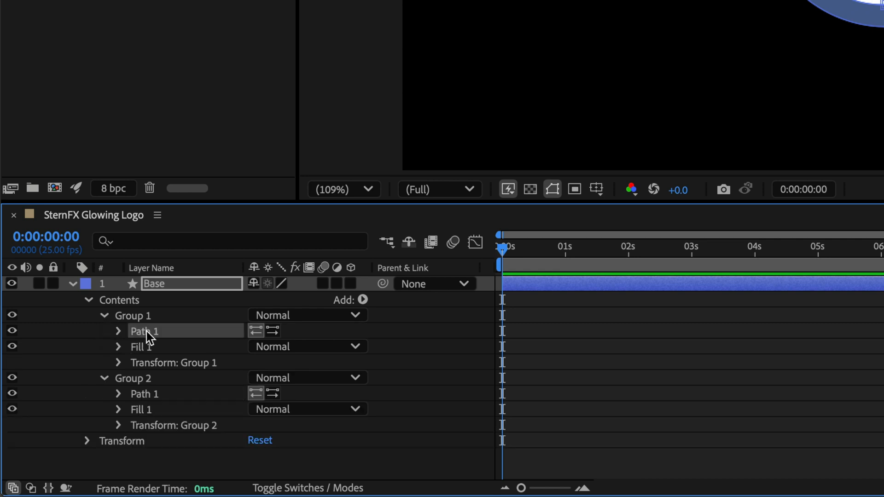
pyautogui.click(145, 394)
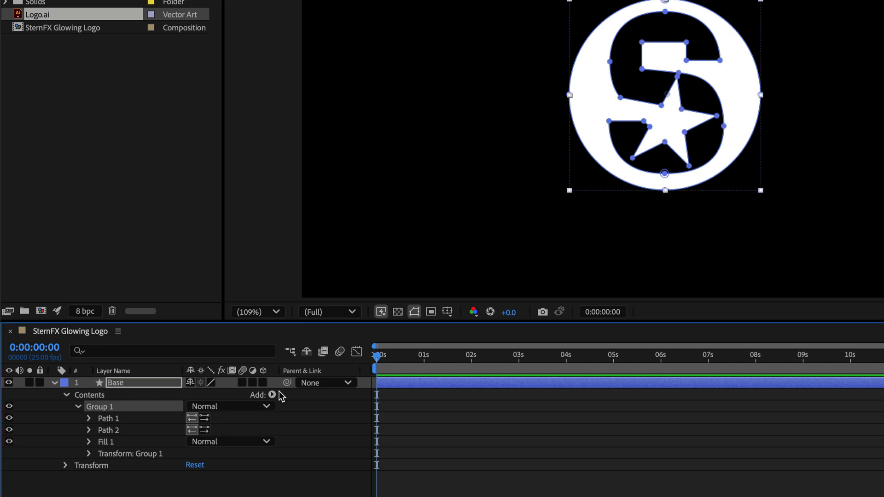
# Add Merge Paths to Group 1 with mode Exclude Intersections, cutting the S-star from the circle.
pyautogui.click(272, 394)
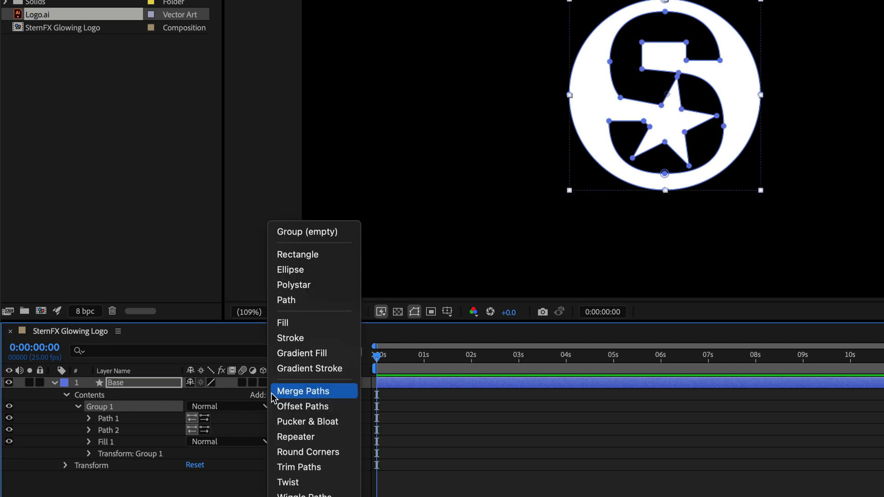
pyautogui.click(302, 390)
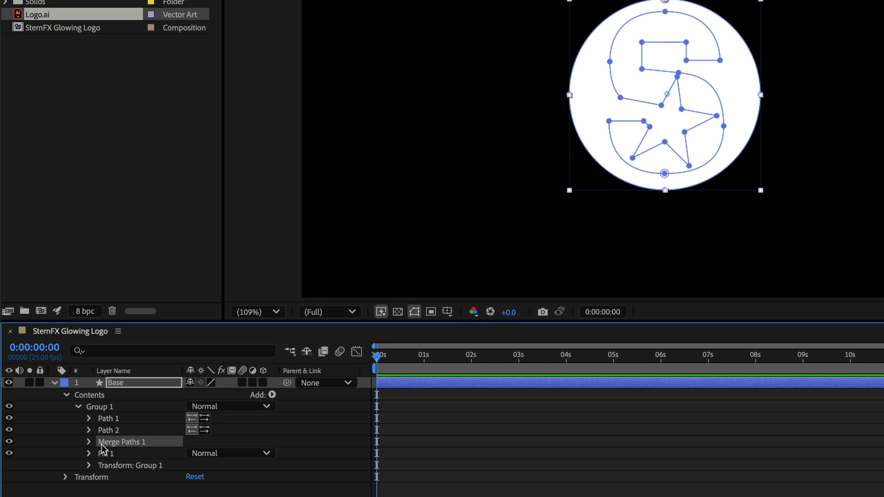
pyautogui.click(89, 442)
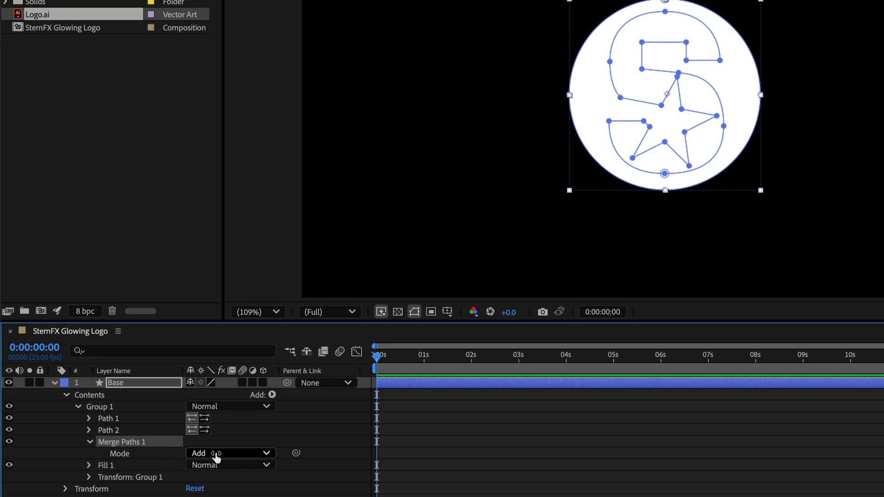
pyautogui.click(230, 454)
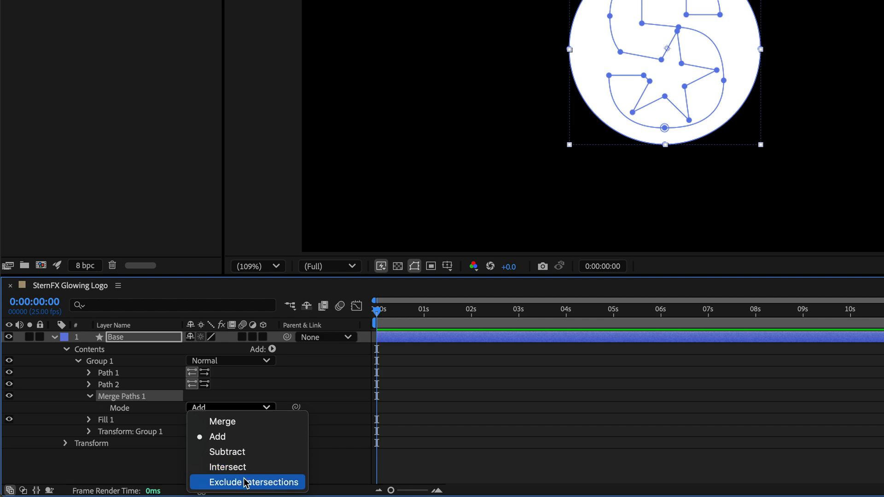
pyautogui.click(251, 481)
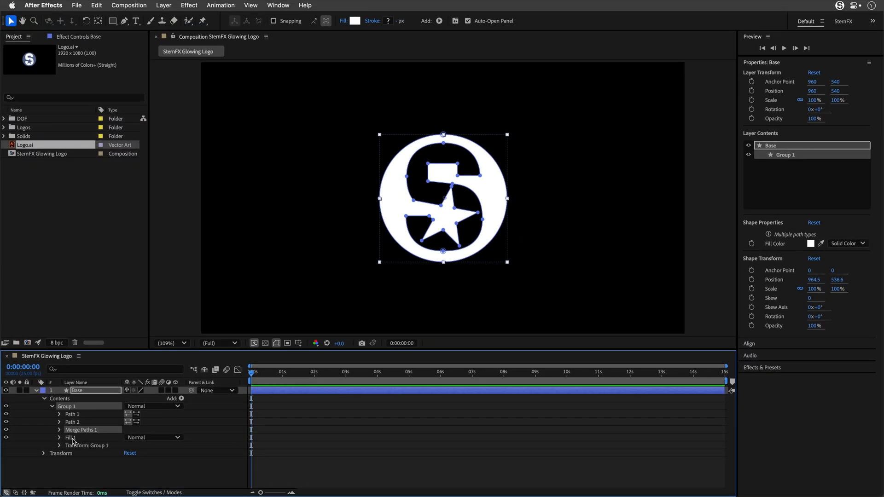
# Set the logo's fill colour to dark blue-teal (H 200, B 40).
pyautogui.click(355, 21)
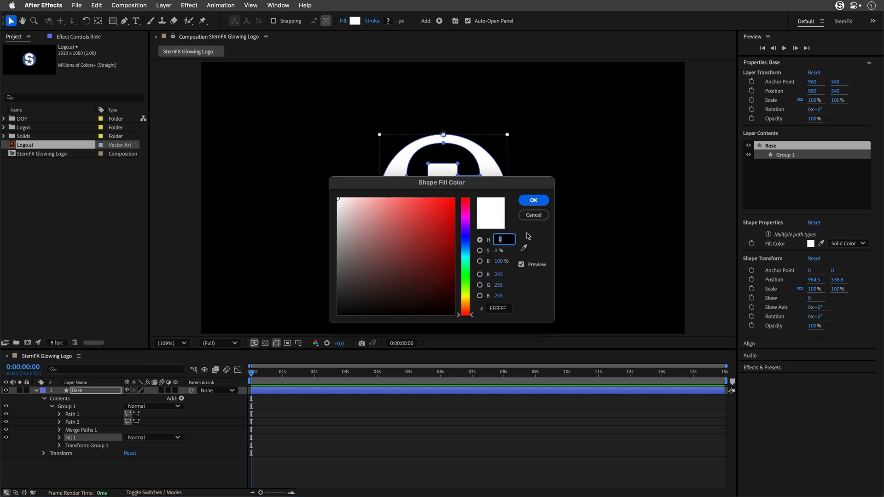
pyautogui.write('200')
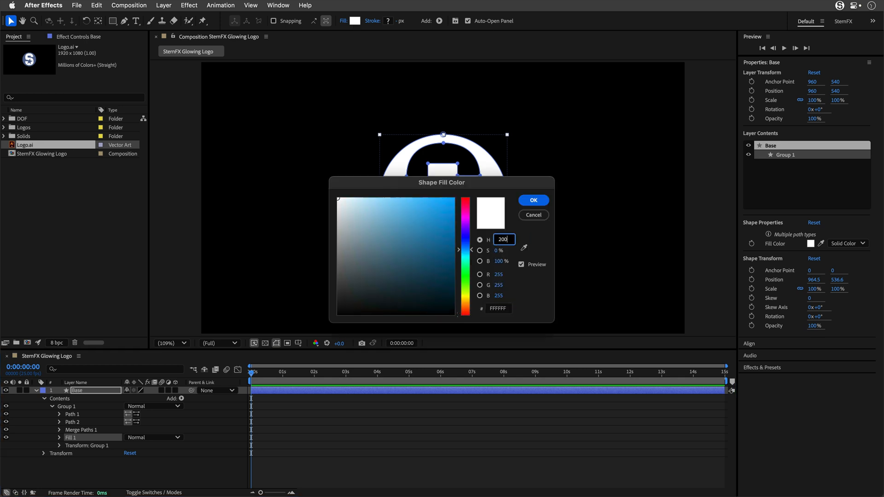
pyautogui.write('40')
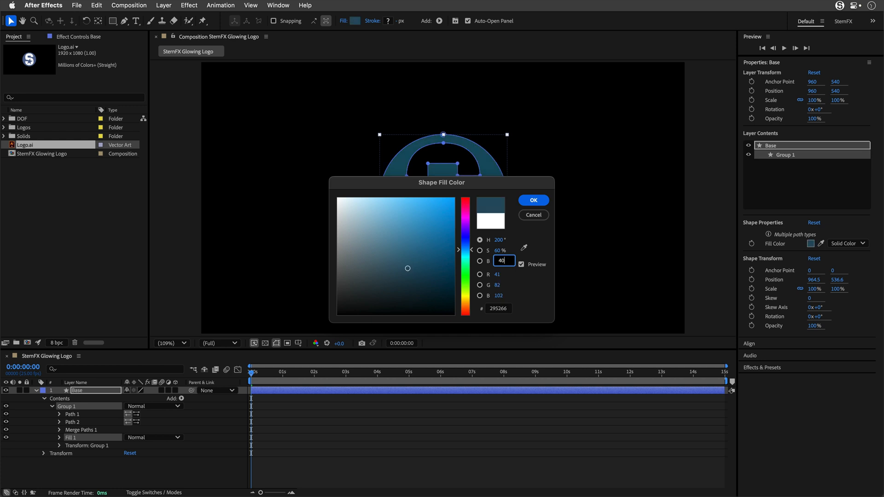
pyautogui.click(533, 200)
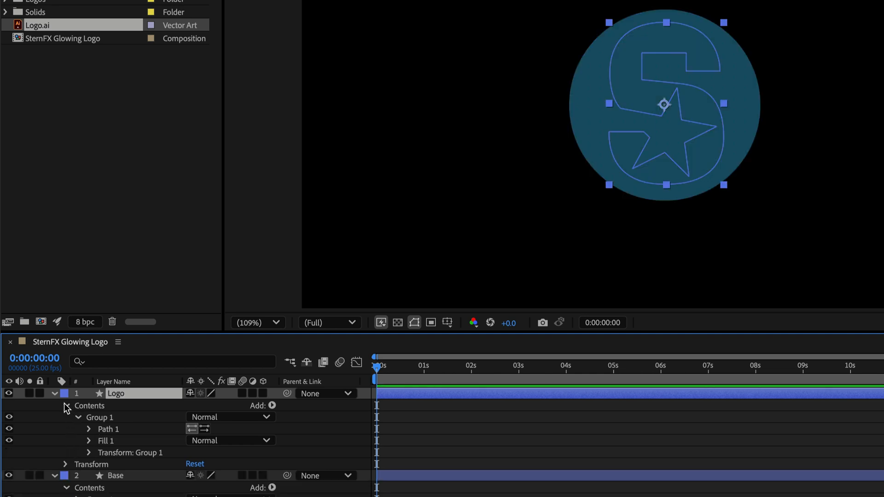
# Collapse the Logo layer and toggle Base and Logo visibility to check the cutout.
pyautogui.click(54, 394)
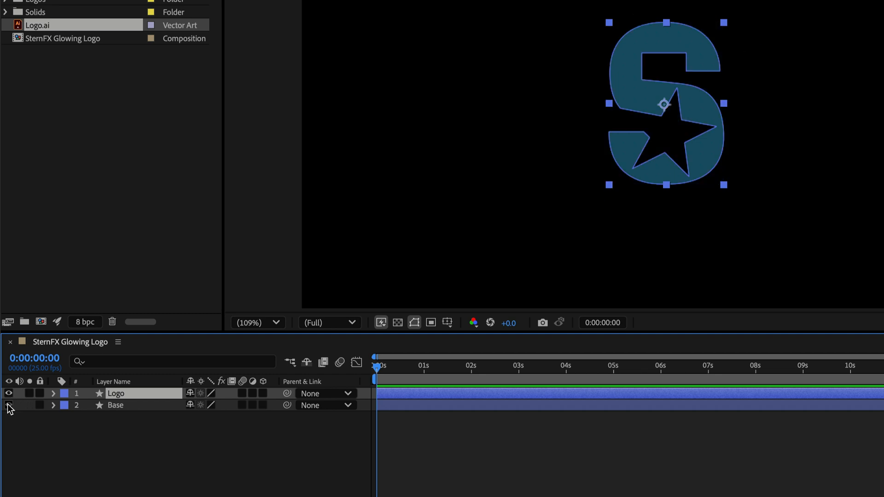
pyautogui.click(8, 404)
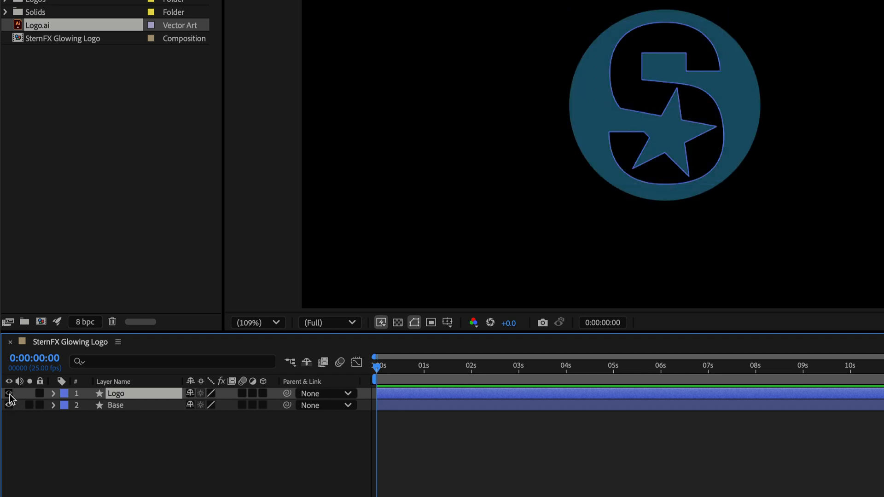
pyautogui.click(9, 393)
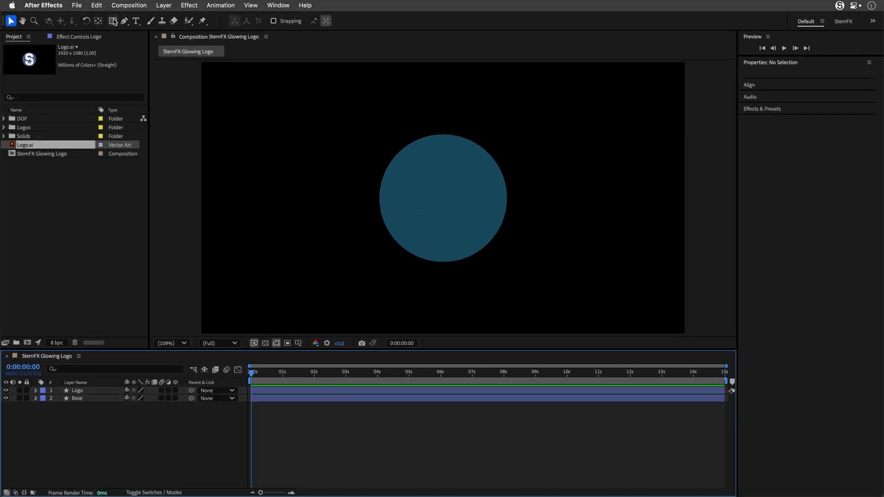
# Draw a full-frame rectangle shape layer and name it BG.
pyautogui.moveTo(200, 62); pyautogui.dragTo(685, 334)
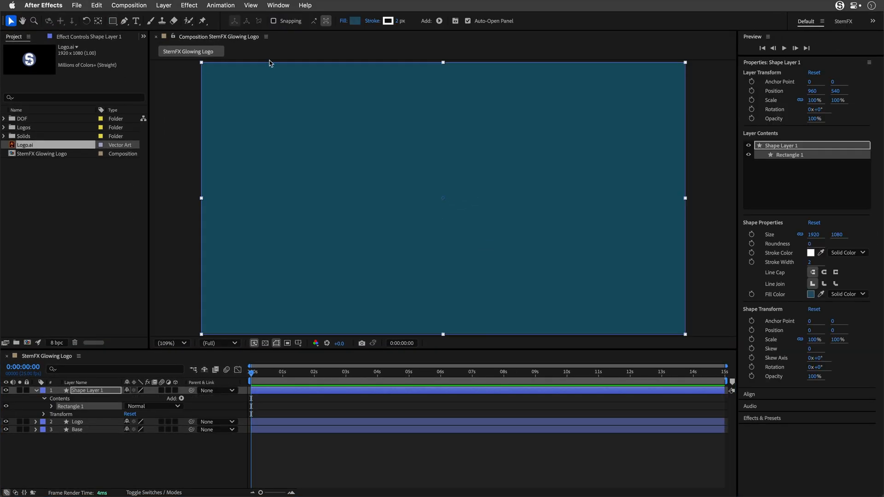
pyautogui.moveTo(319, 185)
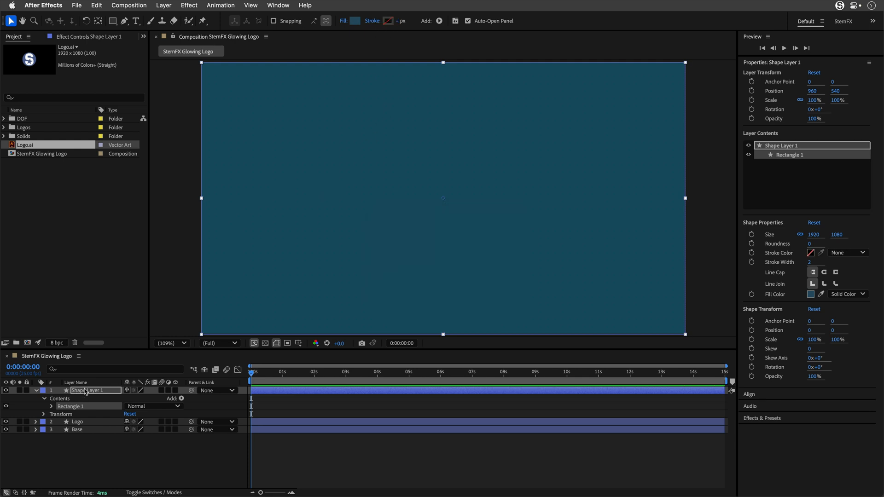
pyautogui.write('BG')
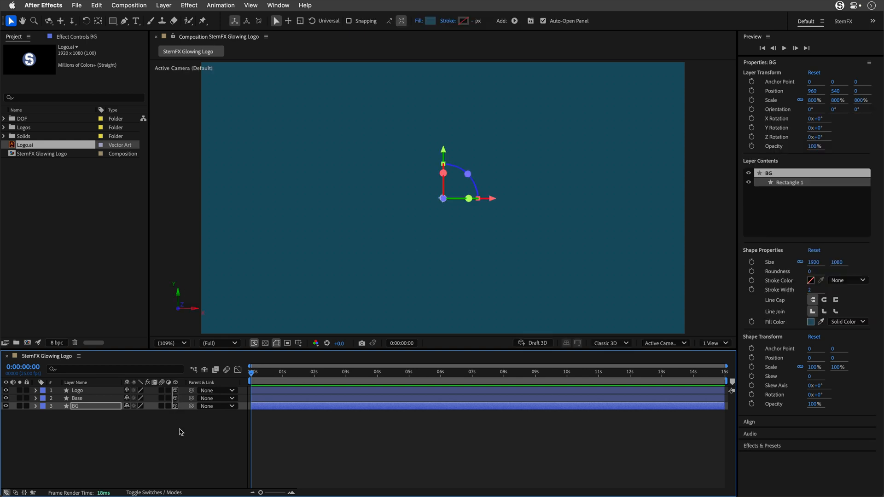
pyautogui.moveTo(623, 350)
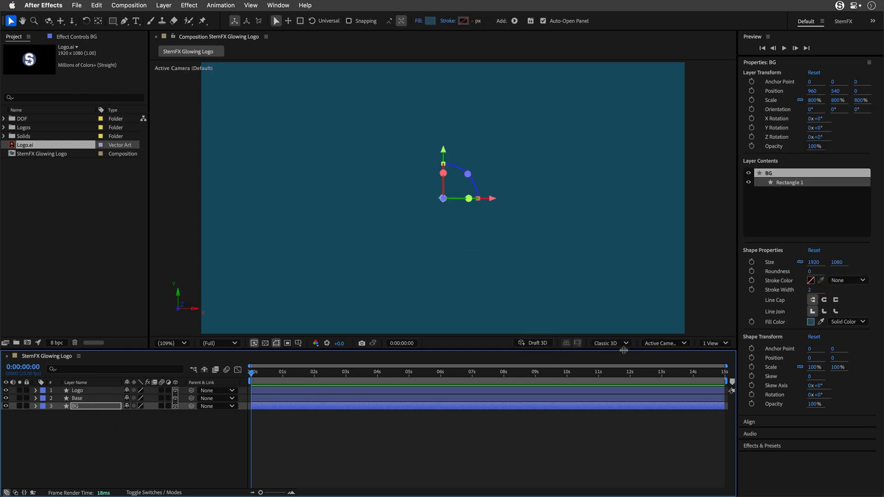
# Switch the composition's renderer from Classic 3D to Cinema 4D.
pyautogui.click(610, 343)
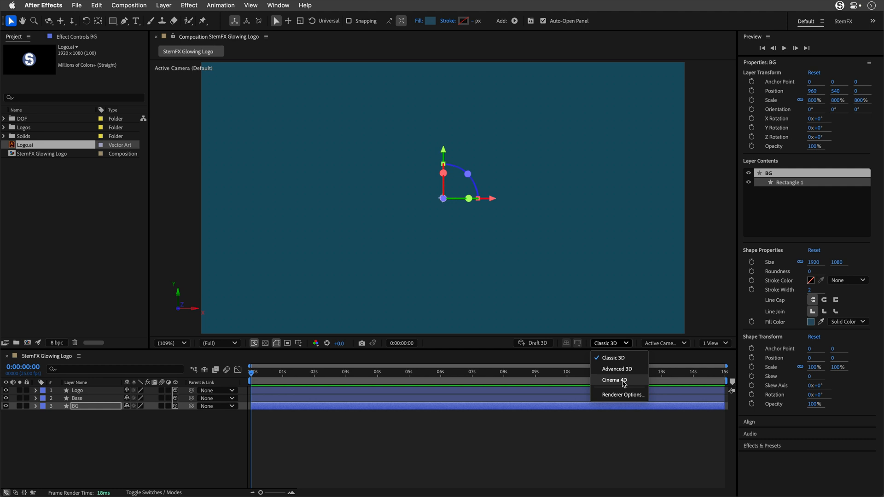
pyautogui.click(614, 379)
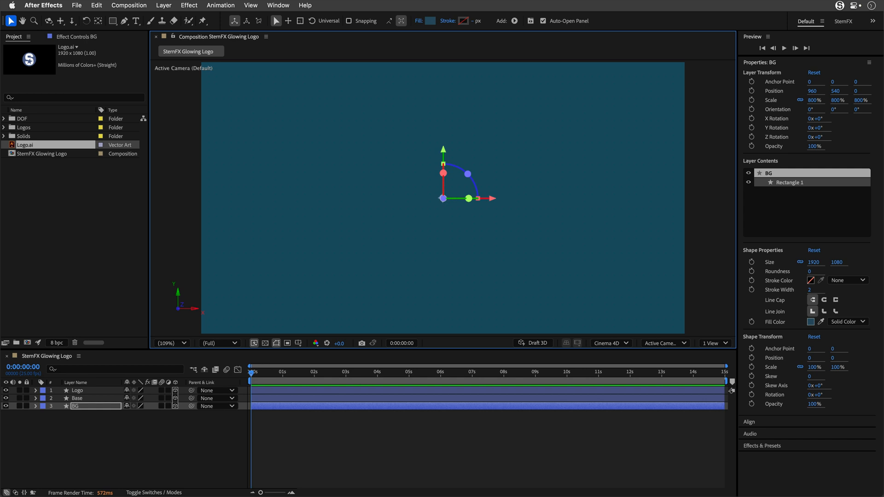
pyautogui.click(76, 390)
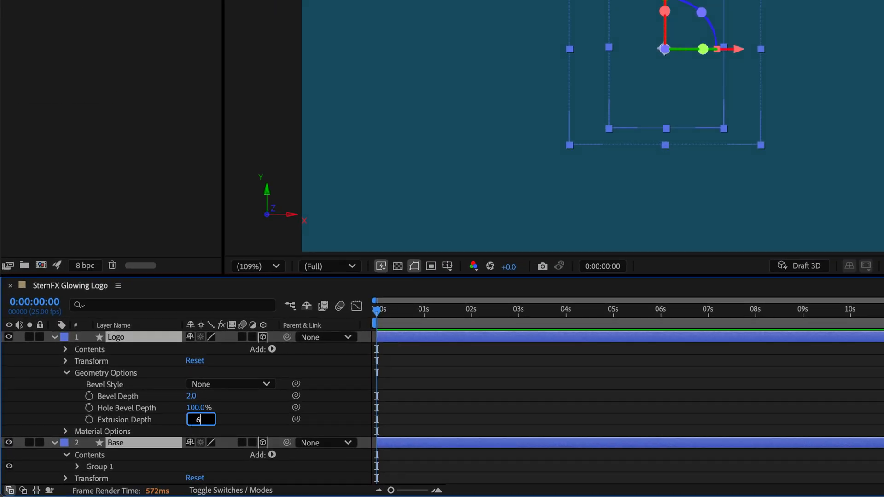
# Give Logo extrusion depth 60, a Convex bevel, and Z position -60.
pyautogui.write('60.0')
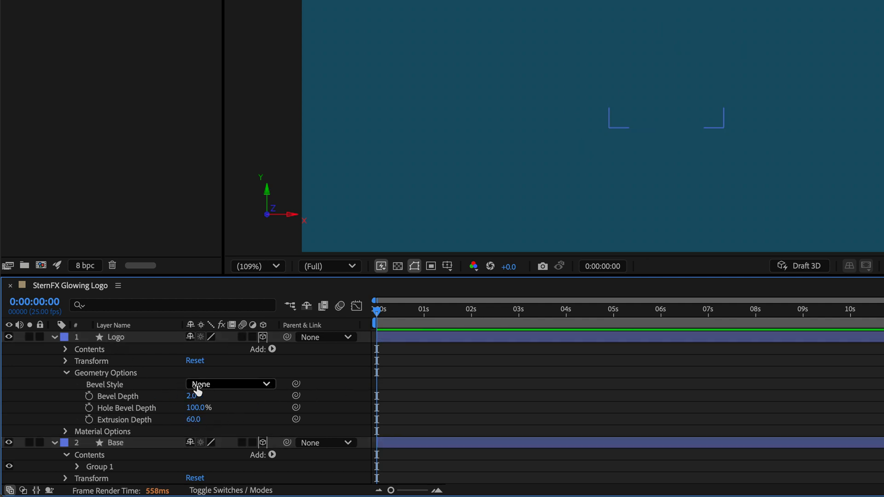
pyautogui.click(230, 384)
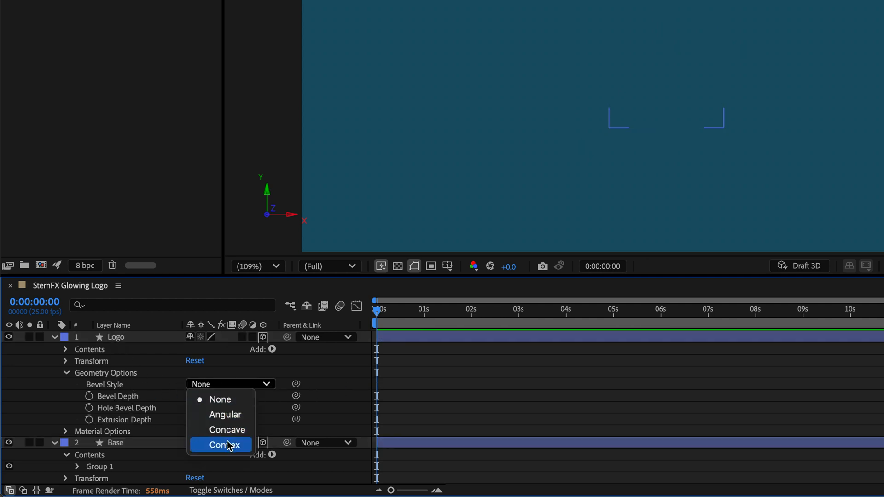
pyautogui.click(220, 445)
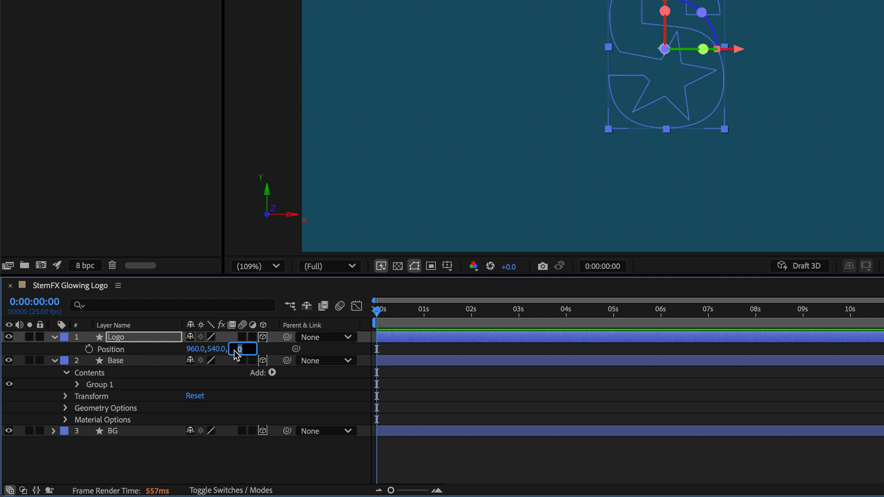
pyautogui.write('-60.0')
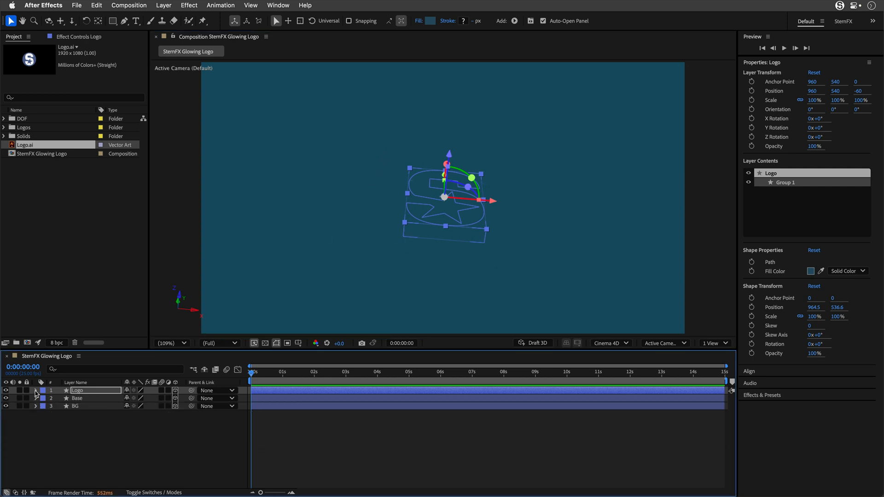
# Add a Side Color property to Logo's Group 1.
pyautogui.click(36, 390)
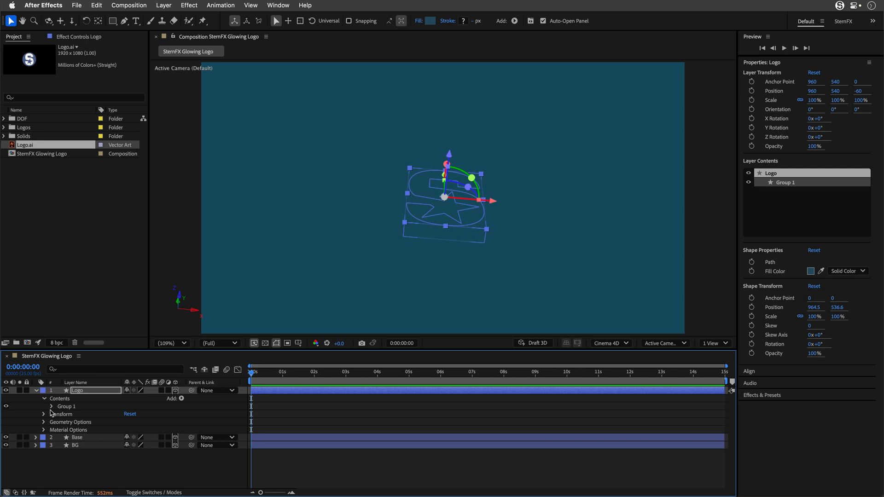
pyautogui.click(65, 406)
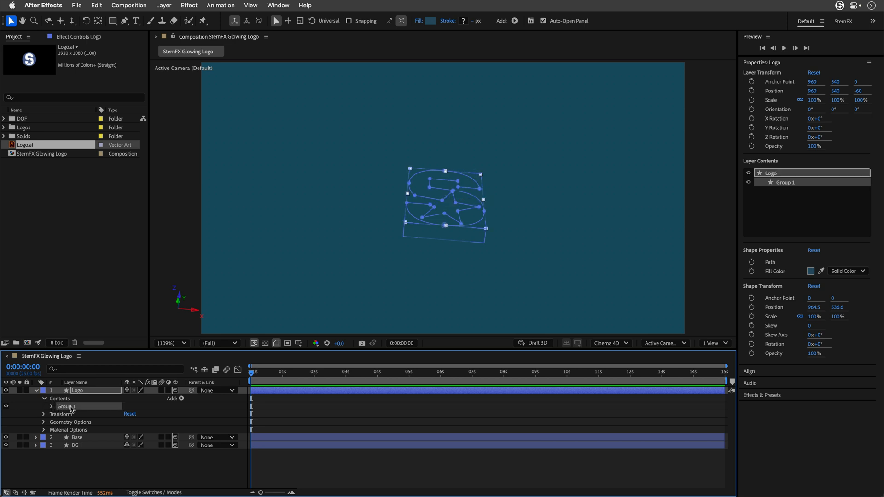
pyautogui.click(181, 398)
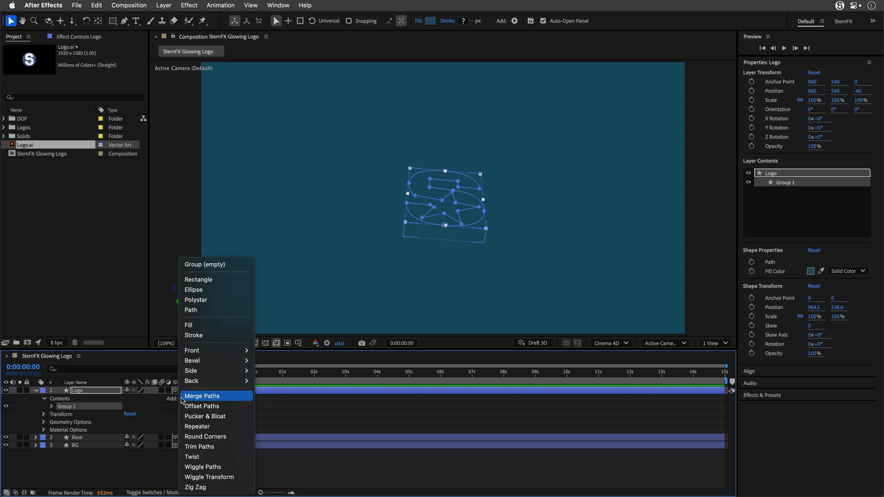
pyautogui.moveTo(191, 371)
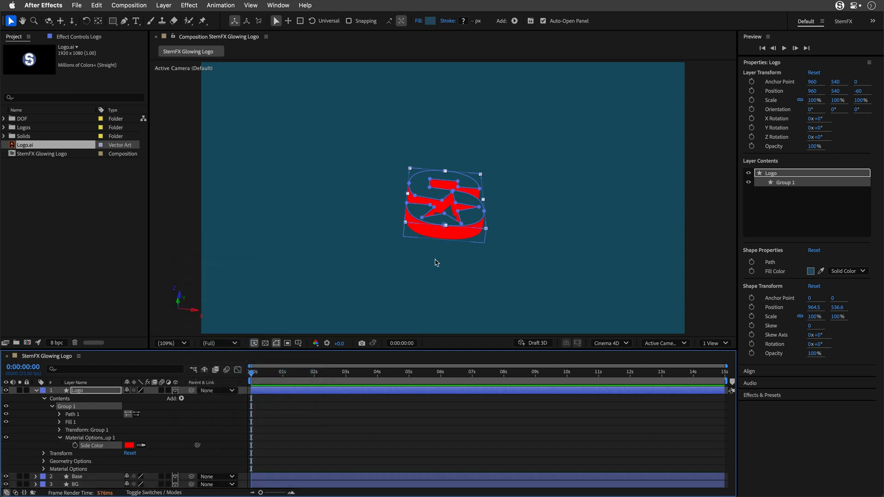
pyautogui.moveTo(361, 270)
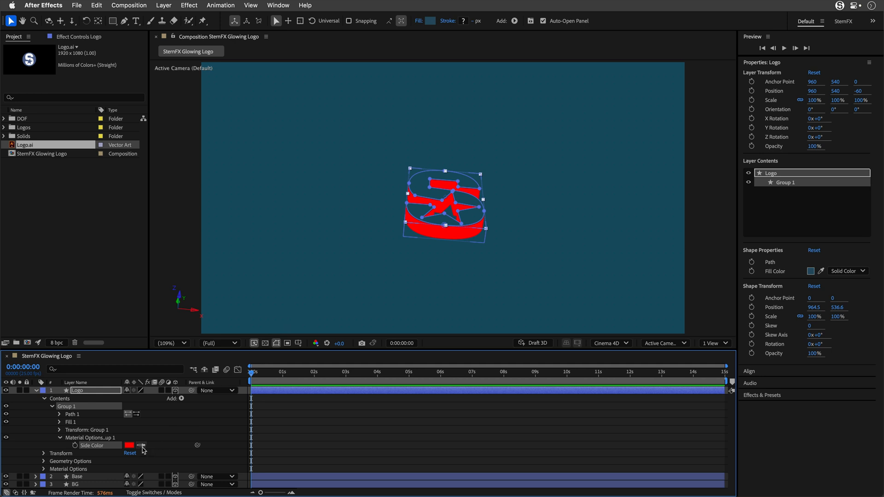
# Set the Group 1 side colour to pale cream FFEECC.
pyautogui.click(130, 445)
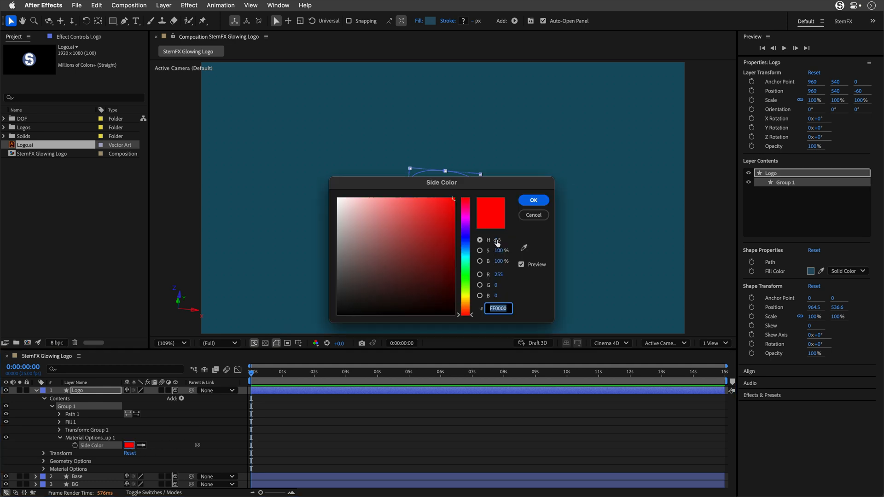
pyautogui.write('40')
pyautogui.click(501, 251)
pyautogui.write('20')
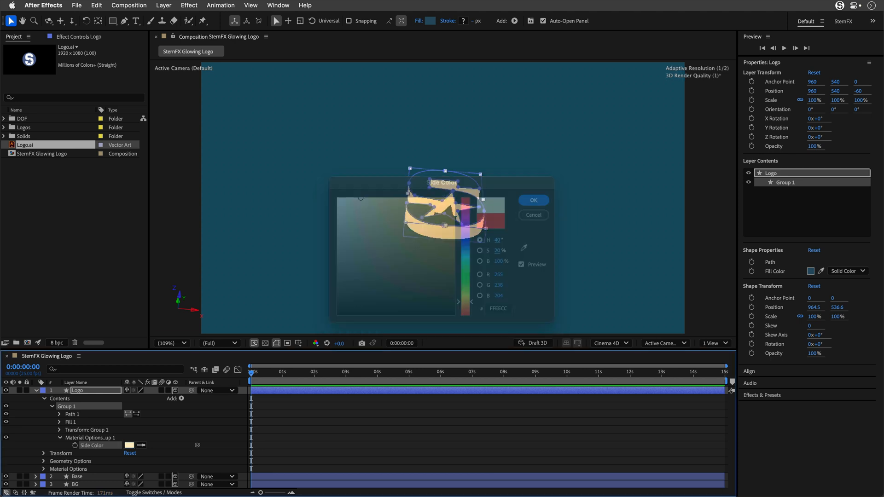
pyautogui.click(533, 200)
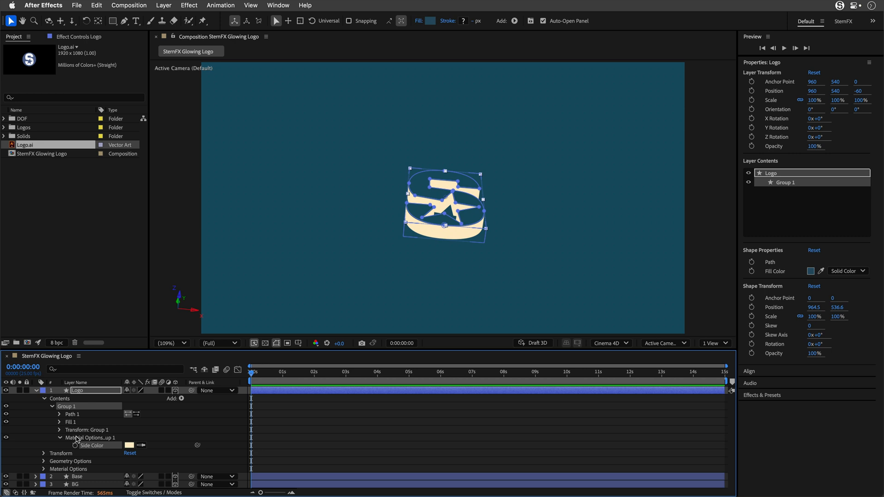
pyautogui.moveTo(80, 441)
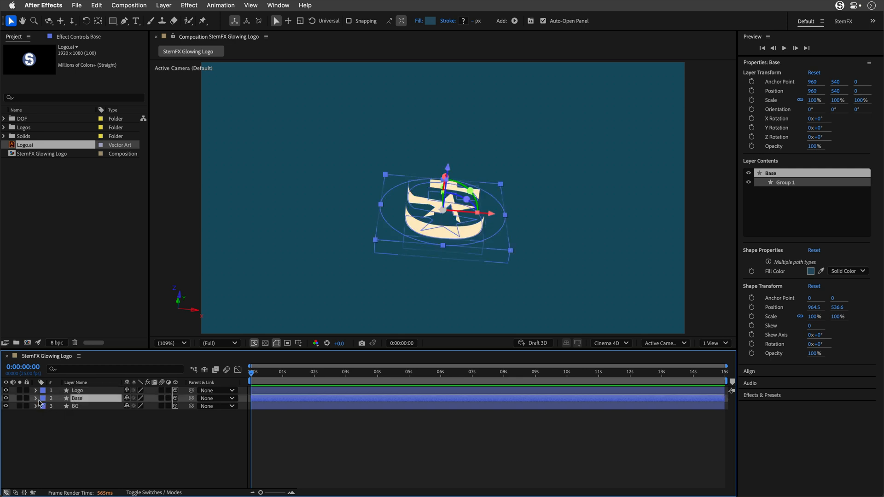
# Expand the Base layer to show its contents, geometry and material options.
pyautogui.click(35, 398)
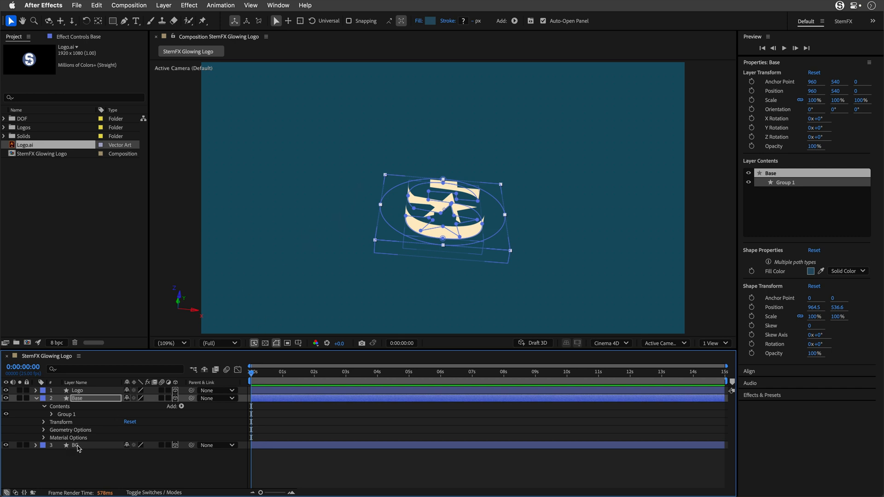
# Select the BG layer so its Z position can be pushed back to 60.
pyautogui.click(73, 445)
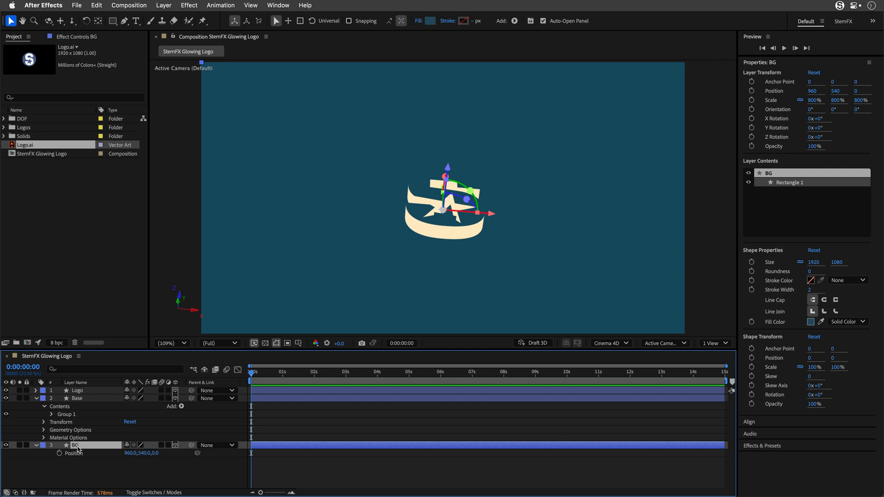
pyautogui.moveTo(128, 470)
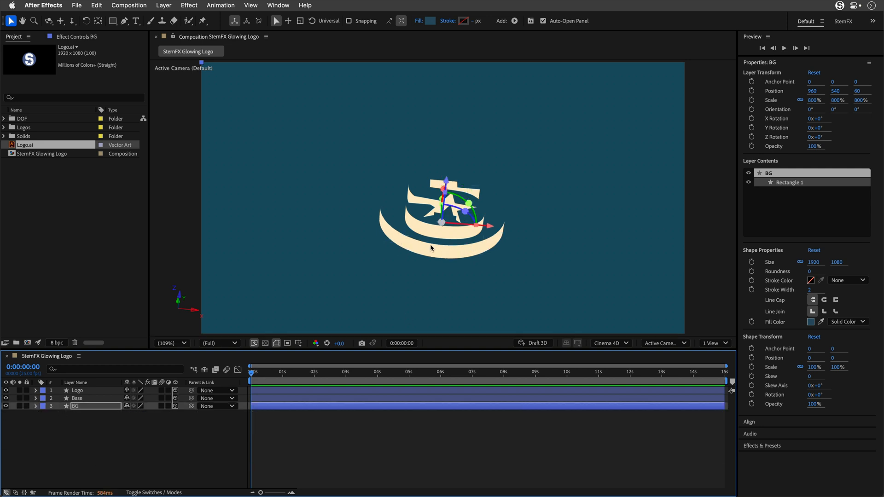
pyautogui.moveTo(411, 195)
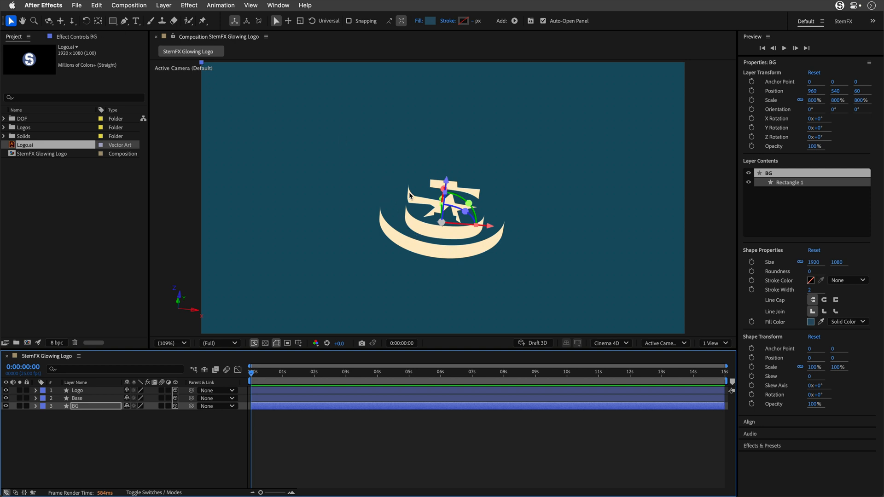
pyautogui.moveTo(399, 213)
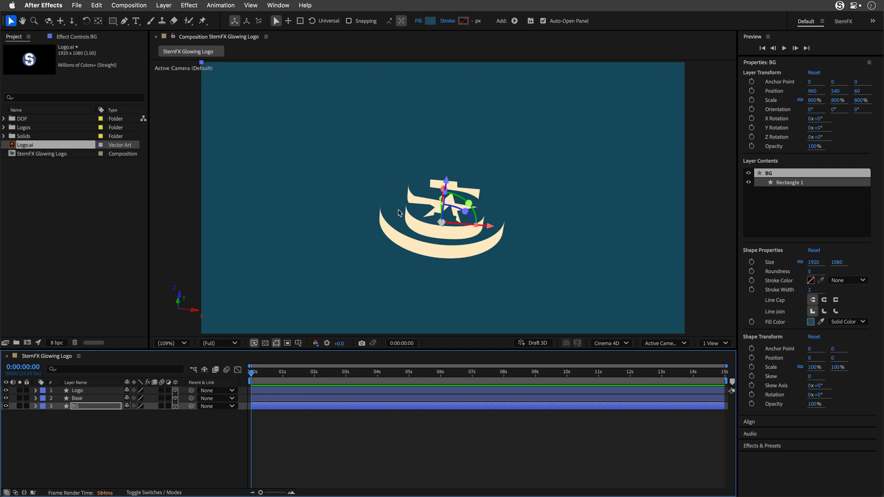
# Orbit the view around the logo, enable Draft 3D and hide the 3D ground grid.
pyautogui.click(73, 22)
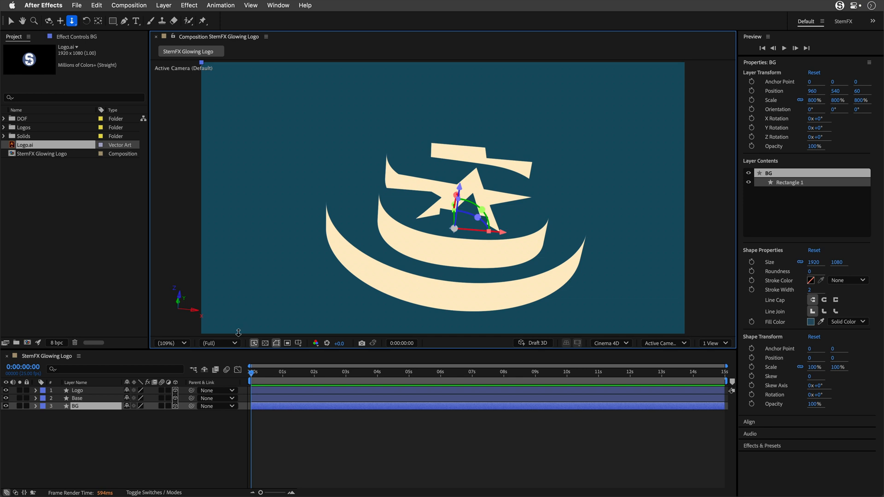
pyautogui.moveTo(294, 254)
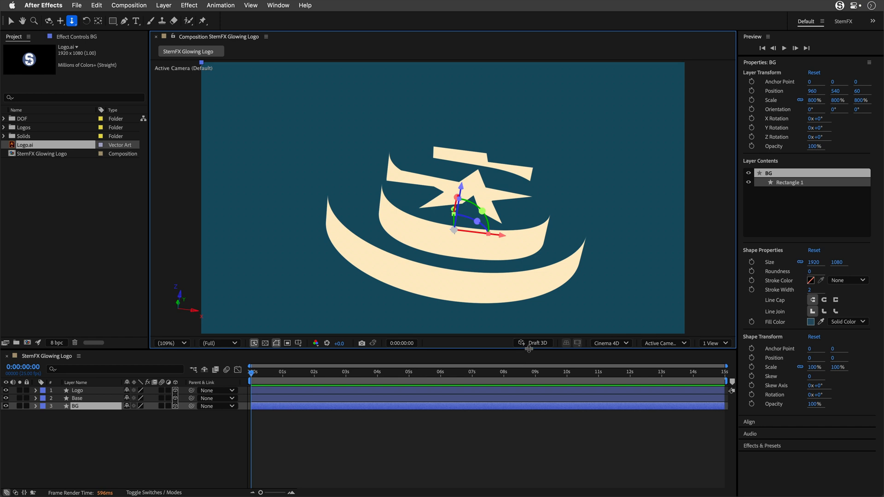
pyautogui.click(534, 343)
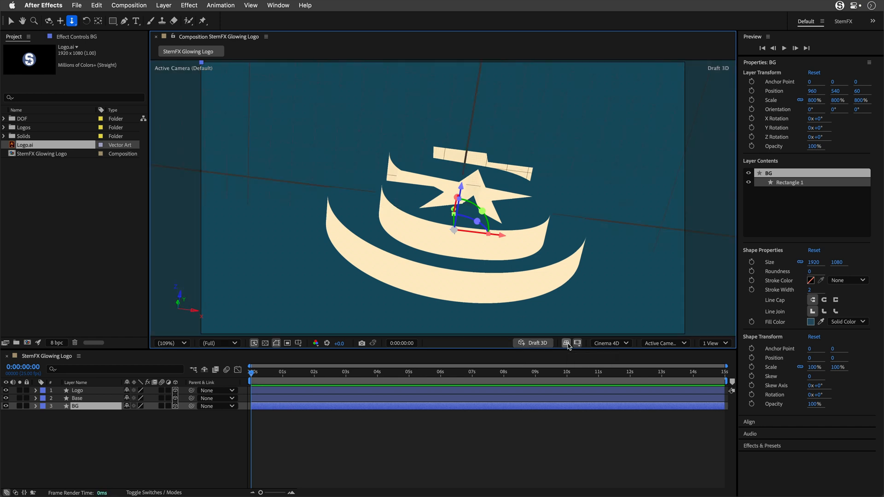
pyautogui.click(567, 343)
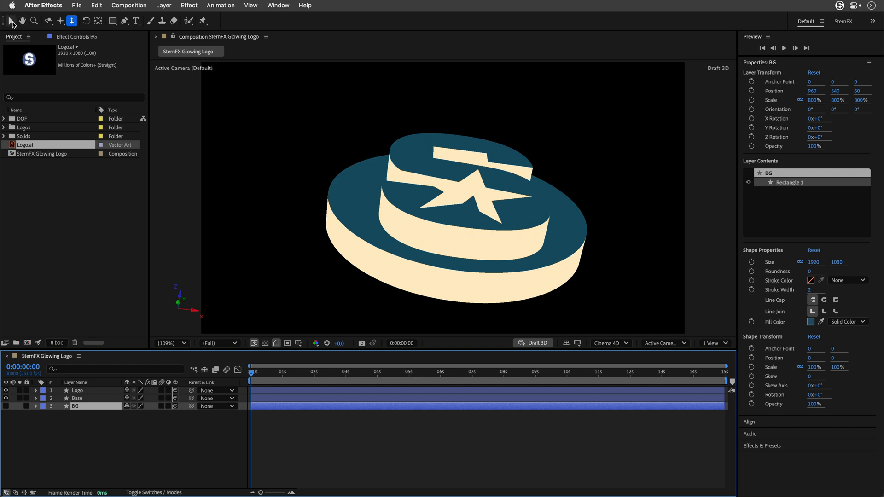
# Deselect everything, check the logo at several points along the timeline, then return the playhead to 0:00.
pyautogui.click(11, 22)
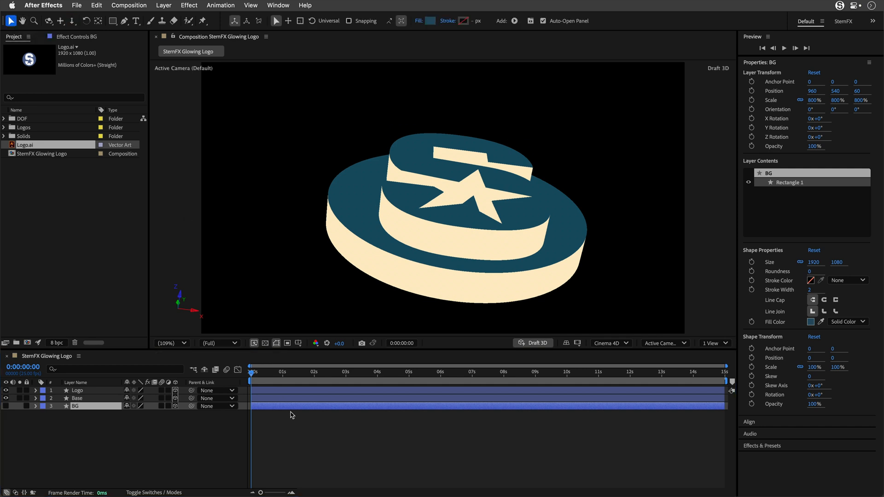
pyautogui.moveTo(371, 376)
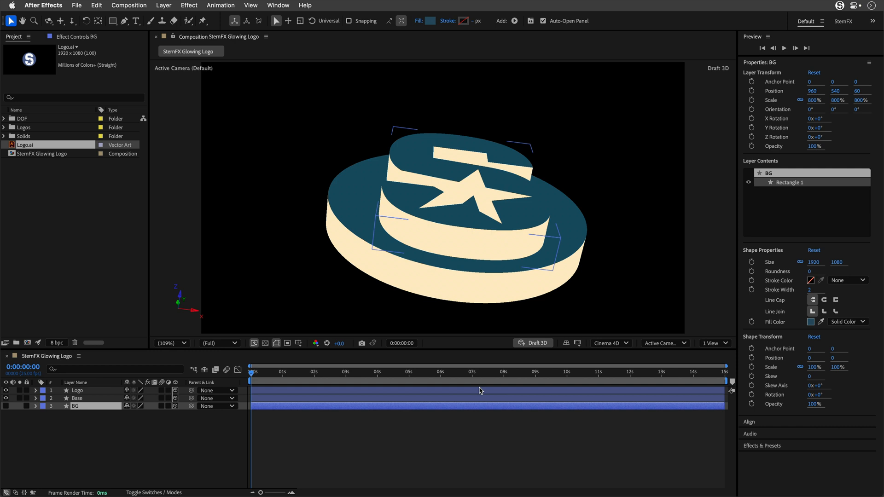
pyautogui.click(176, 438)
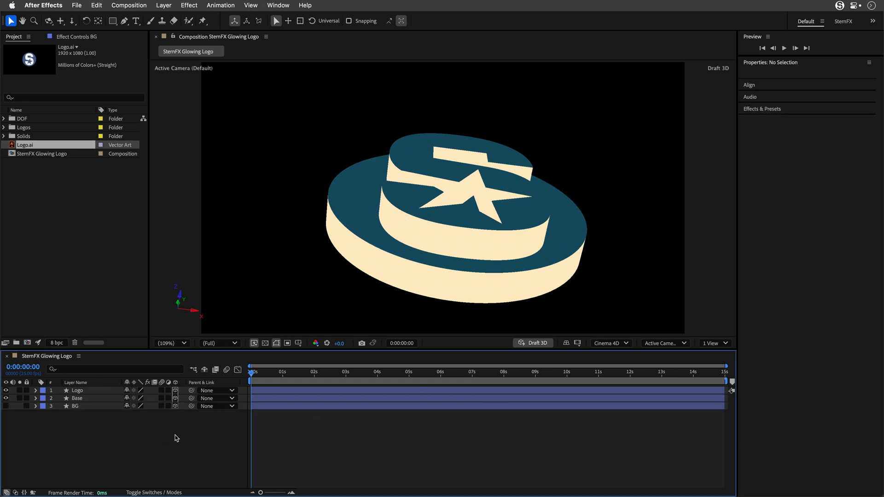
pyautogui.click(24, 369)
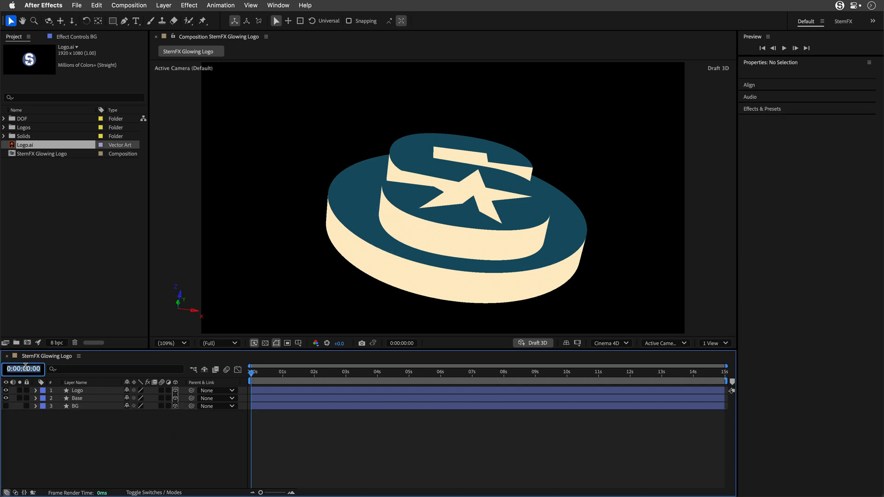
pyautogui.click(346, 372)
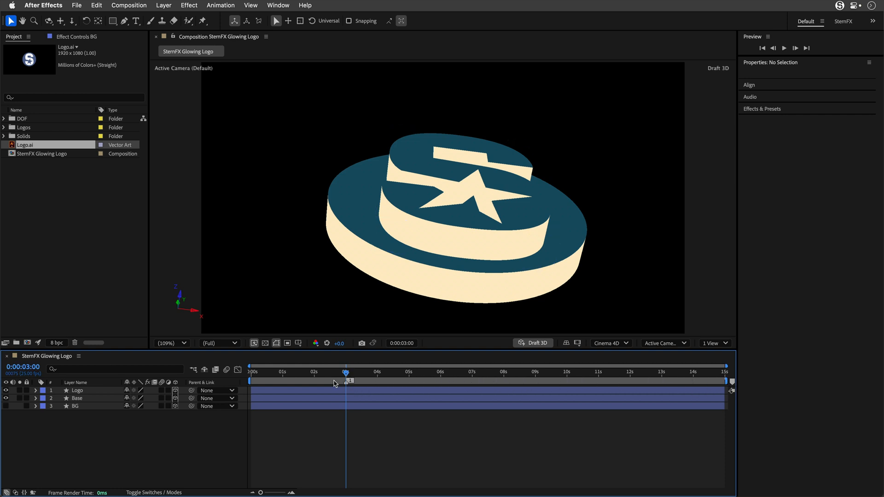
pyautogui.click(23, 366)
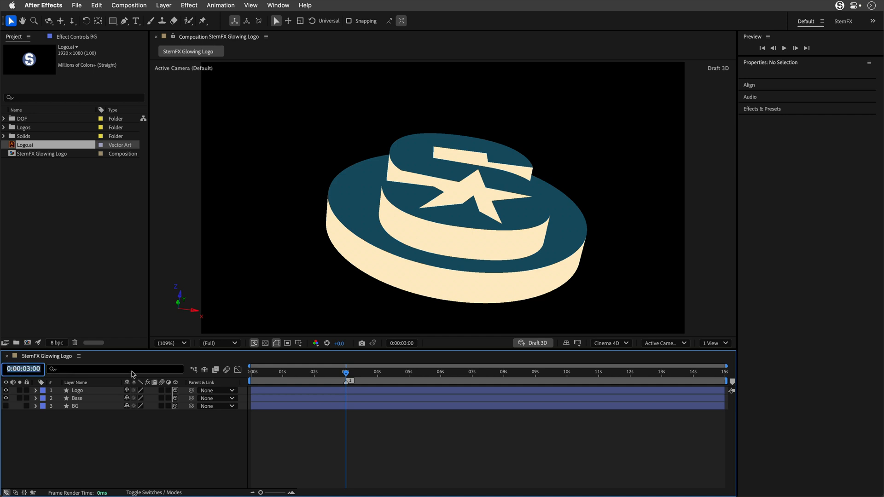
pyautogui.click(441, 372)
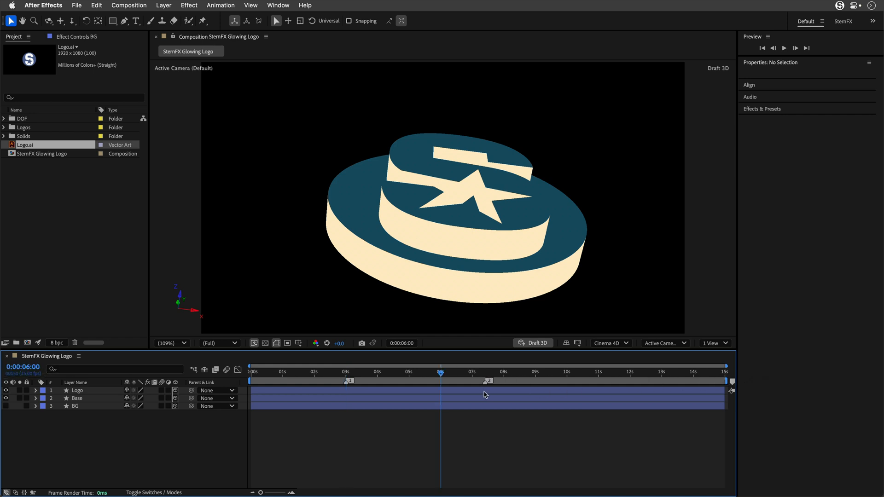
pyautogui.click(23, 366)
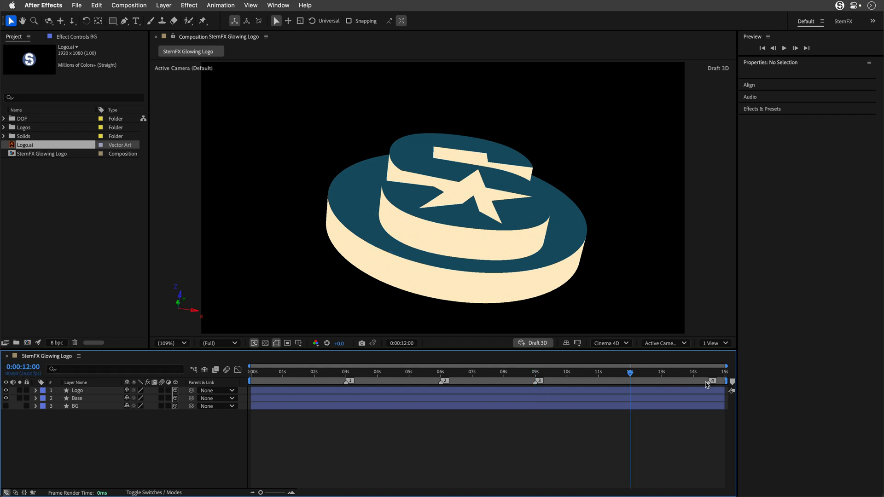
pyautogui.press('Home')
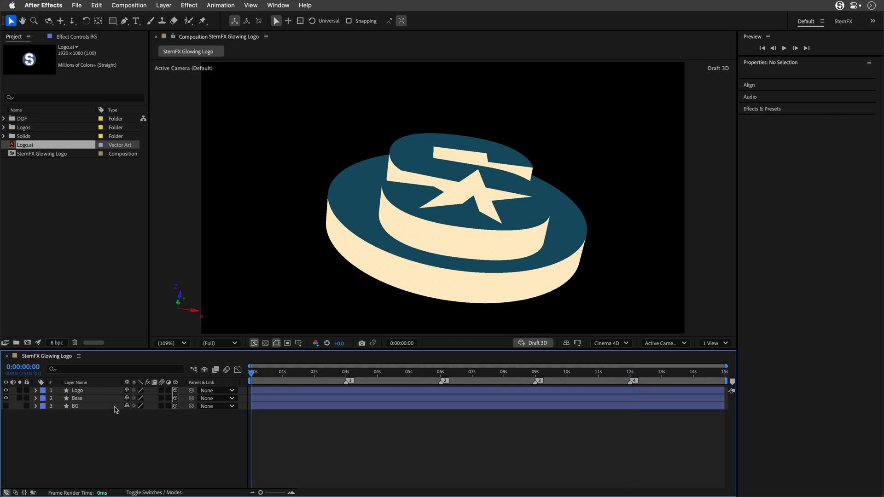
# Keyframe the Logo layer's Position at 0 s and 3 s, adjusting its Z depth at three seconds.
pyautogui.click(76, 391)
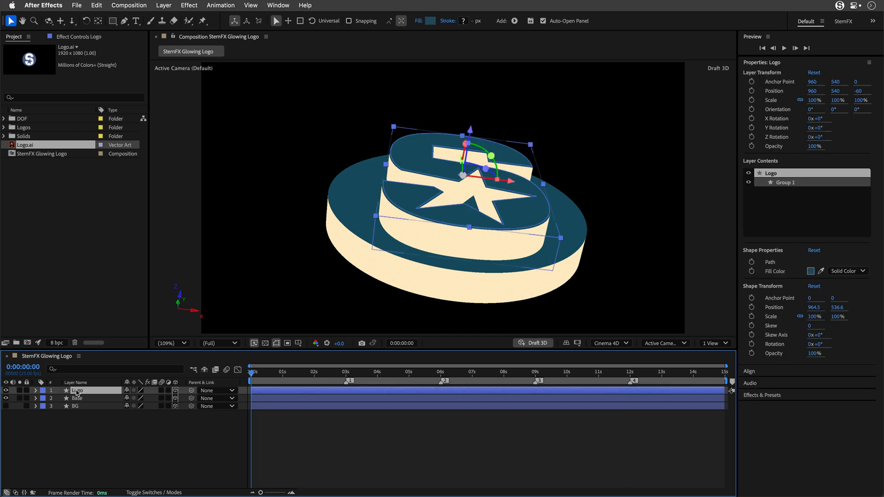
pyautogui.click(35, 390)
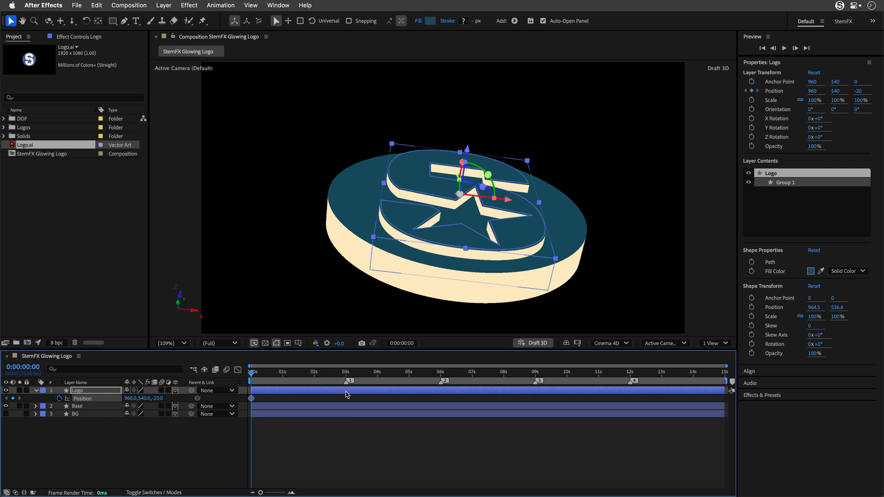
pyautogui.moveTo(412, 390)
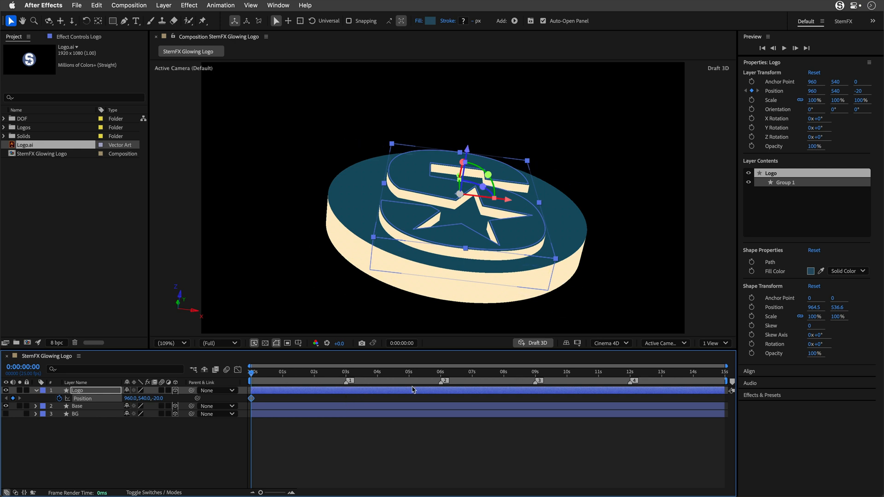
pyautogui.moveTo(476, 399)
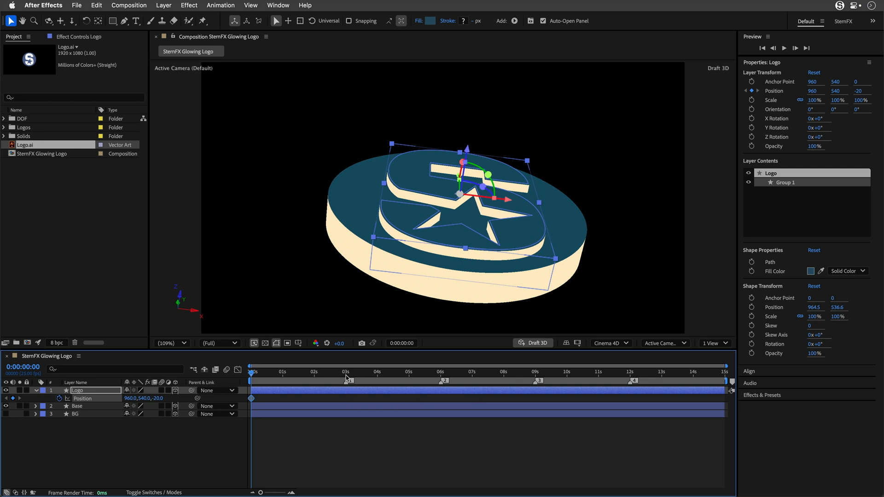
pyautogui.click(345, 375)
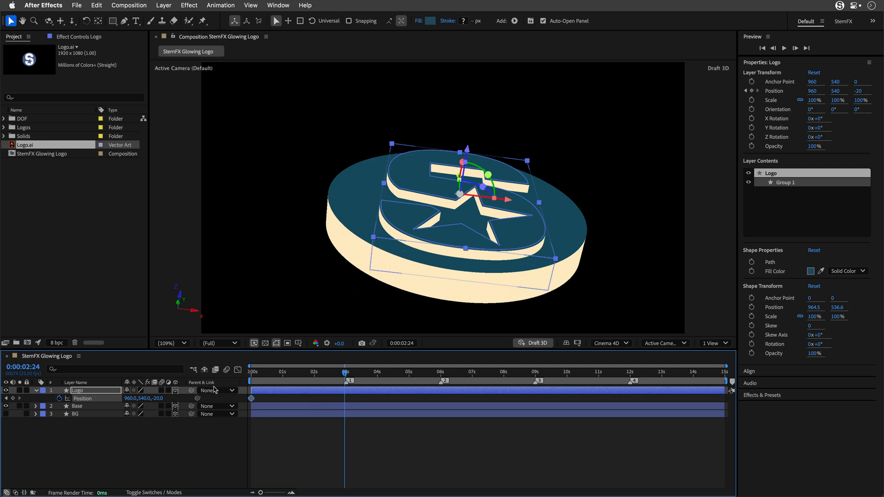
pyautogui.click(161, 398)
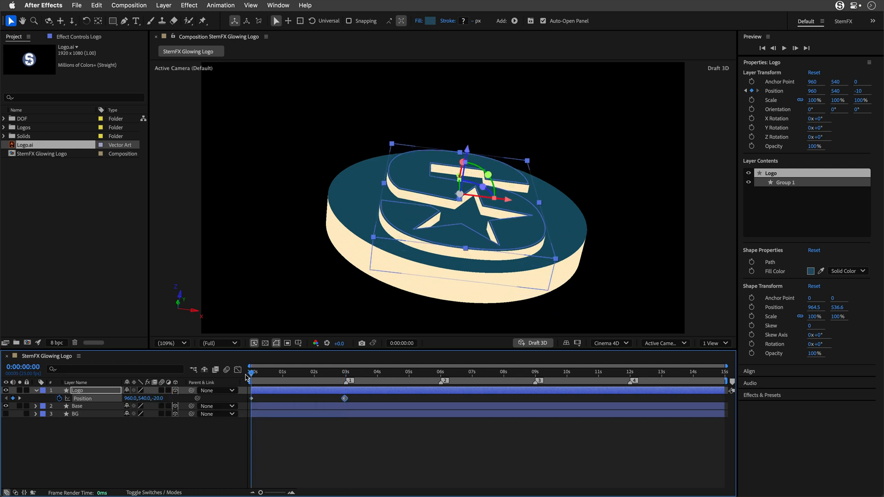
pyautogui.click(341, 371)
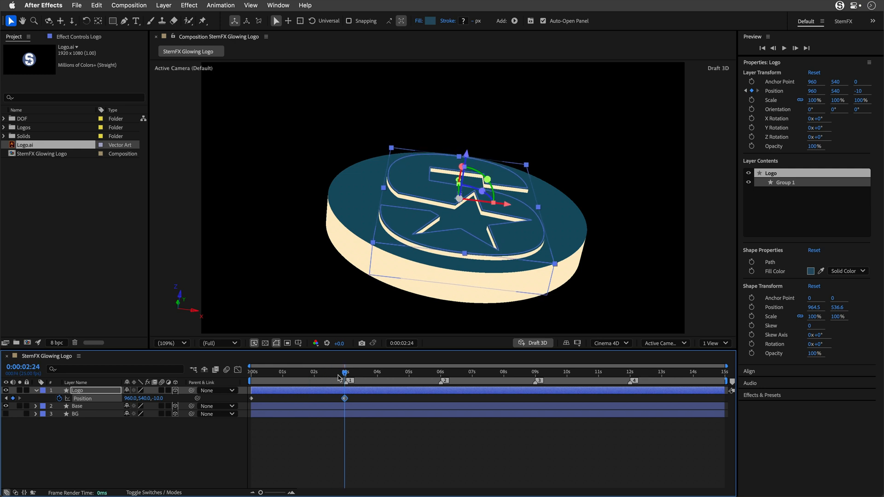
pyautogui.moveTo(344, 374)
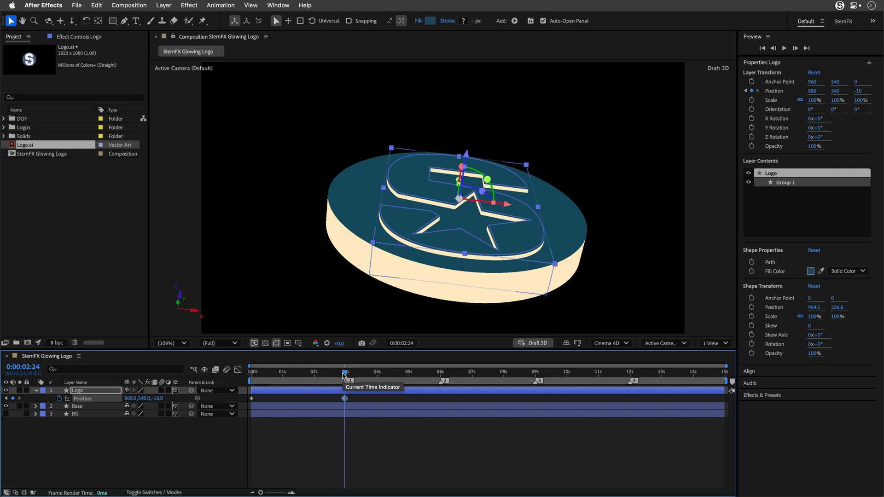
pyautogui.moveTo(345, 371); pyautogui.dragTo(346, 371)
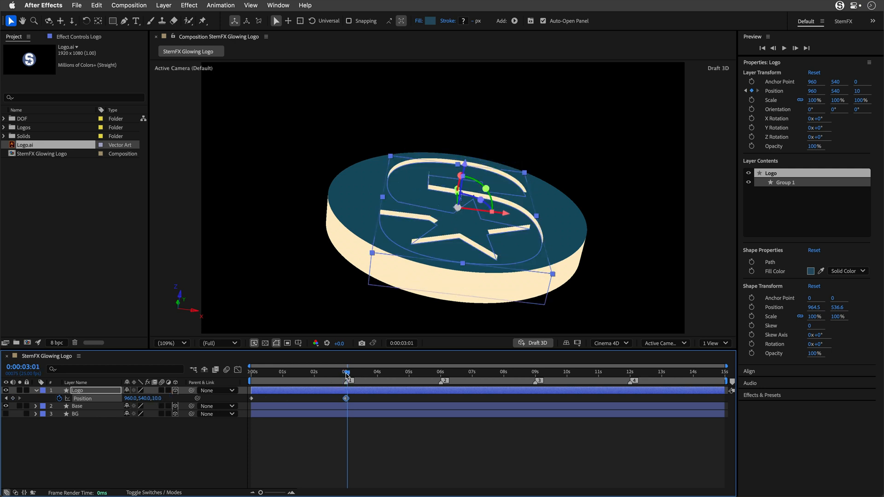
pyautogui.moveTo(346, 375)
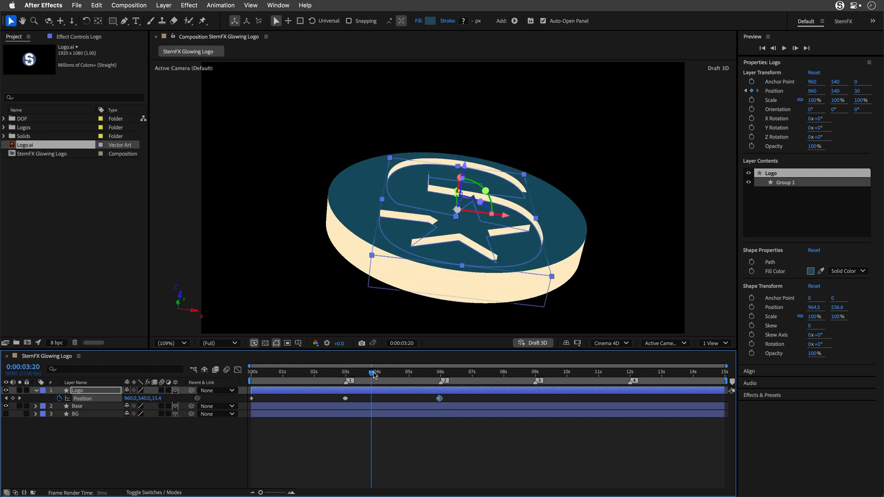
# Add Logo depth keyframes at 6 s and 12 s with Z set to -40, then deselect the layer.
pyautogui.click(441, 372)
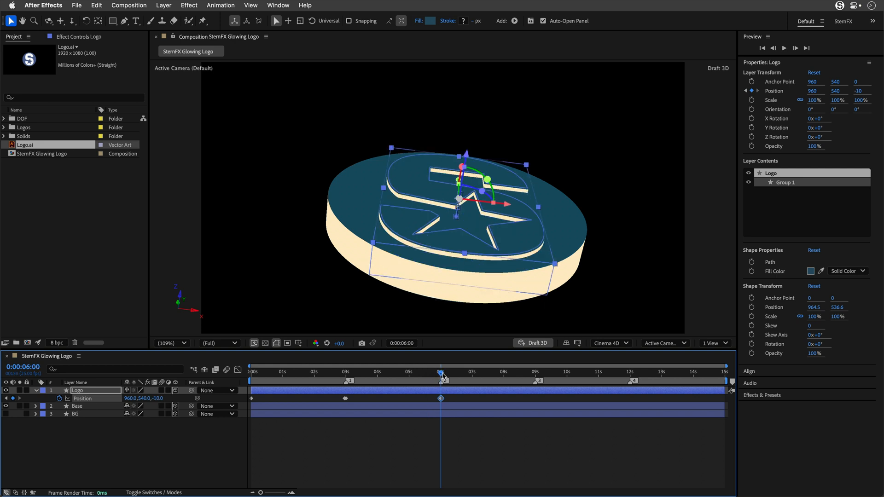
pyautogui.click(629, 371)
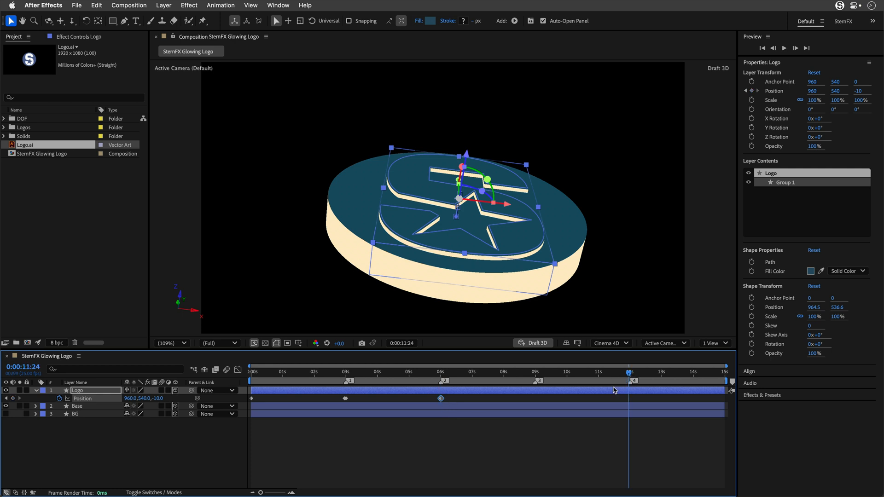
pyautogui.doubleClick(161, 398)
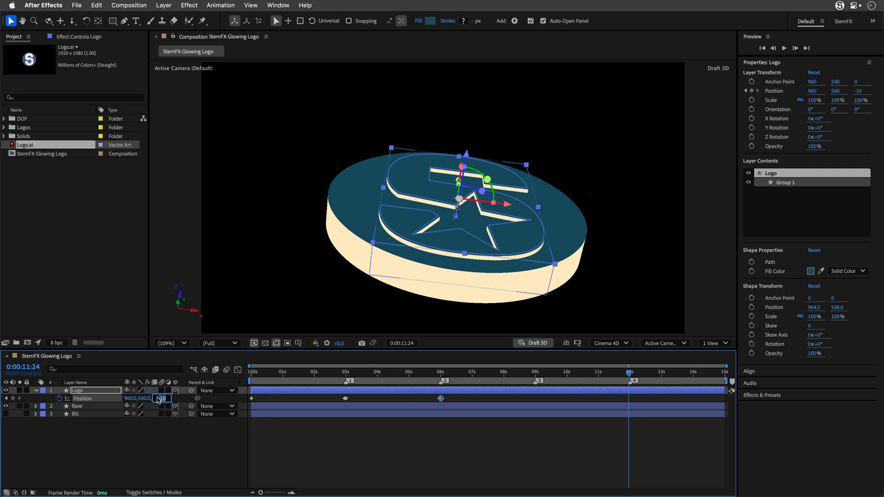
pyautogui.write('-40')
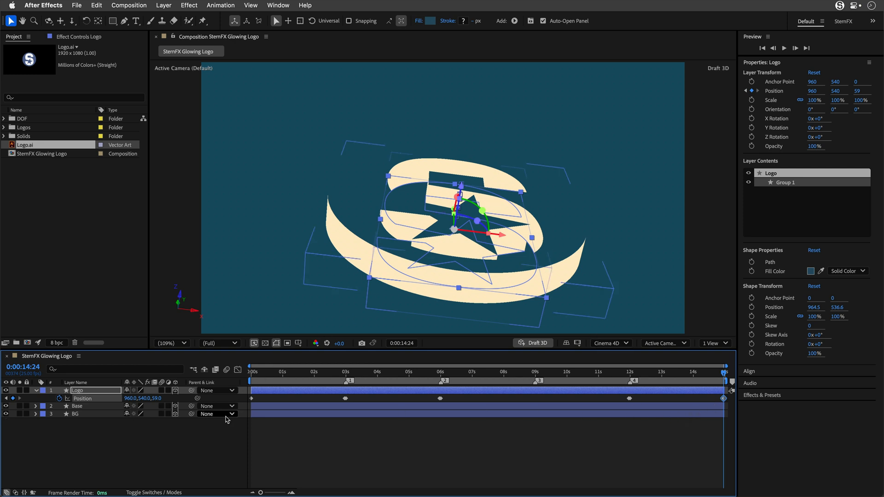
pyautogui.click(406, 212)
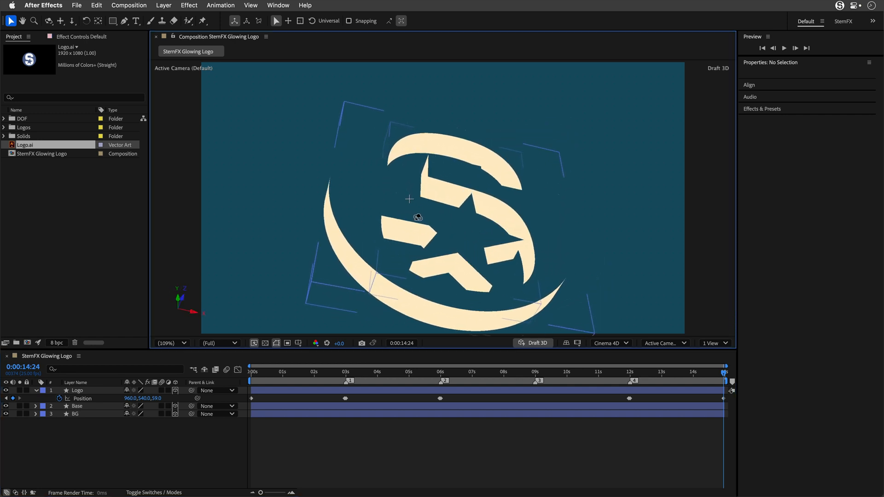
# Preview the Logo depth animation against the teal background from frame 0.
pyautogui.click(602, 372)
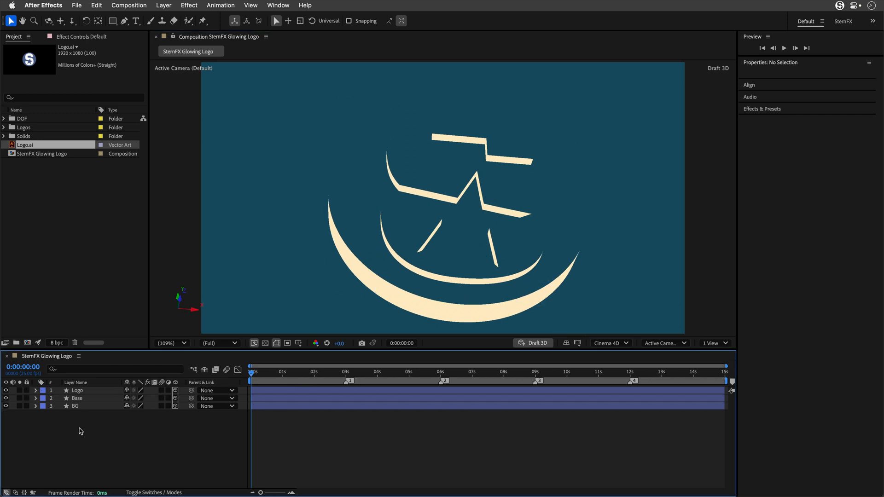
# Add a new camera, Camera 1, using a wider 35mm lens preset.
pyautogui.click(163, 5)
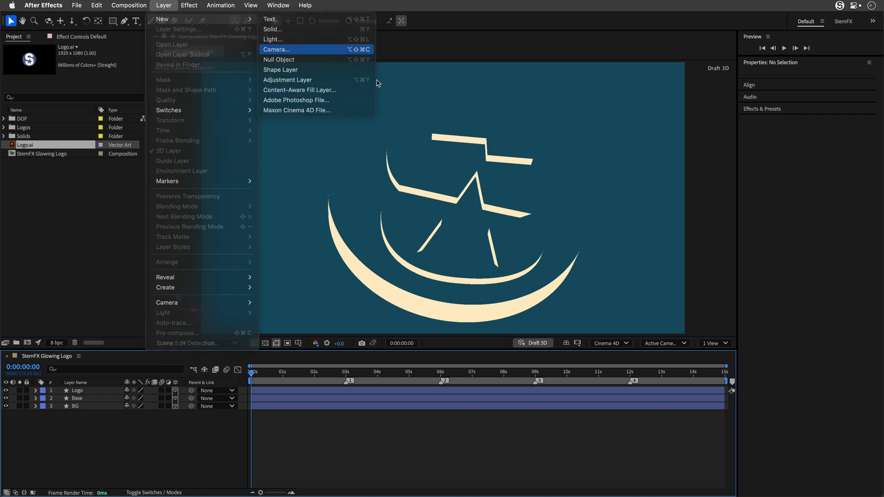
pyautogui.click(276, 50)
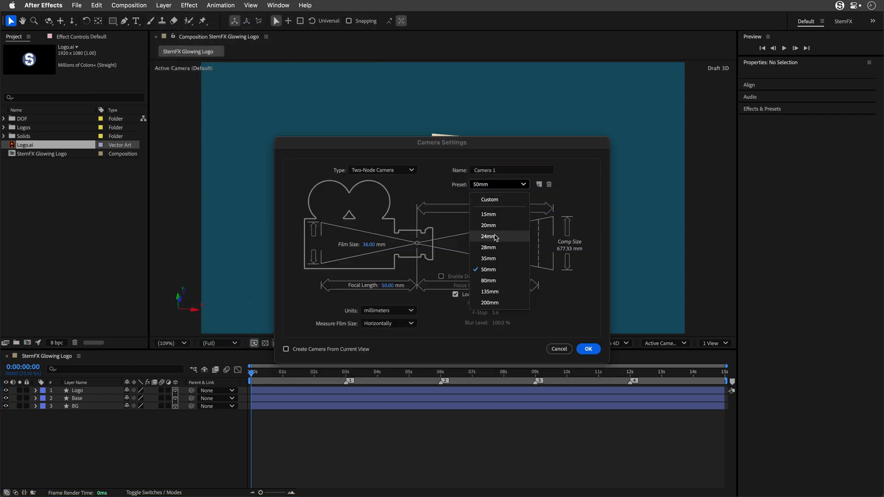
pyautogui.click(587, 348)
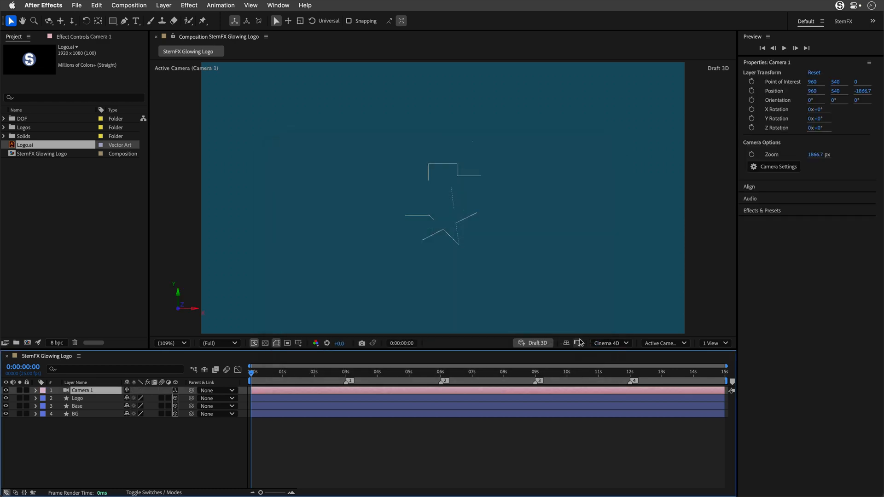
pyautogui.moveTo(724, 376)
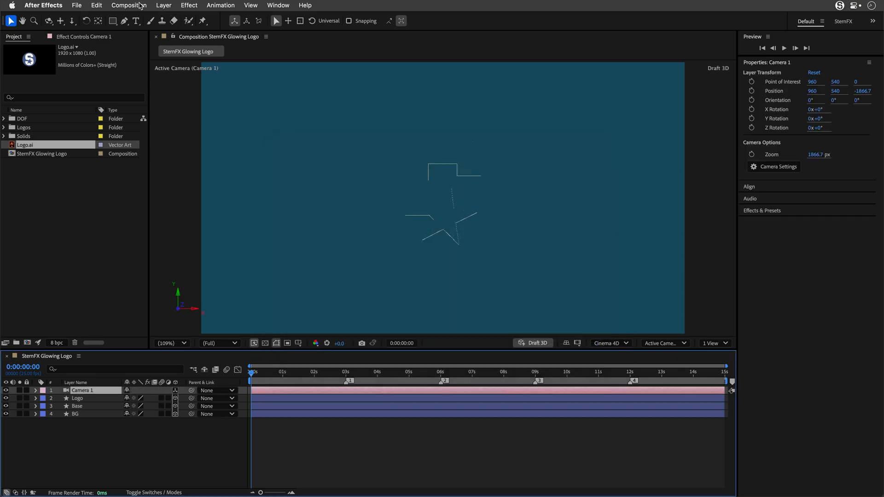
# Add Spot Light 1 with Casts Shadows on and Shadow Diffusion 100 px.
pyautogui.click(163, 5)
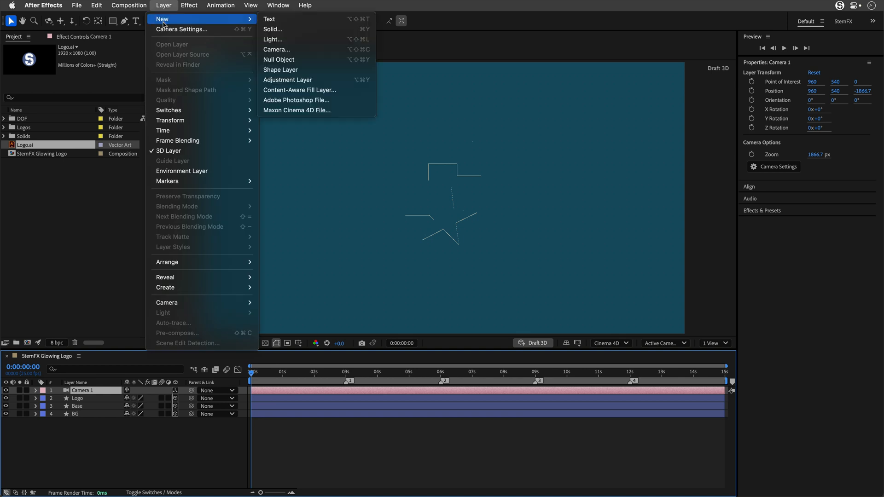
pyautogui.click(273, 39)
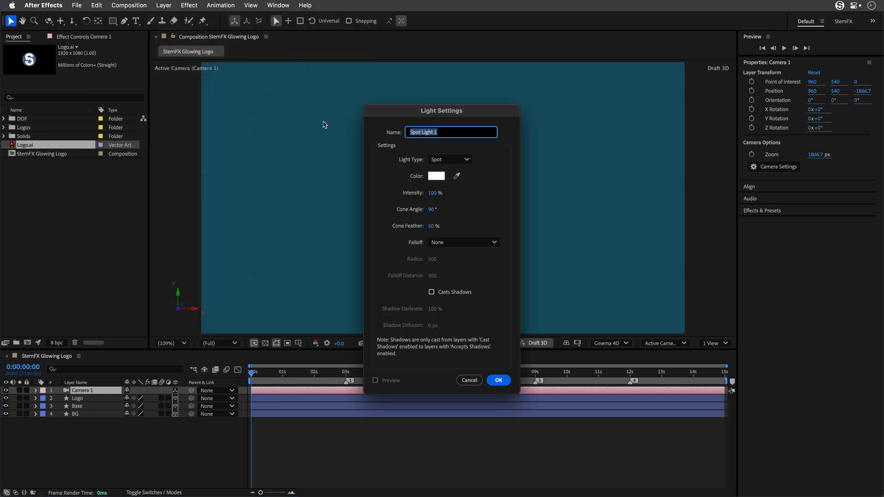
pyautogui.moveTo(427, 251)
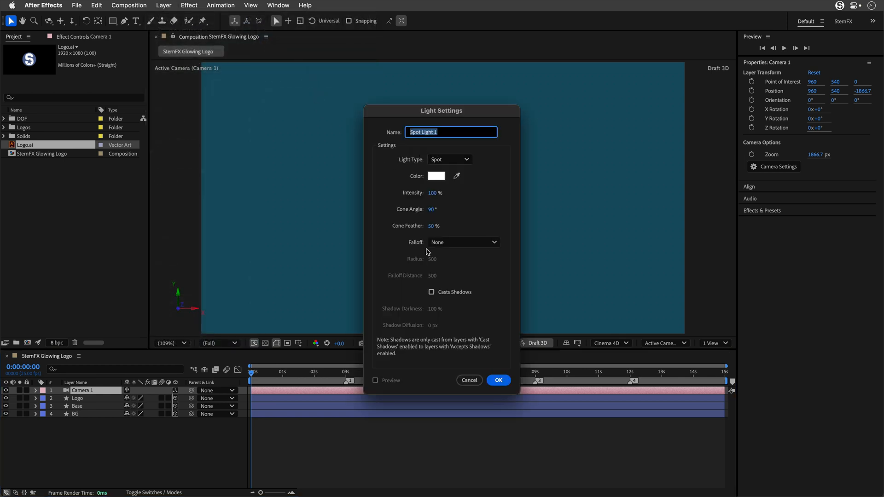
pyautogui.click(431, 292)
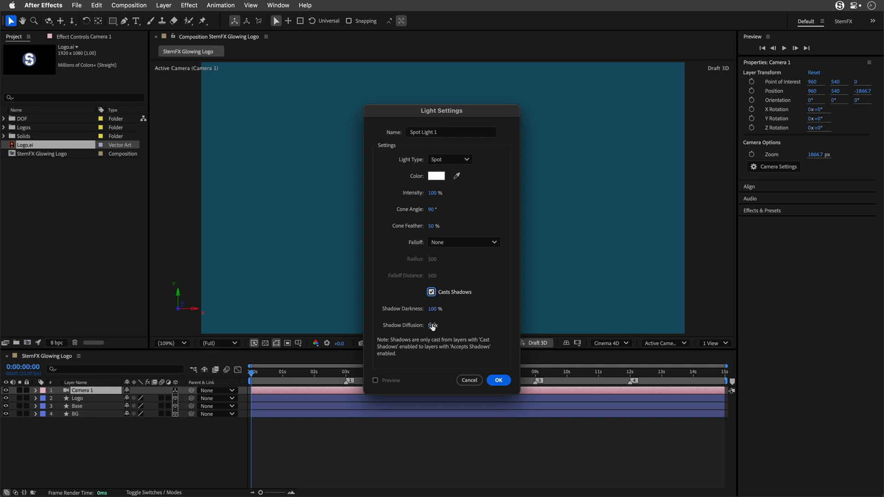
pyautogui.click(436, 325)
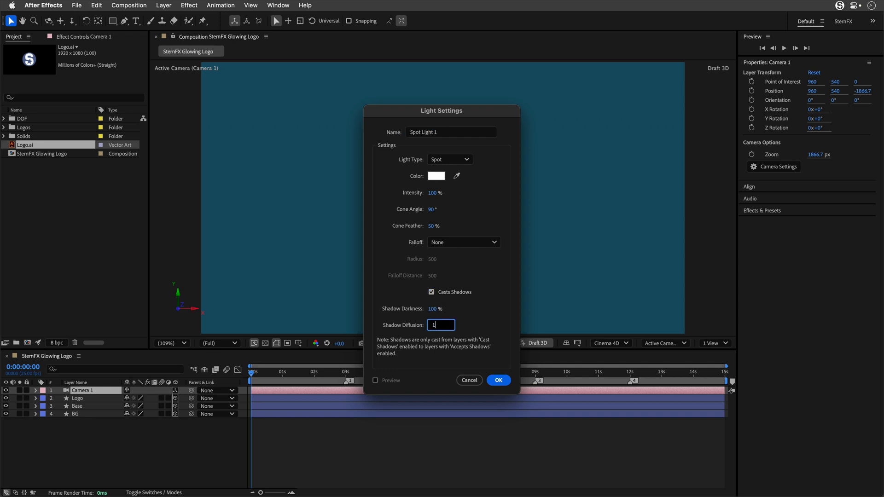
pyautogui.write('100')
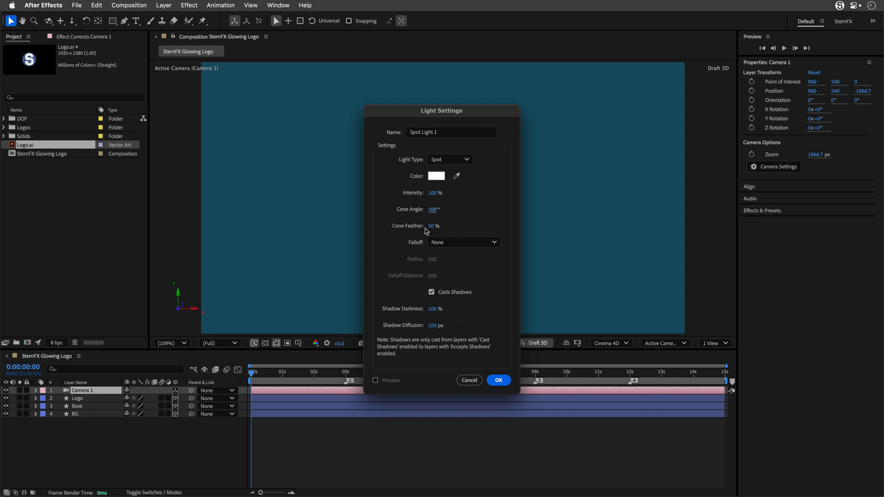
pyautogui.click(499, 380)
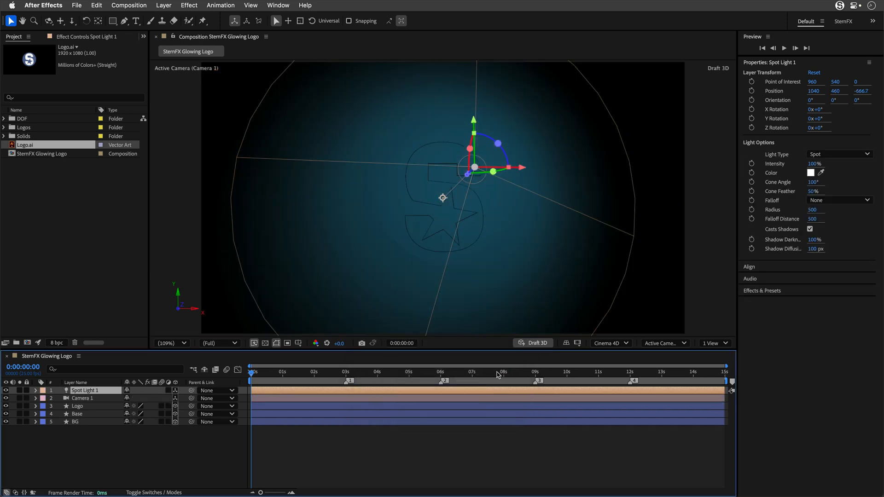
pyautogui.moveTo(441, 199)
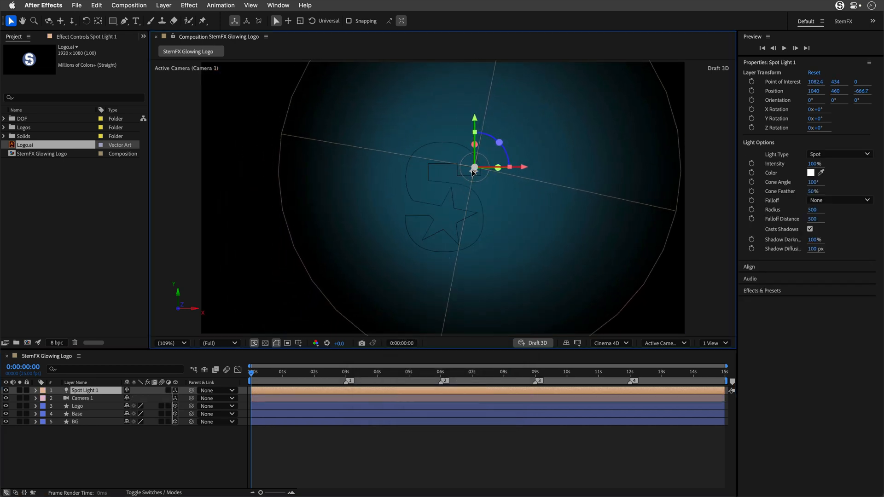
# Re-aim the spot light at the centre of the S logo and move to the last frame.
pyautogui.moveTo(497, 167); pyautogui.dragTo(514, 168)
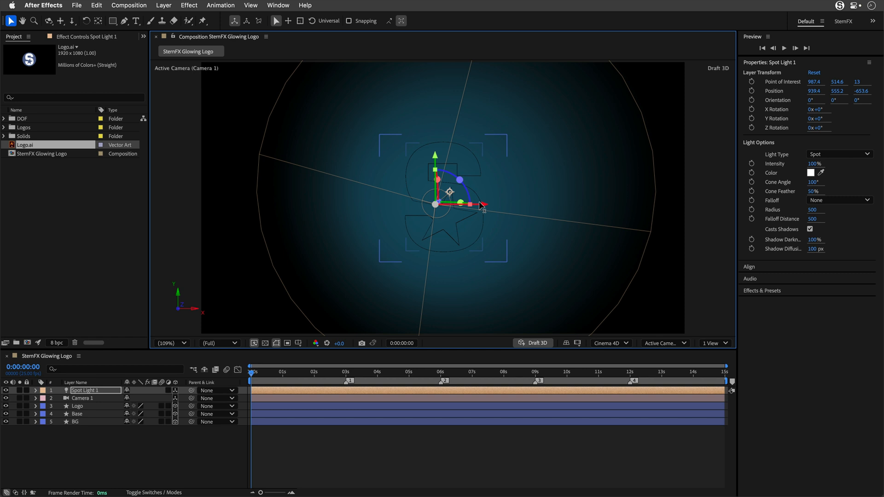
pyautogui.moveTo(482, 205); pyautogui.dragTo(443, 203)
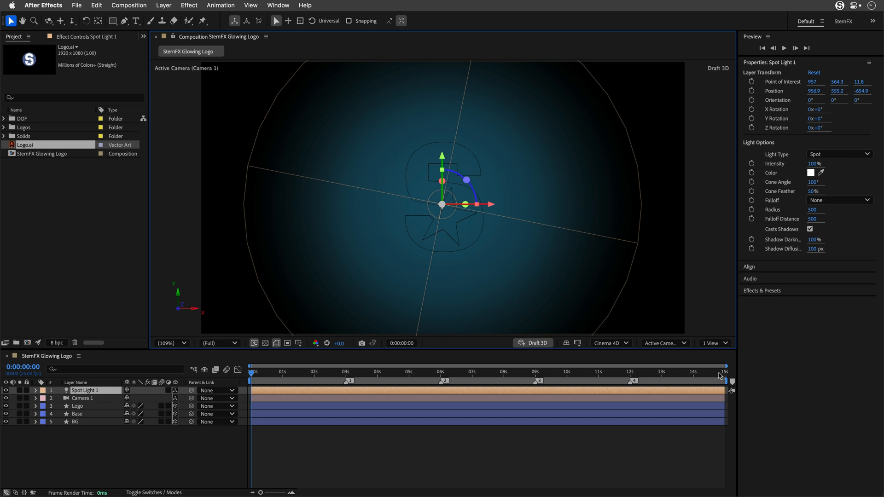
pyautogui.click(722, 372)
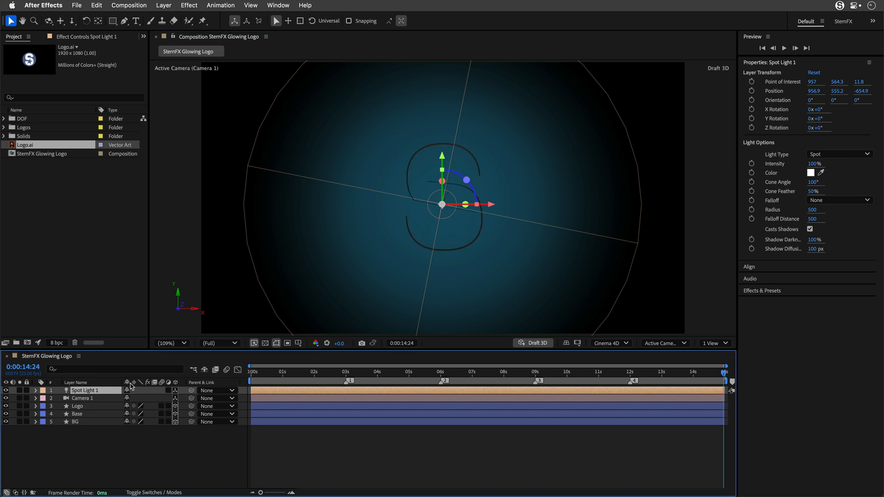
pyautogui.moveTo(162, 14)
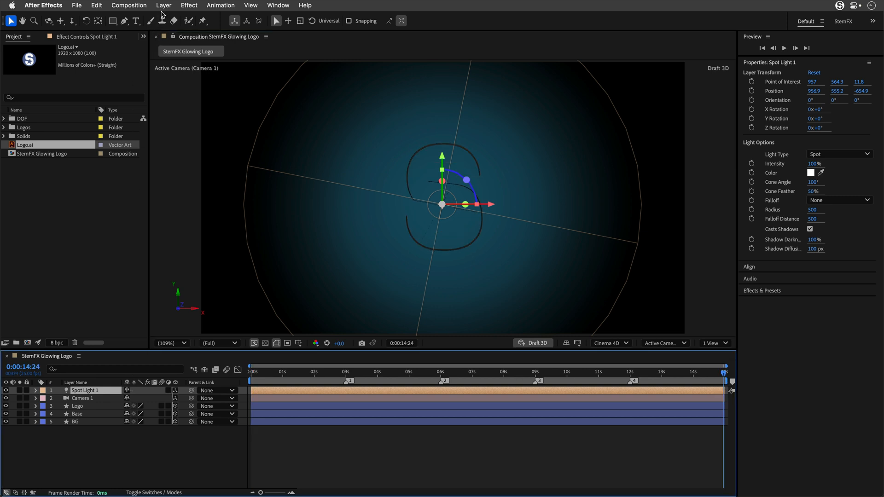
# Add a new Point light at 200% intensity.
pyautogui.click(163, 5)
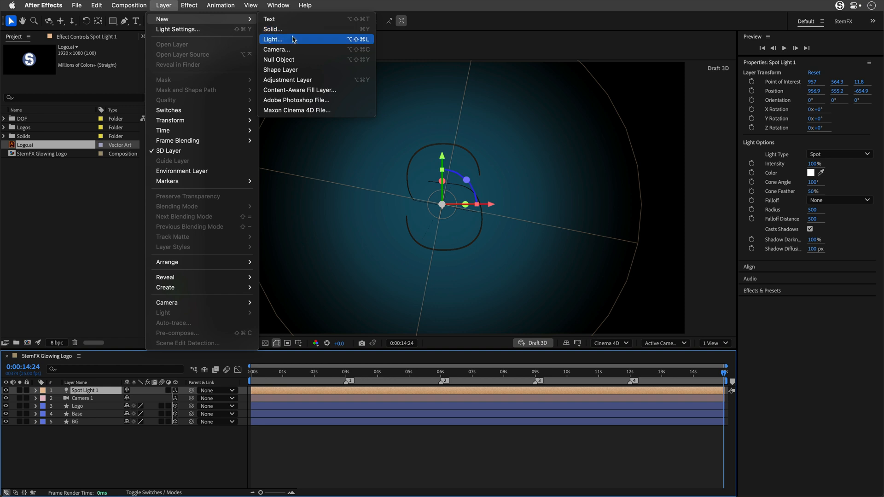
pyautogui.click(272, 38)
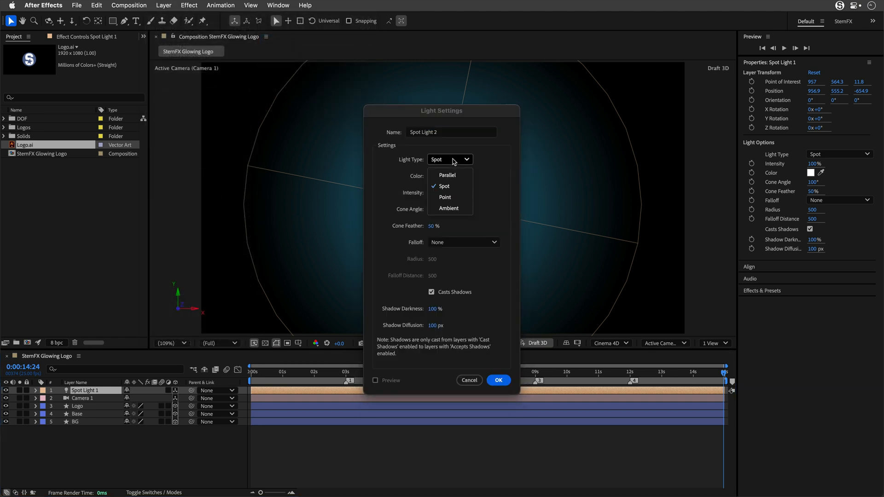
pyautogui.click(445, 197)
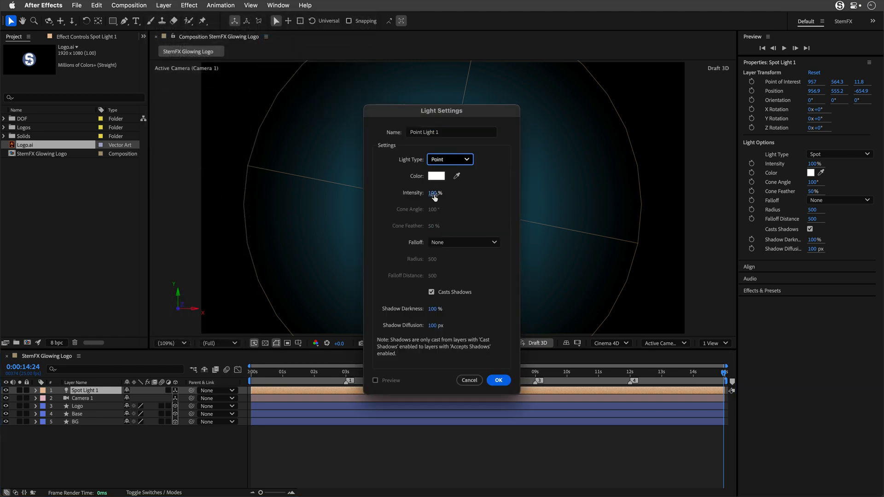
pyautogui.write('200')
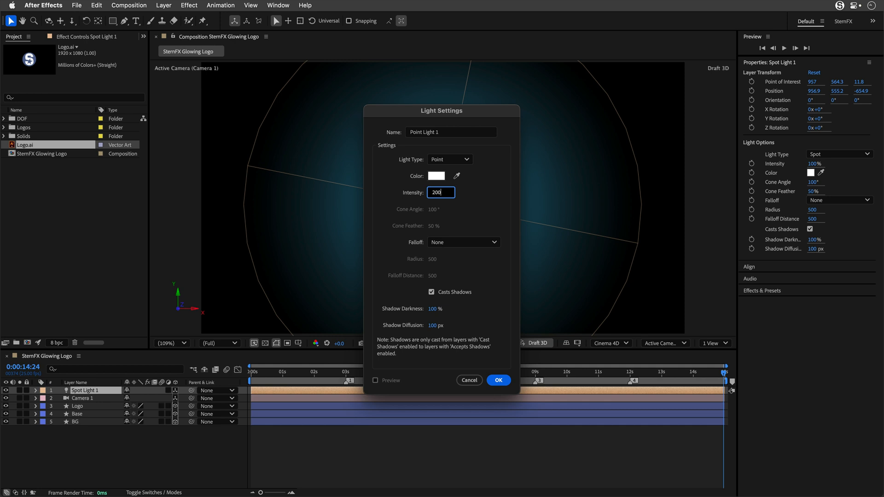
pyautogui.moveTo(500, 201)
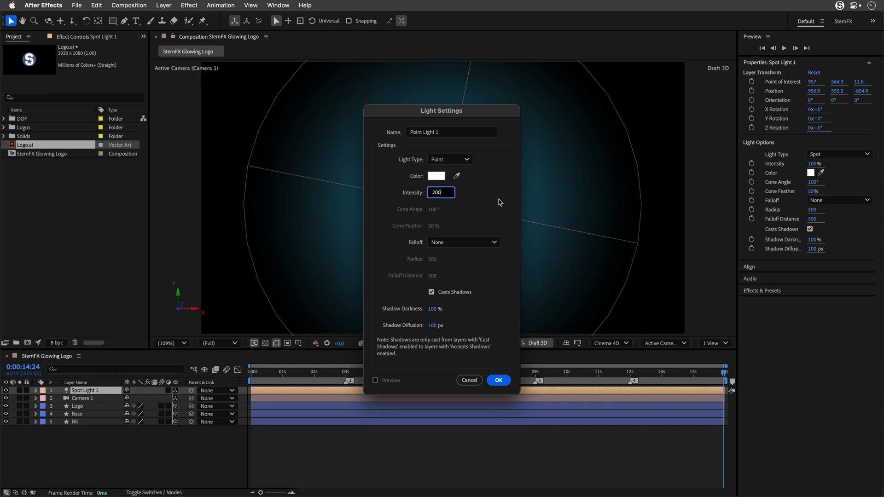
pyautogui.click(499, 380)
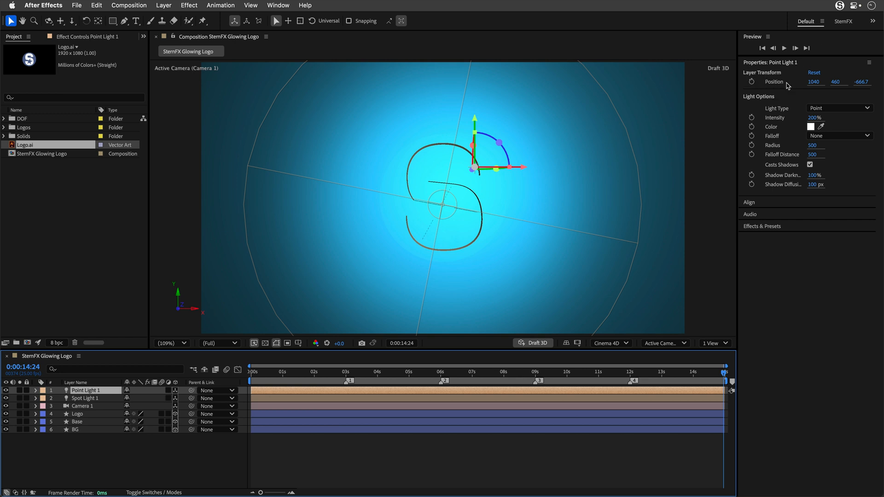
# Set Point Light 1's position to 2000, -3000, -300 in Properties.
pyautogui.click(815, 82)
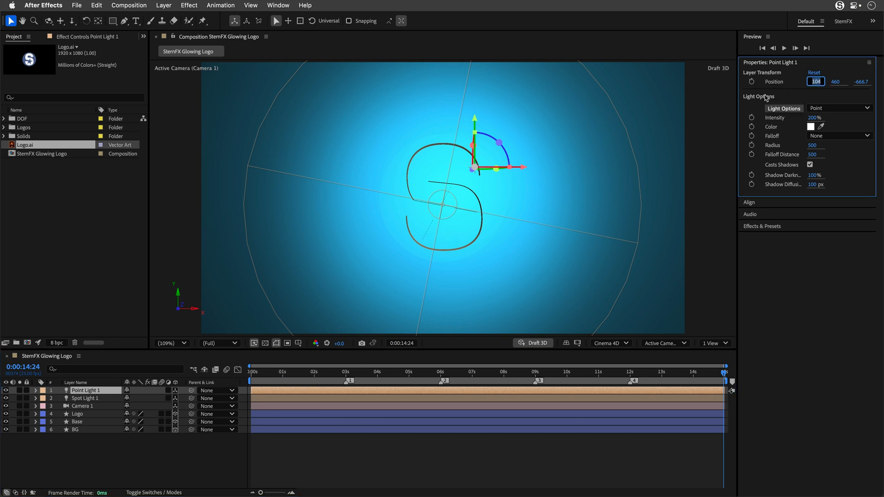
pyautogui.write('000')
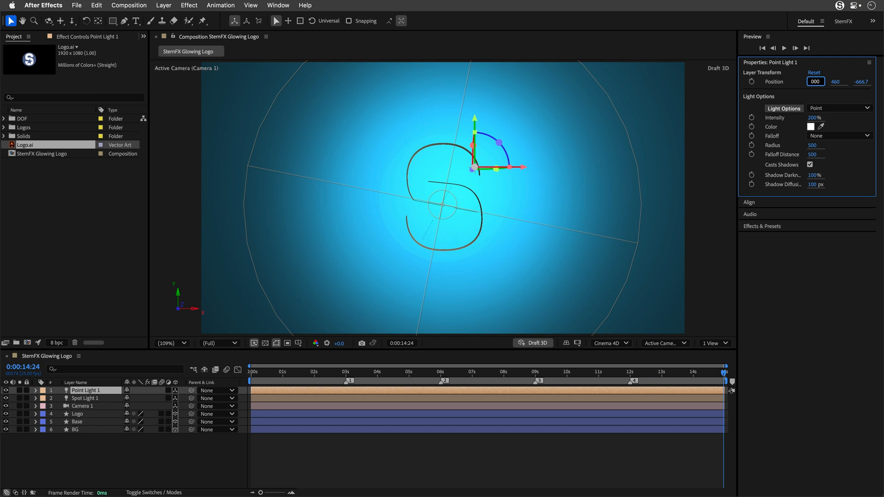
pyautogui.write('2000')
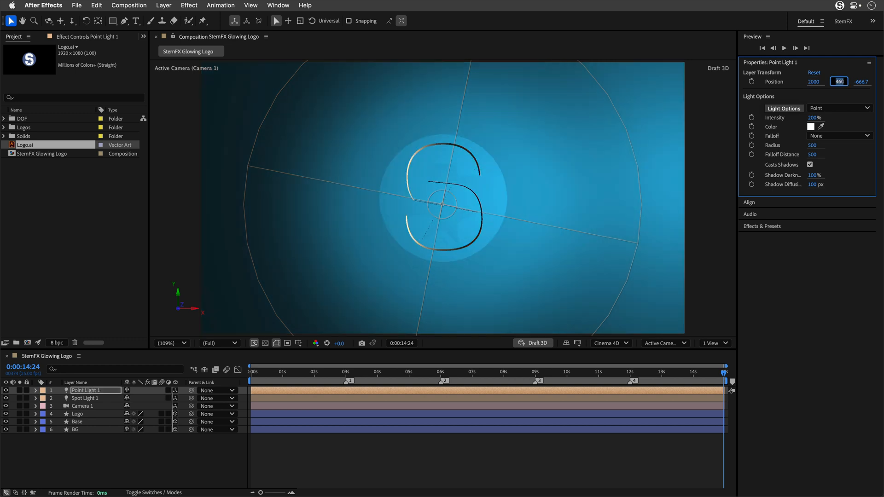
pyautogui.write('3000')
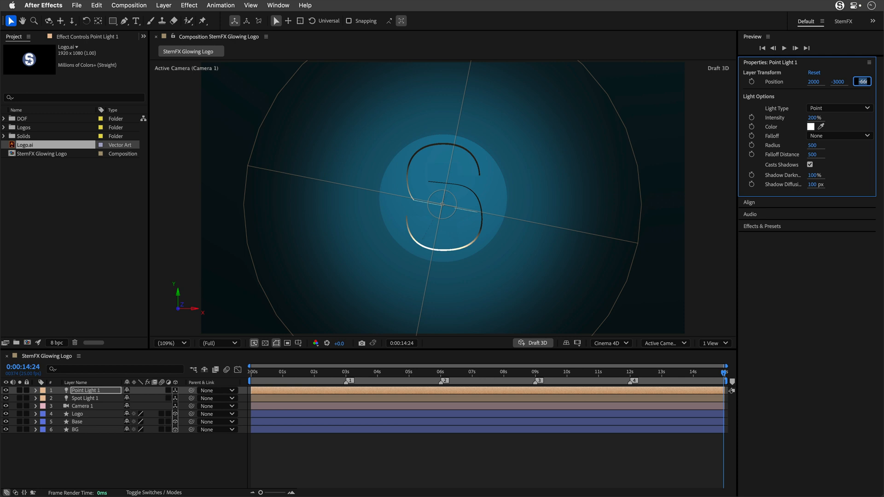
pyautogui.write('-300')
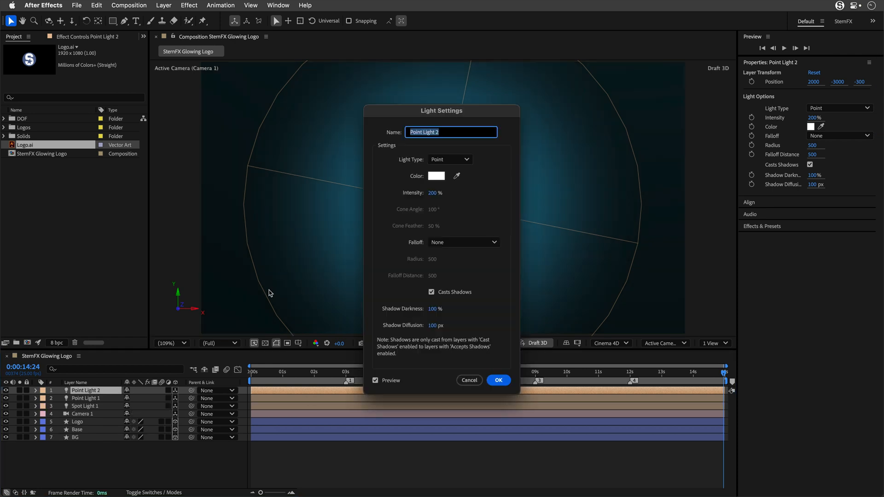
# Add Ambient Light 1 at 100% intensity and collapse its properties.
pyautogui.click(449, 159)
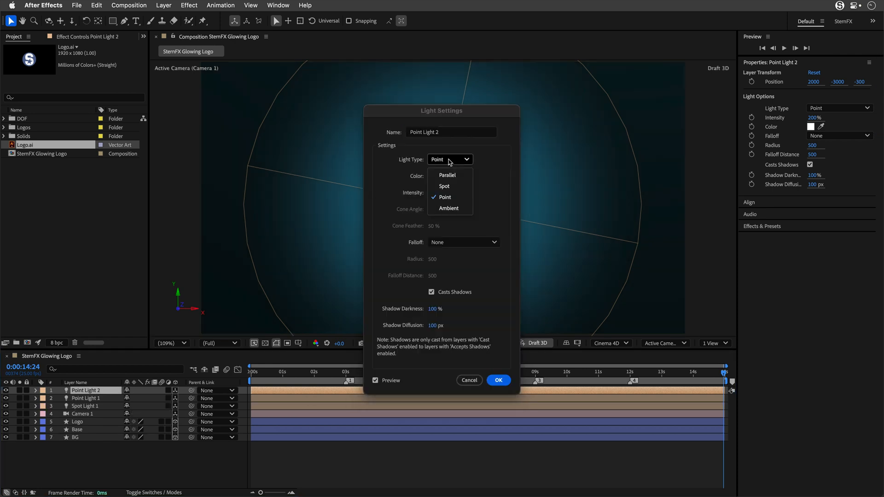
pyautogui.click(448, 208)
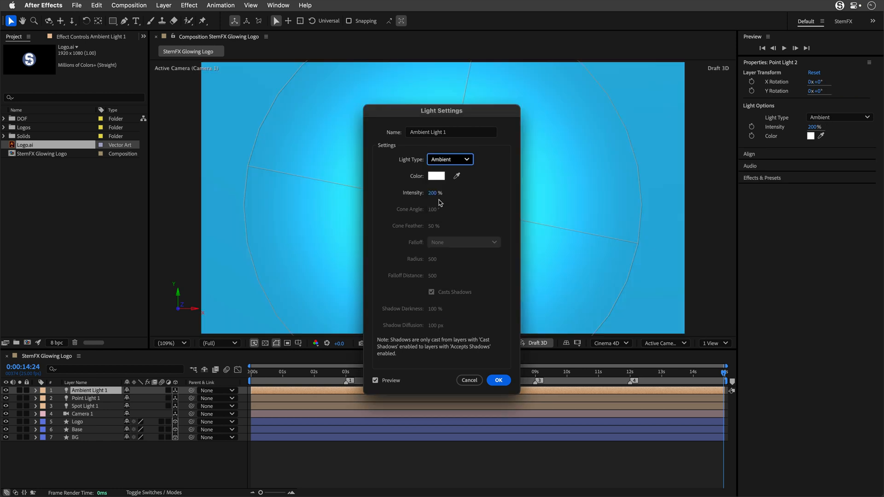
pyautogui.click(433, 192)
pyautogui.write('100')
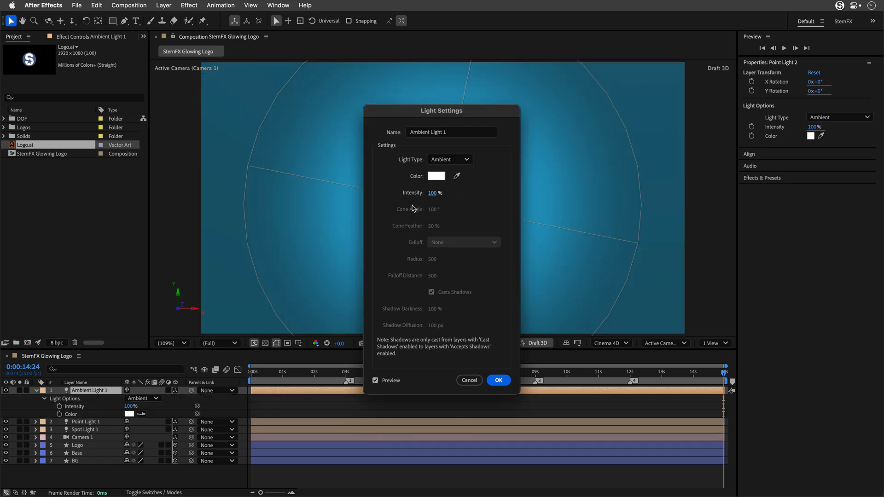
pyautogui.click(498, 380)
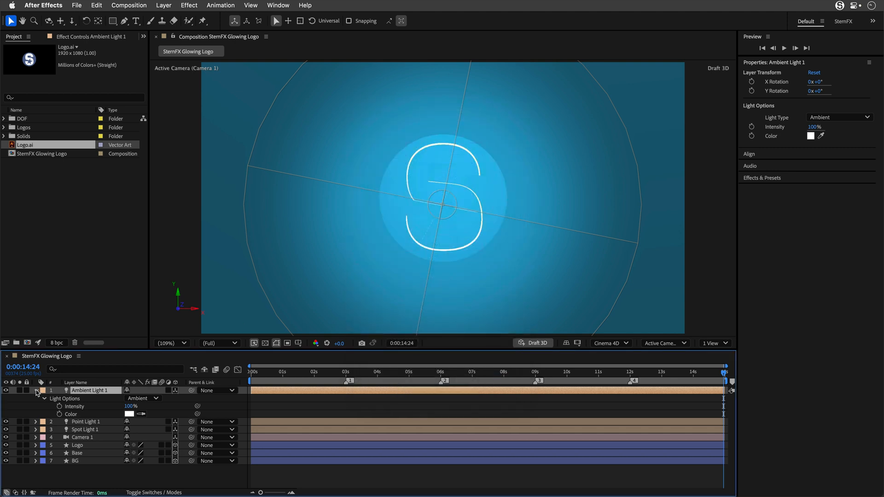
pyautogui.click(37, 390)
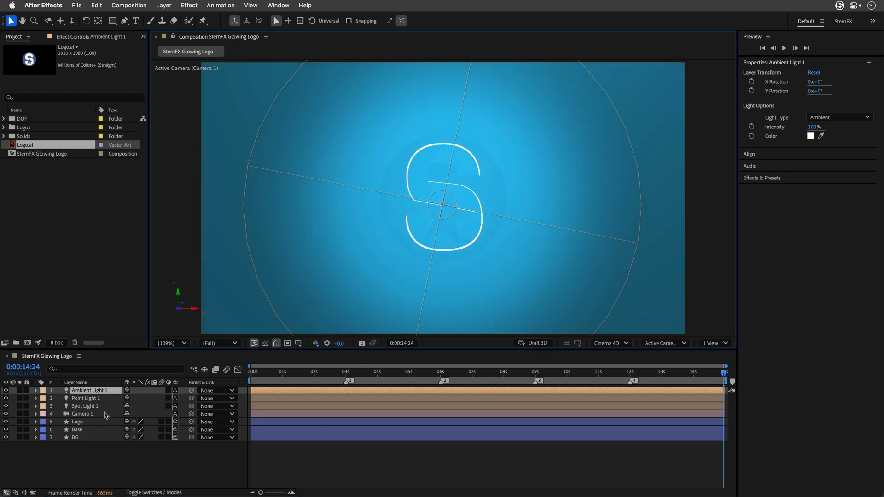
# Select the Logo and Base layers and adjust their 3D options so the lights shade them.
pyautogui.click(78, 422)
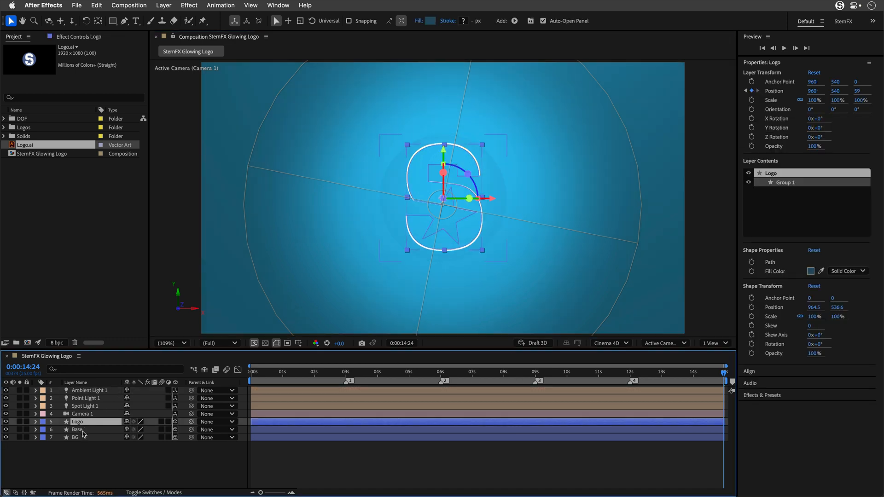
pyautogui.click(77, 430)
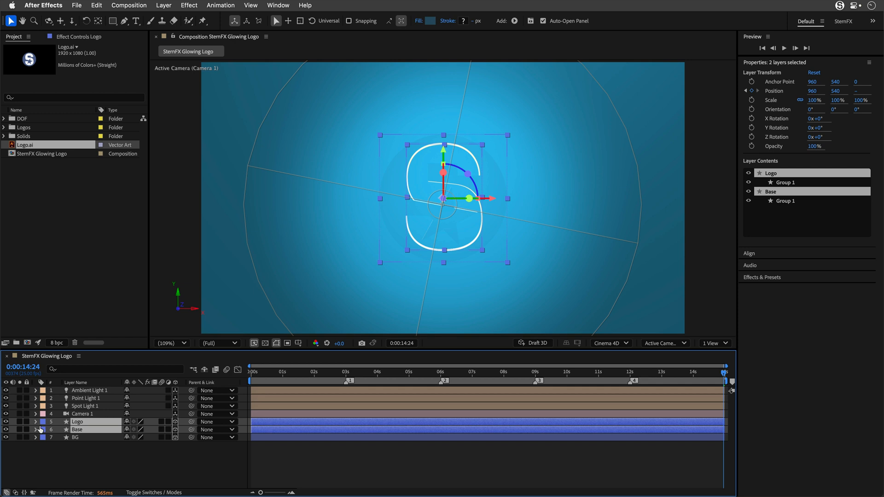
pyautogui.click(37, 420)
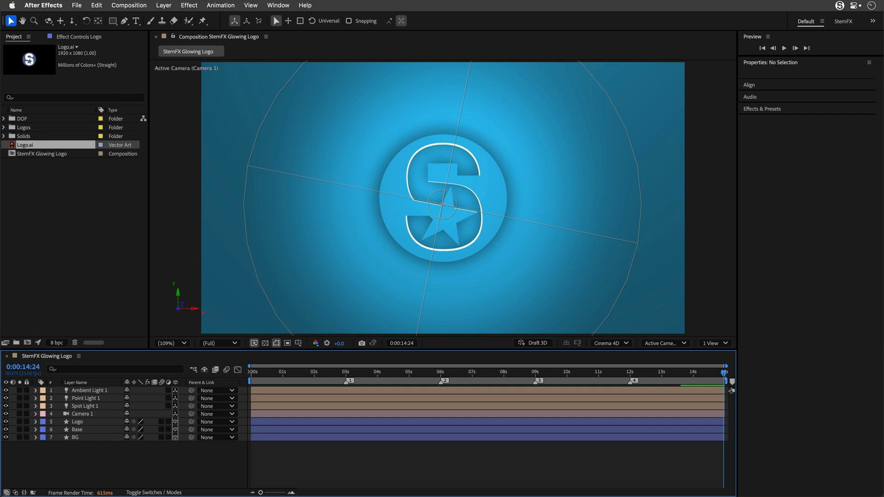
pyautogui.moveTo(285, 351)
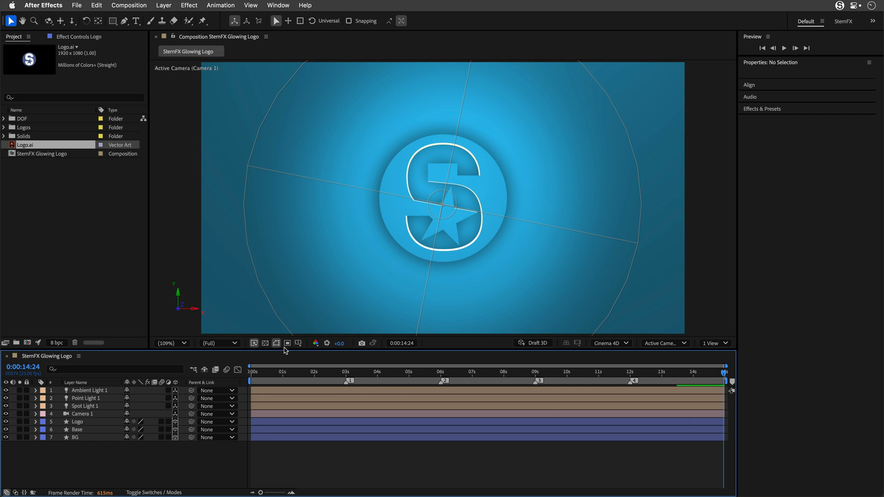
# Set the Logo layer's material Ambient to 0% and collapse its Group 1 contents.
pyautogui.click(78, 421)
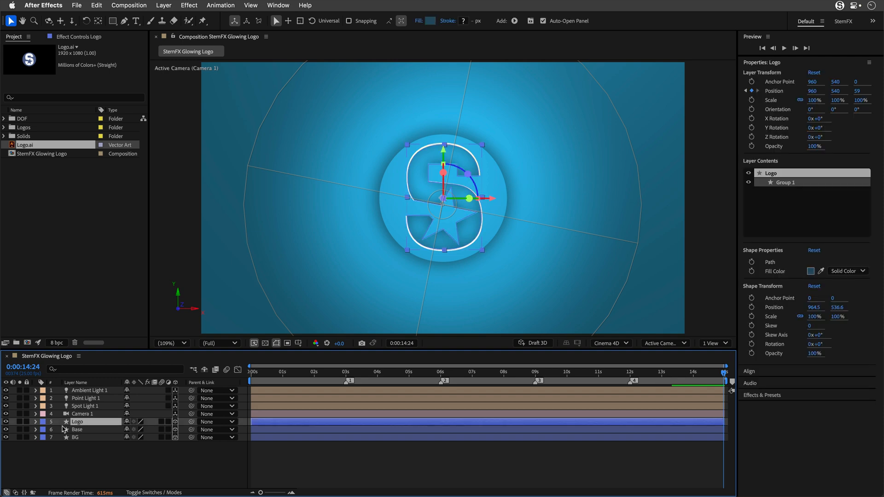
pyautogui.click(35, 421)
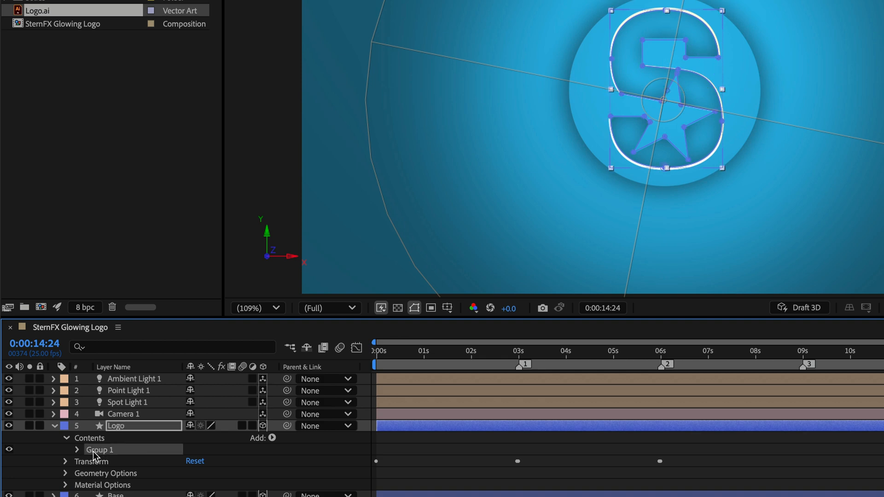
pyautogui.moveTo(107, 462)
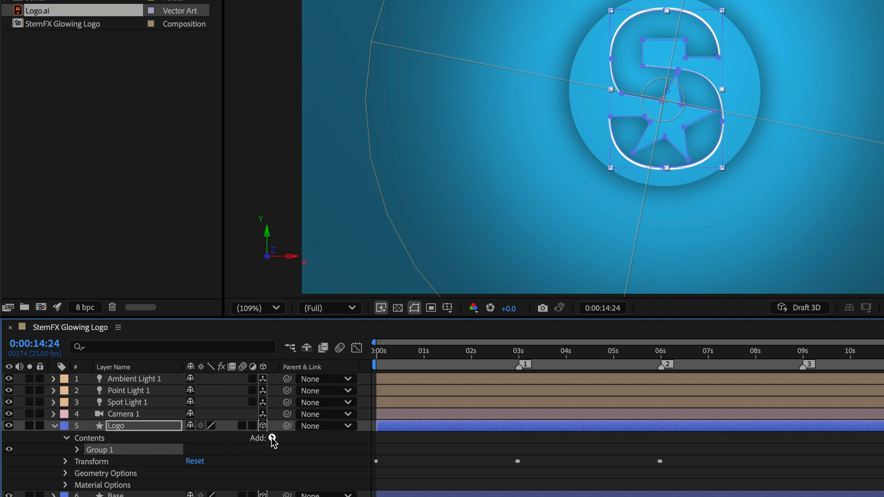
pyautogui.click(272, 439)
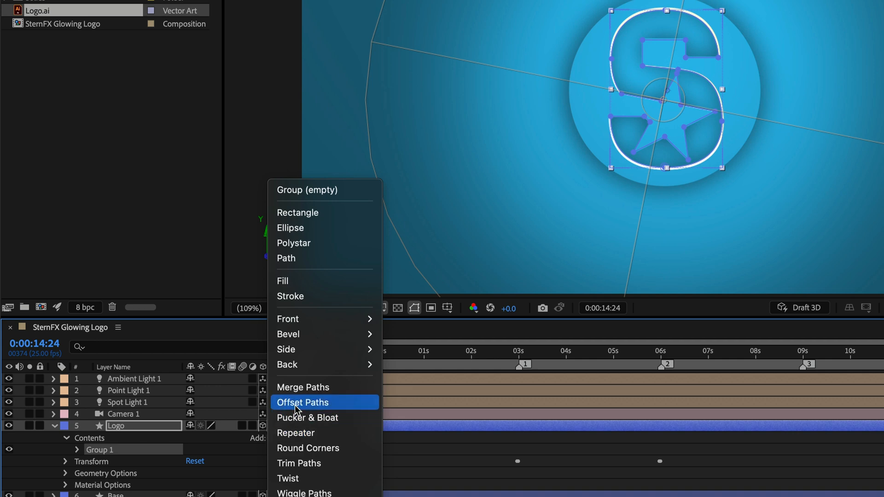
pyautogui.moveTo(285, 349)
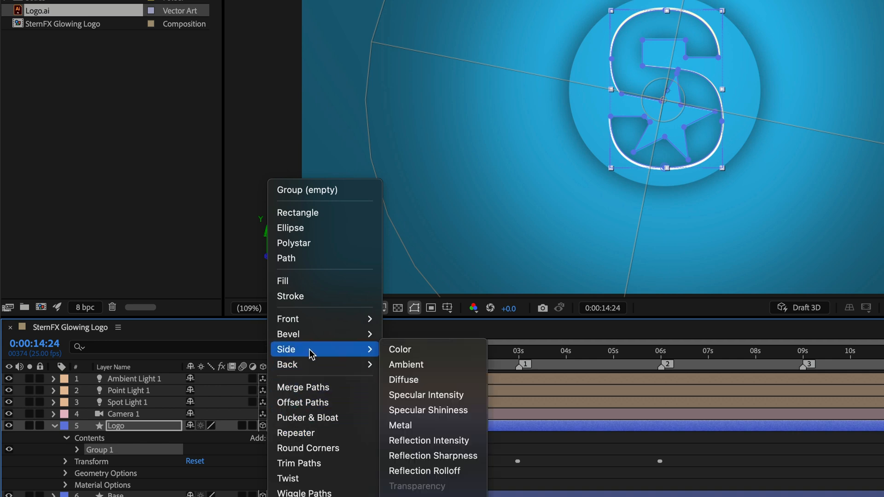
pyautogui.moveTo(405, 364)
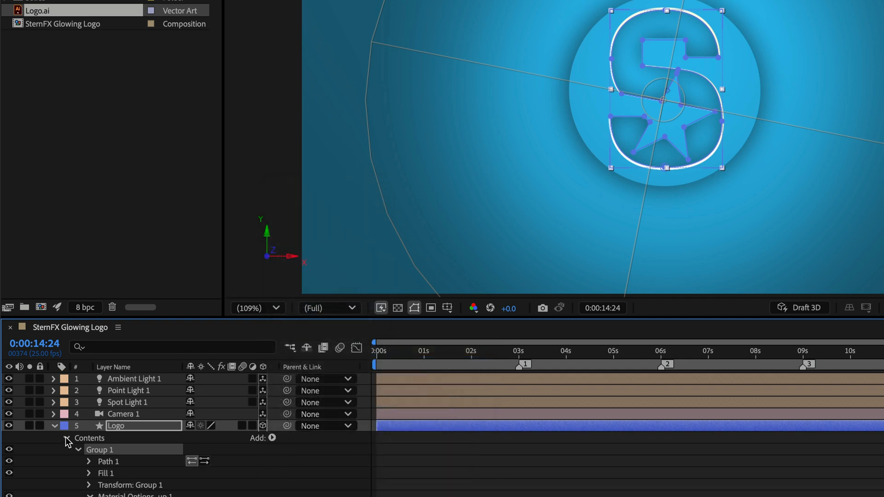
pyautogui.click(78, 450)
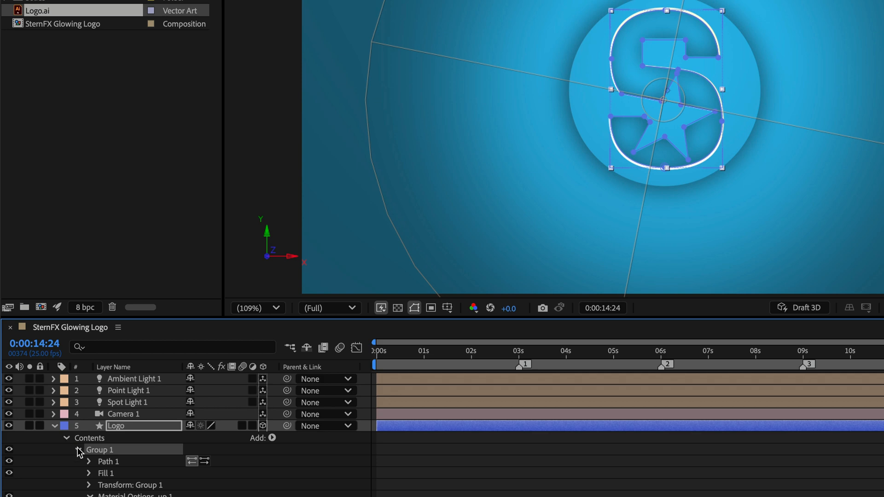
pyautogui.click(76, 450)
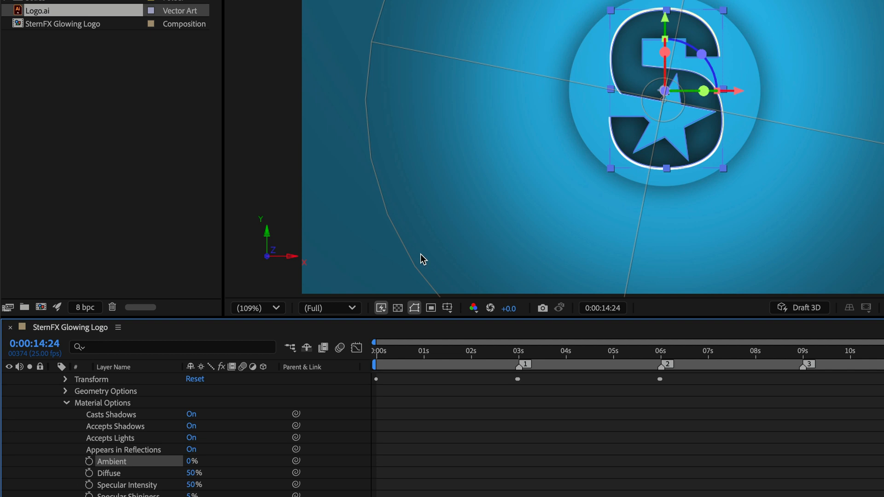
pyautogui.moveTo(646, 19)
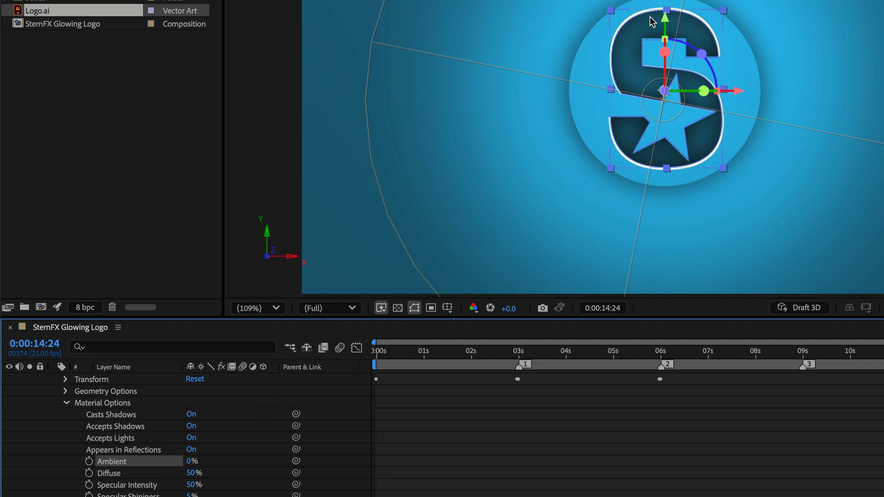
pyautogui.moveTo(258, 424)
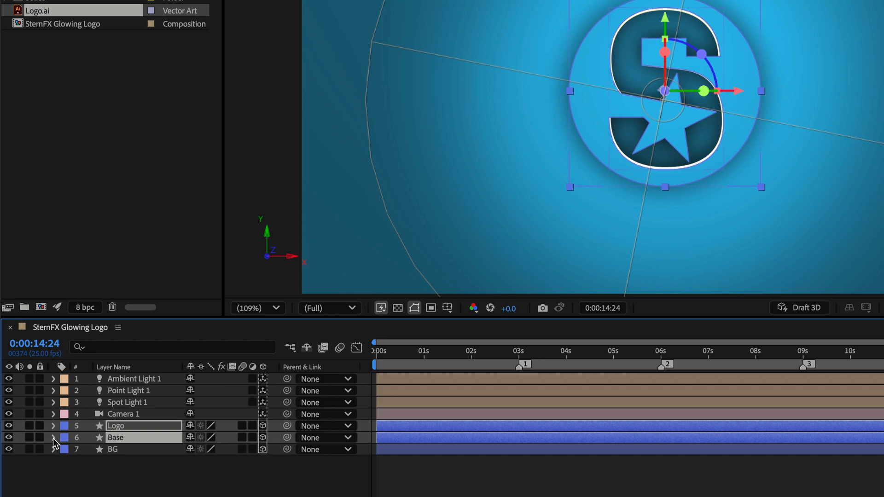
# Add a Side > Ambient material property to Base's Group 1, then collapse Contents and Geometry Options.
pyautogui.click(54, 438)
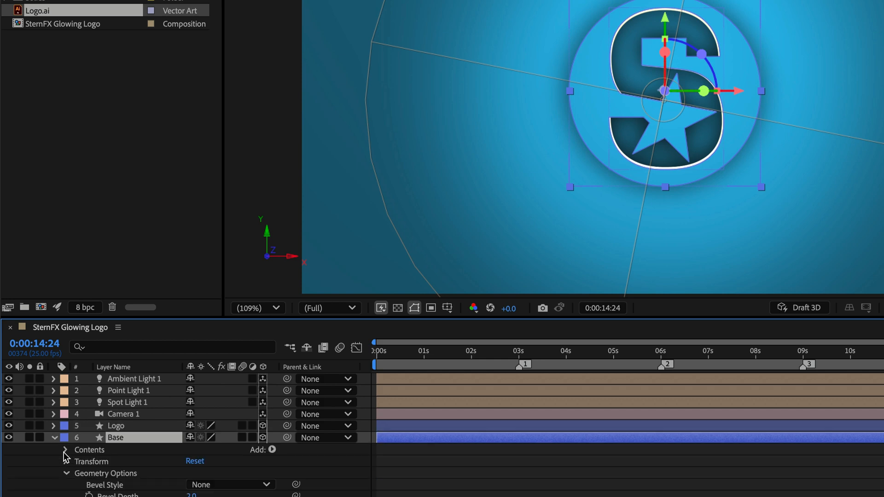
pyautogui.click(64, 449)
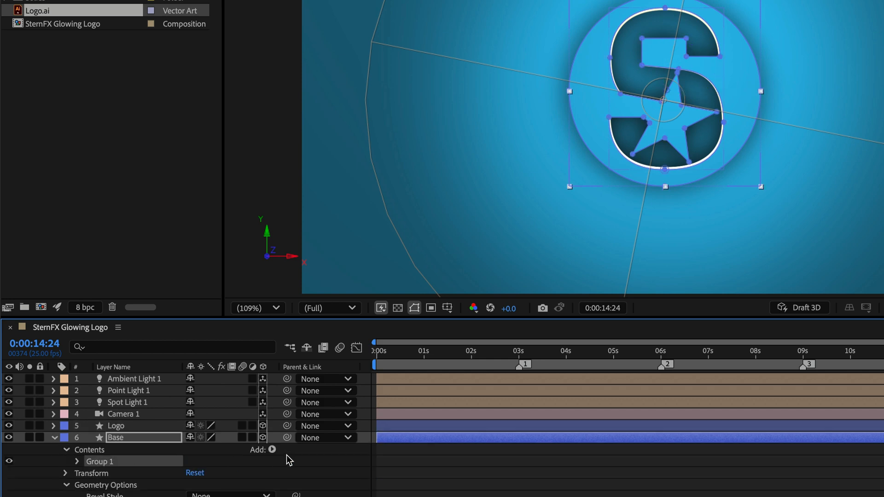
pyautogui.click(273, 449)
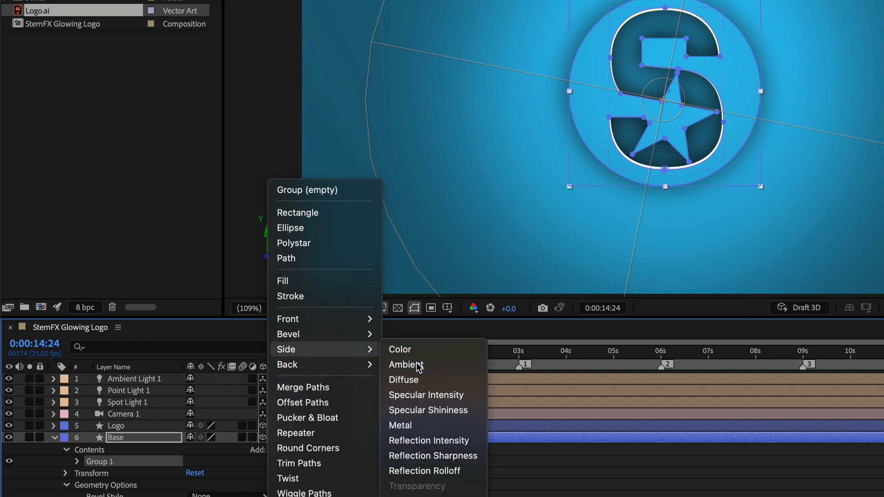
pyautogui.click(406, 364)
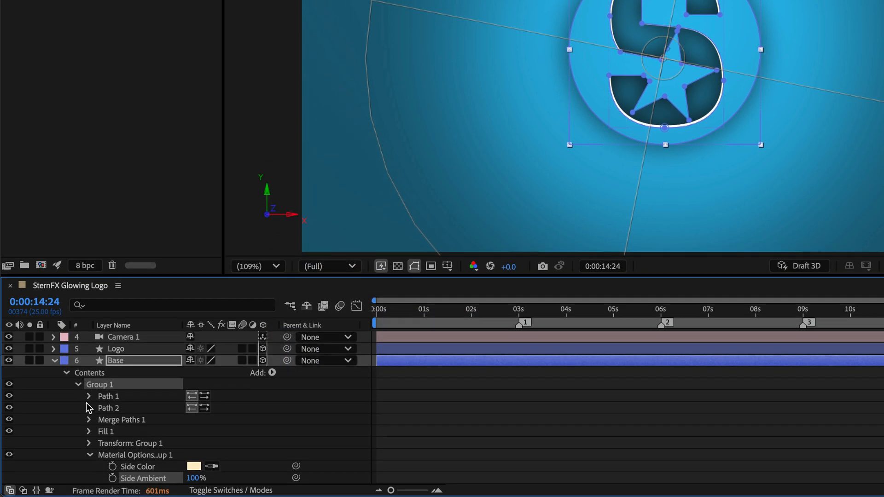
pyautogui.click(77, 384)
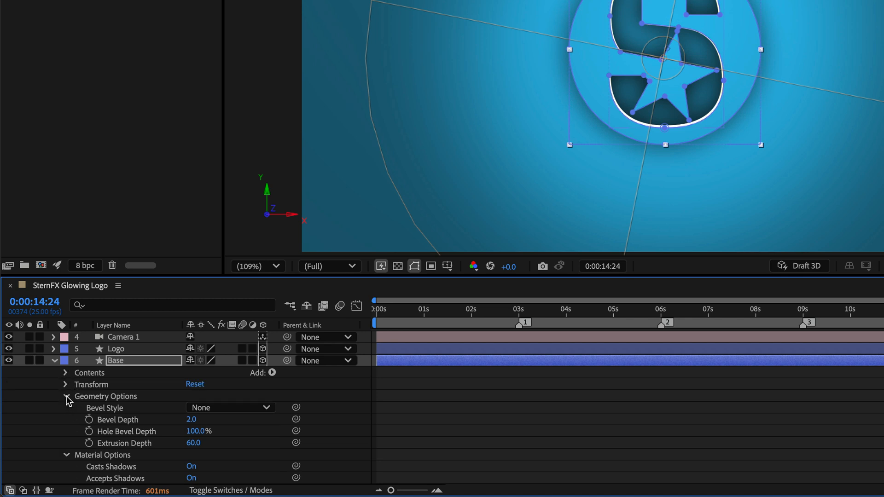
pyautogui.click(67, 397)
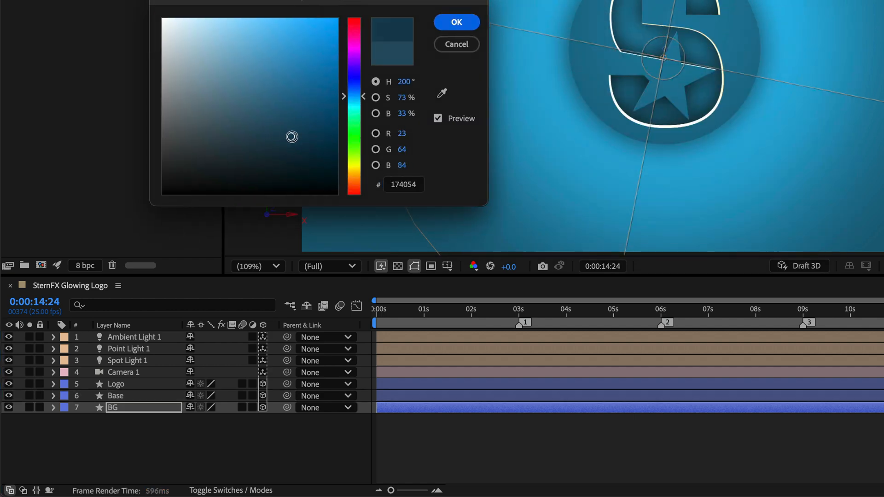
# Recolour the BG fill to deep navy #04293C.
pyautogui.click(302, 142)
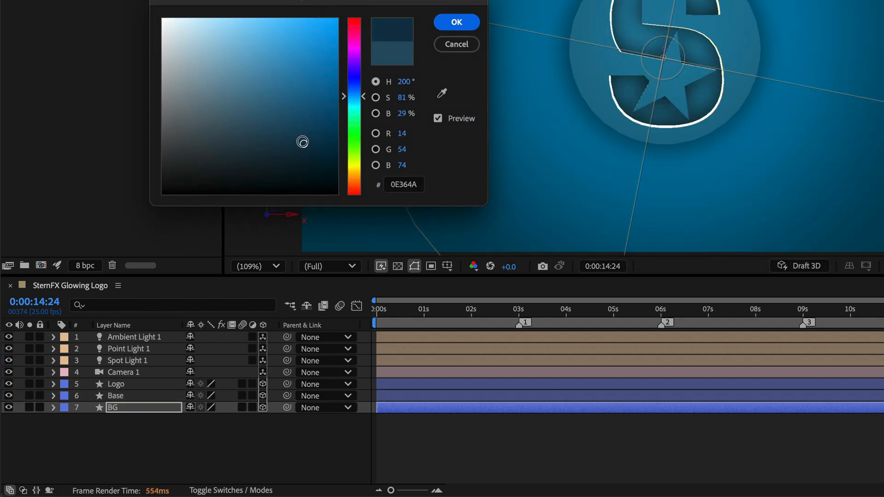
pyautogui.click(321, 150)
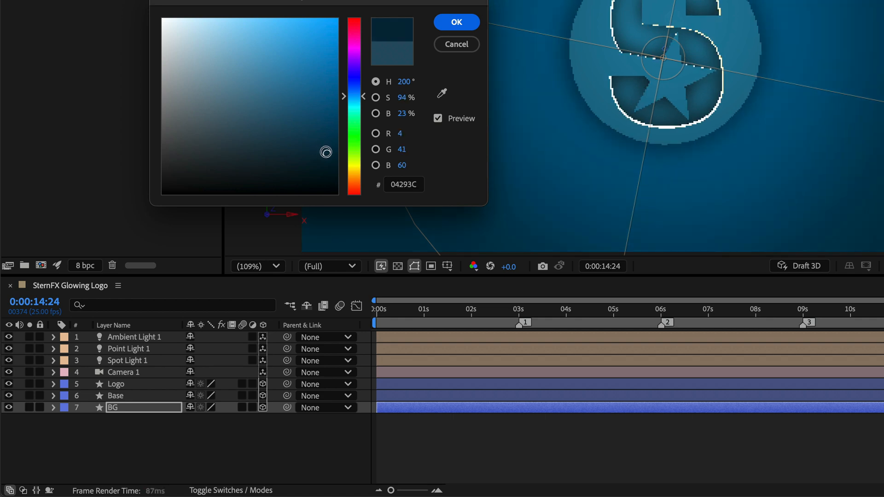
pyautogui.click(455, 22)
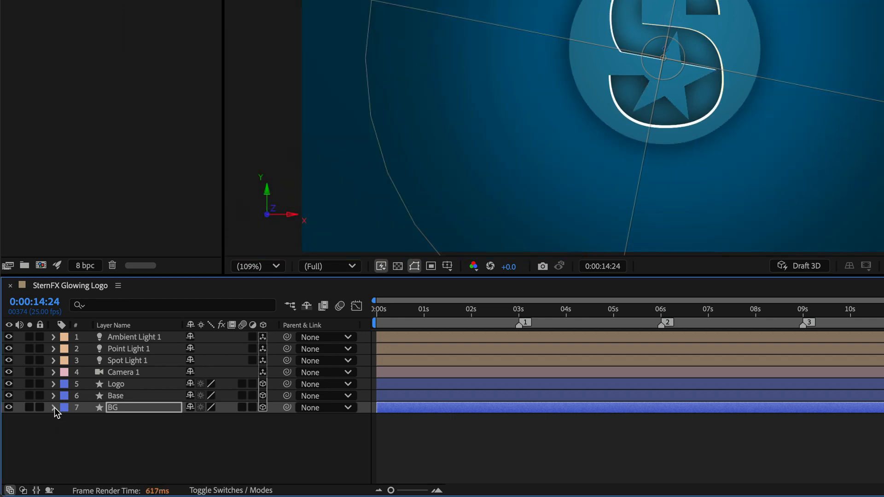
# Set BG's Material Options Specular Shininess to 60%.
pyautogui.click(53, 406)
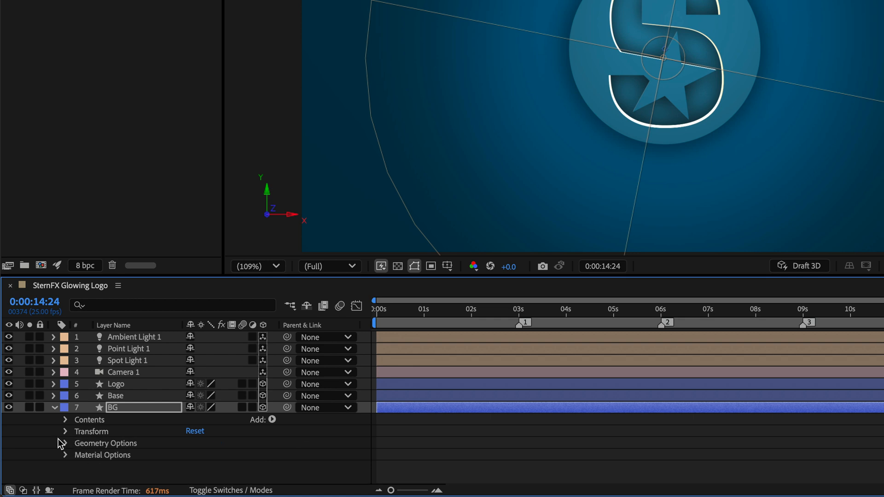
pyautogui.click(66, 455)
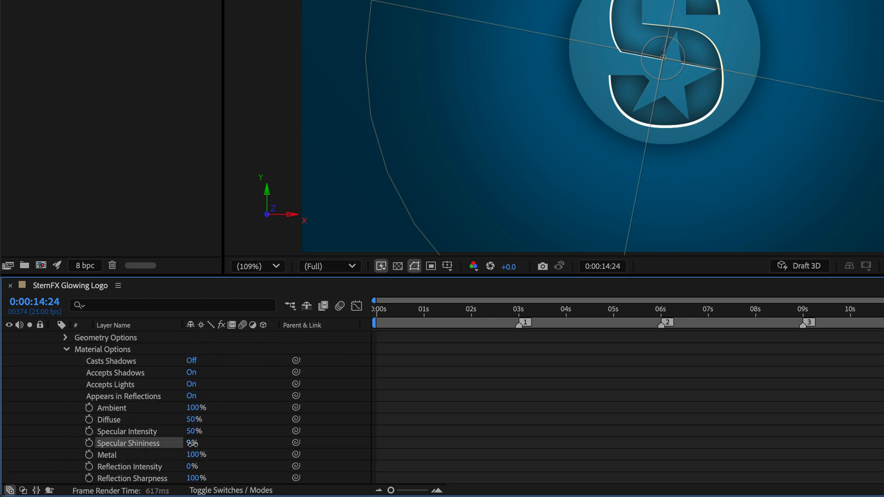
pyautogui.moveTo(193, 443); pyautogui.dragTo(211, 442)
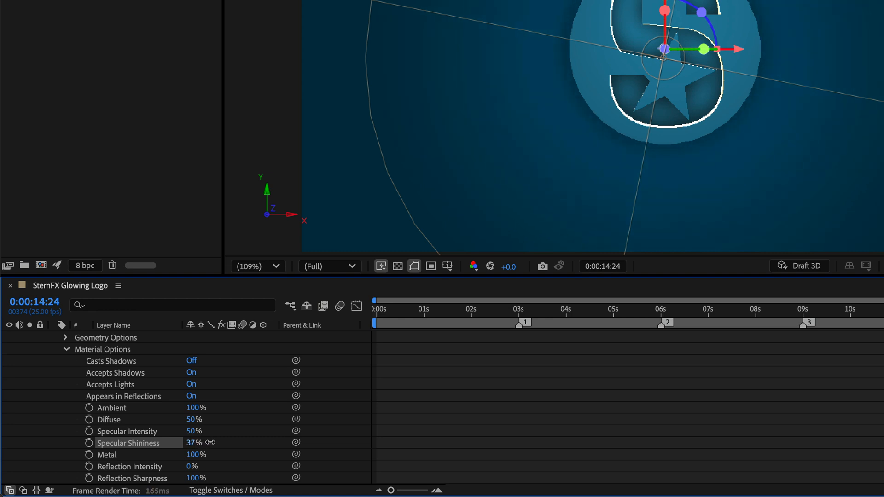
pyautogui.moveTo(194, 442); pyautogui.dragTo(216, 442)
pyautogui.write('60')
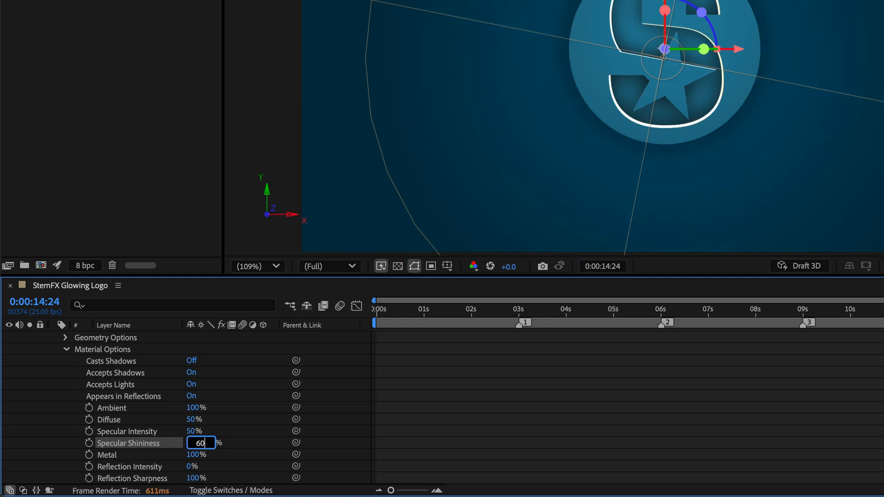
pyautogui.press('Enter')
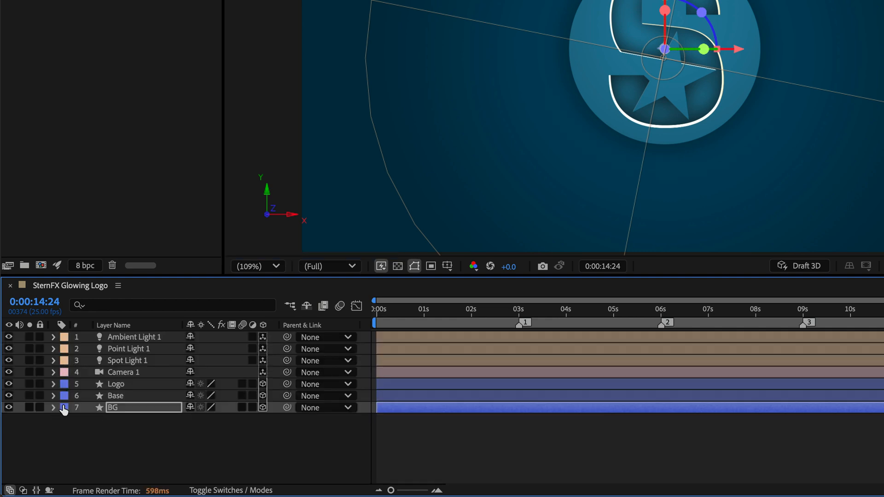
# Split Camera 1 at 3 seconds with Edit > Split Layer, creating Camera 2.
pyautogui.click(122, 372)
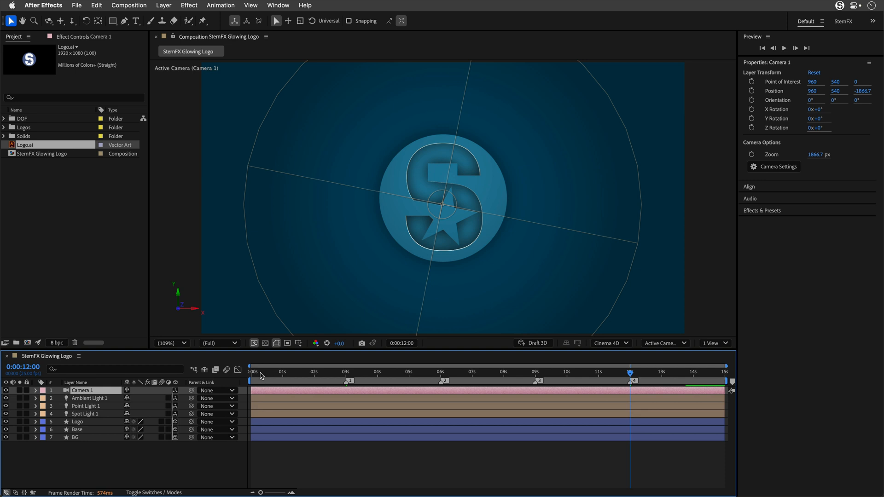
pyautogui.moveTo(253, 375)
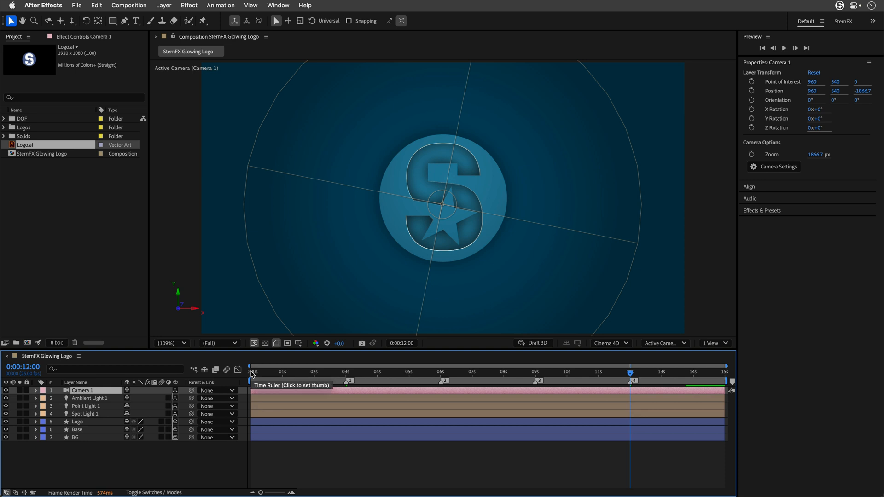
pyautogui.click(250, 371)
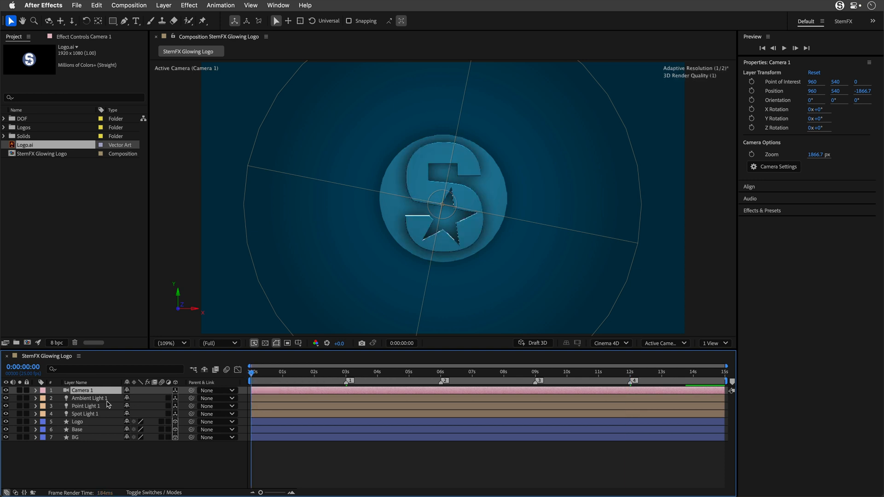
pyautogui.click(345, 372)
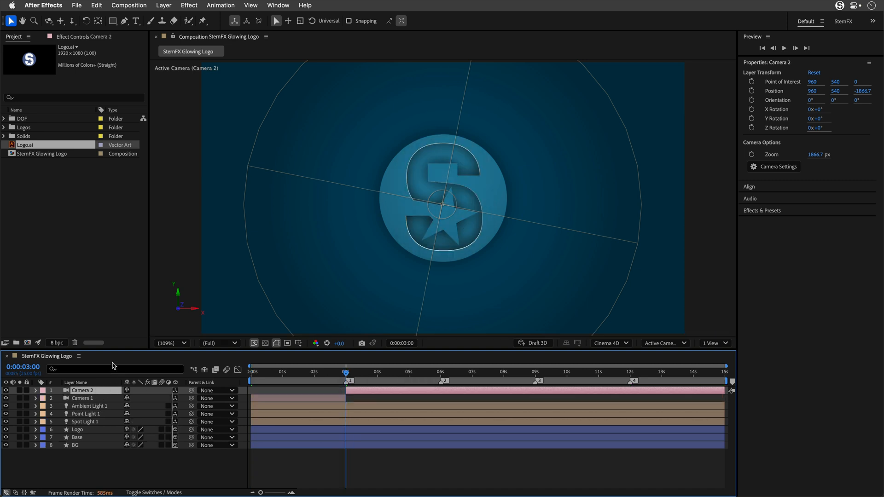
pyautogui.click(92, 8)
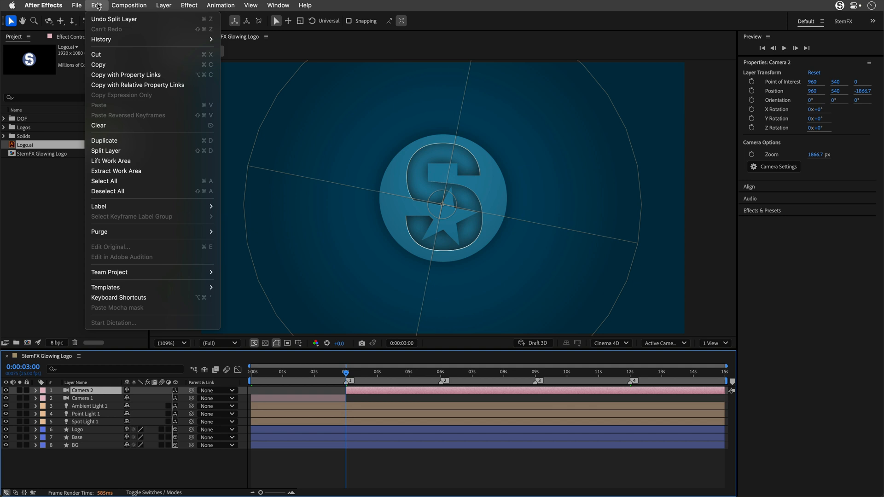
pyautogui.moveTo(106, 151)
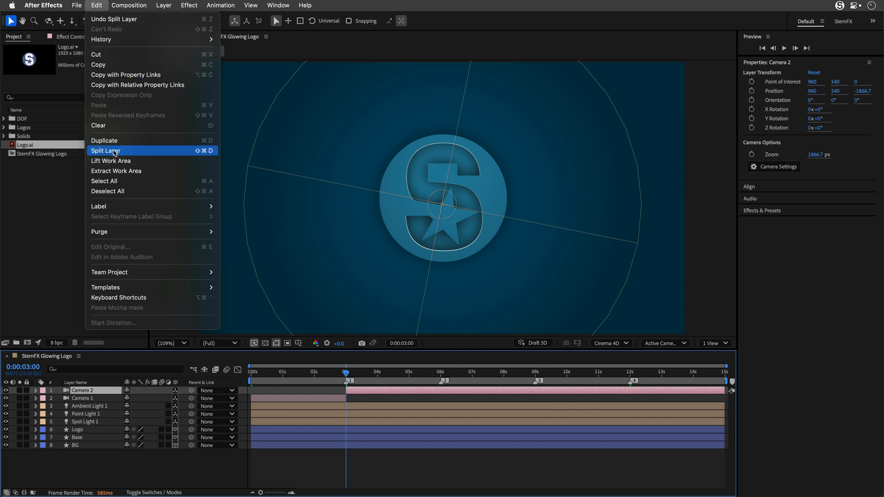
pyautogui.click(105, 150)
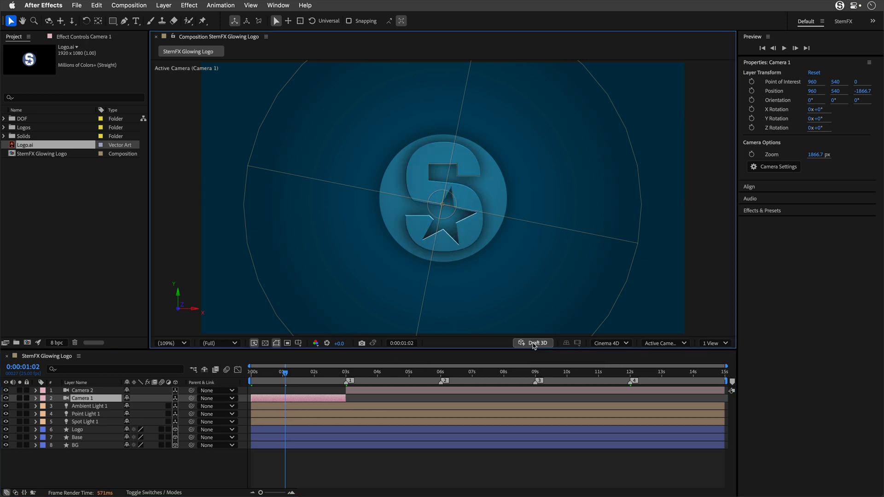
# Enable Draft 3D and orbit Camera 1 to a low, close angle across the star.
pyautogui.click(533, 342)
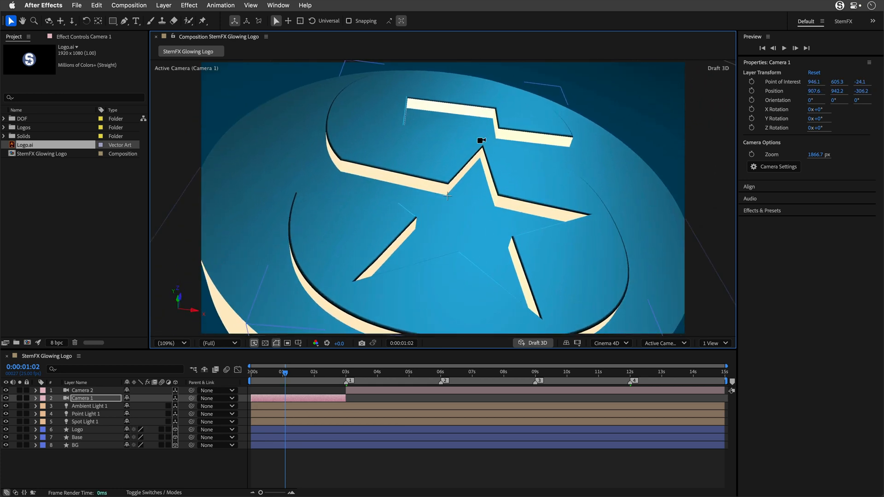
pyautogui.moveTo(482, 140); pyautogui.dragTo(461, 183)
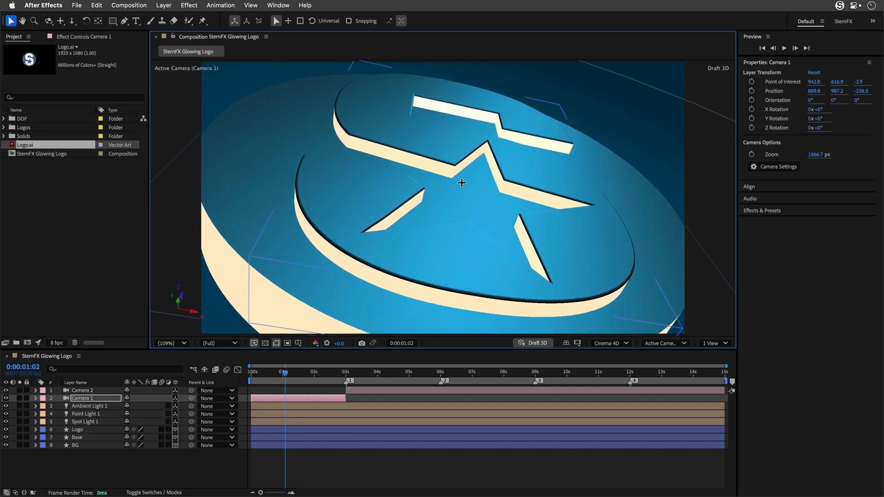
pyautogui.moveTo(461, 183); pyautogui.dragTo(424, 185)
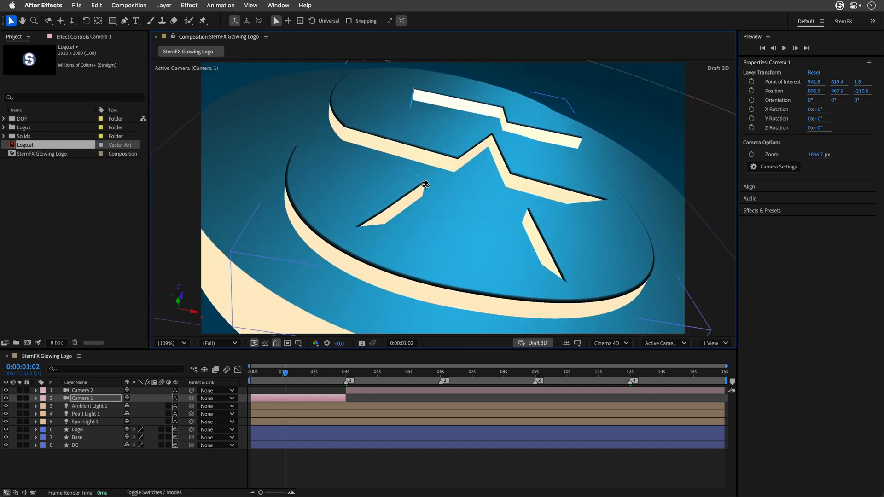
pyautogui.moveTo(424, 184); pyautogui.dragTo(424, 181)
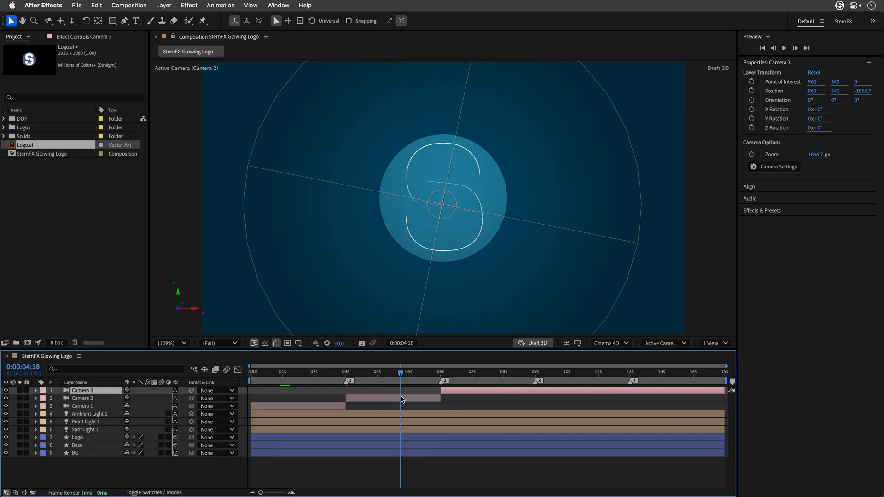
# Duplicate and stagger the cameras so Cameras 2 to 5 each take over every three seconds.
pyautogui.click(81, 398)
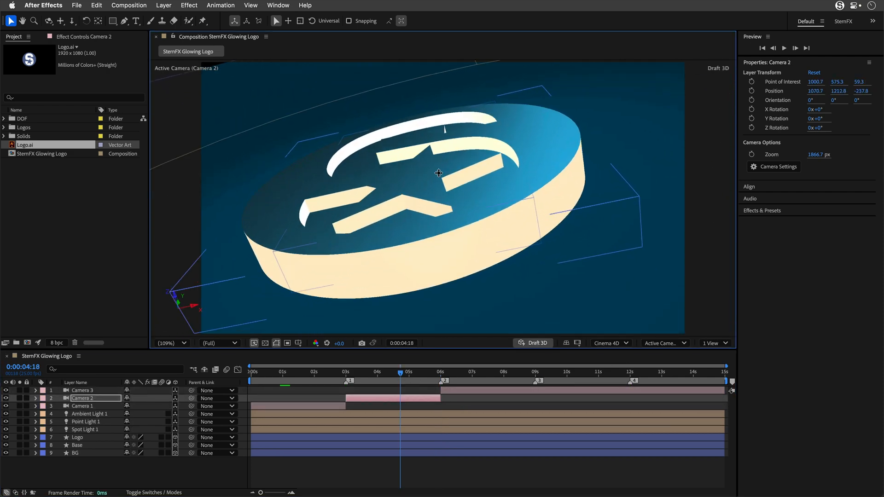
pyautogui.click(308, 371)
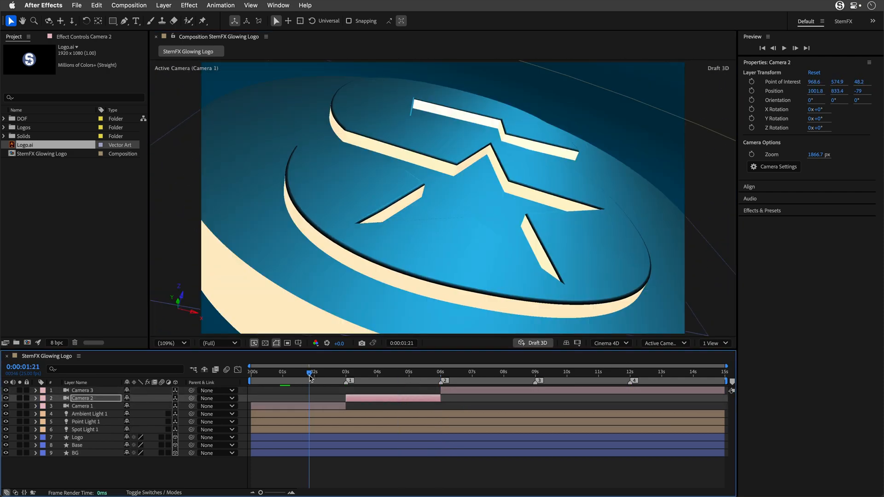
pyautogui.click(534, 372)
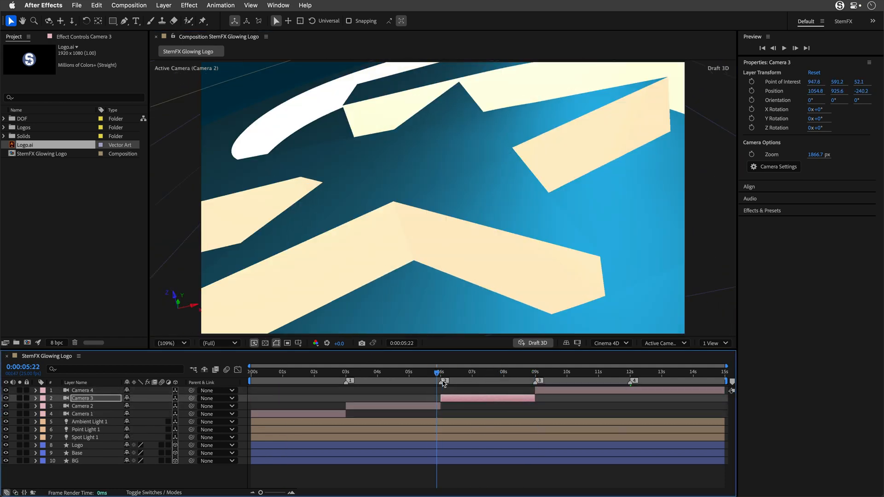
pyautogui.click(489, 373)
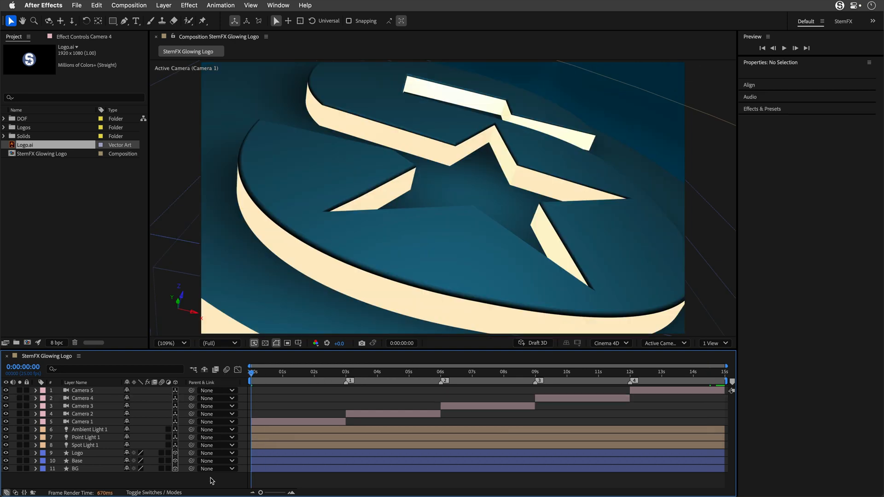
# Create an adjustment layer and apply Glow with Glow Radius 50.
pyautogui.click(164, 5)
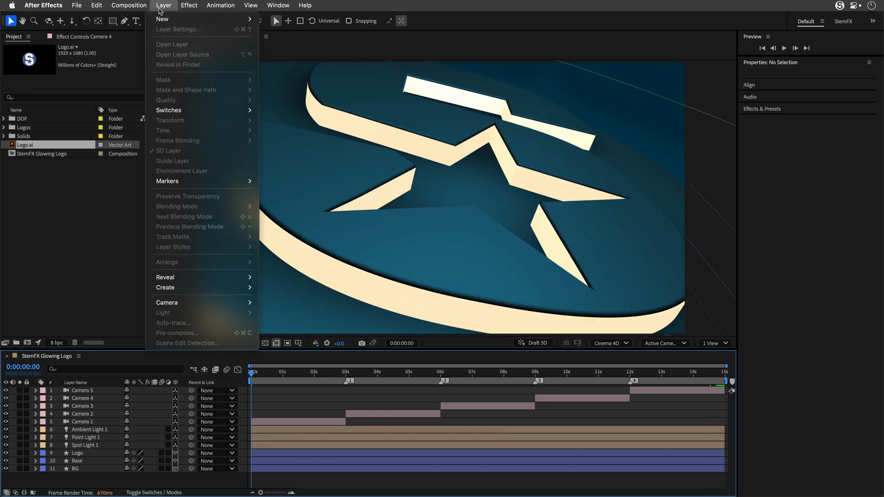
pyautogui.moveTo(161, 19)
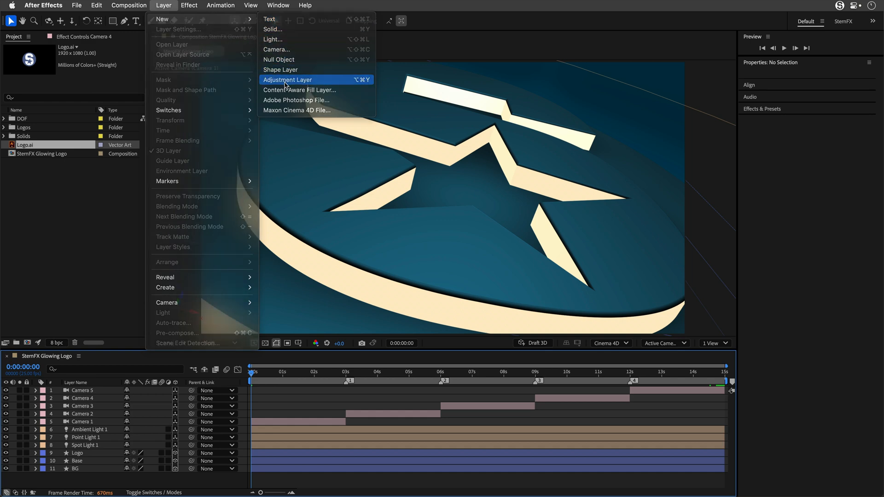
pyautogui.click(287, 80)
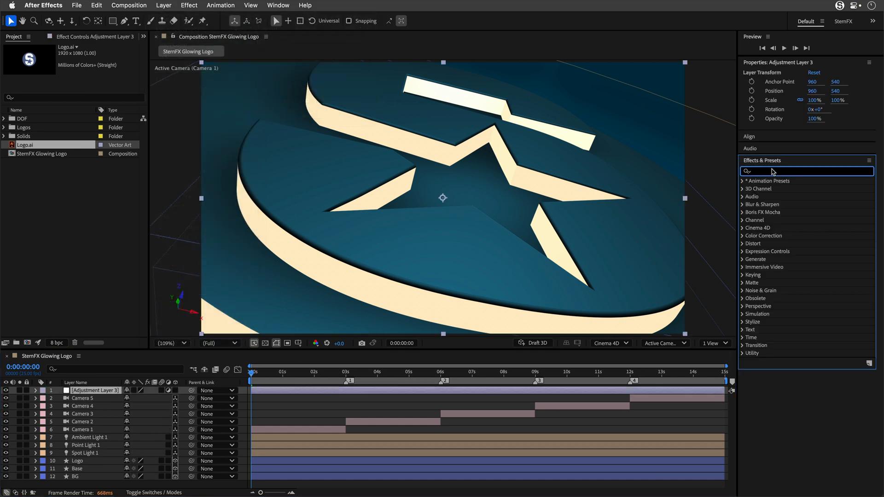
pyautogui.write('glow')
pyautogui.write('50')
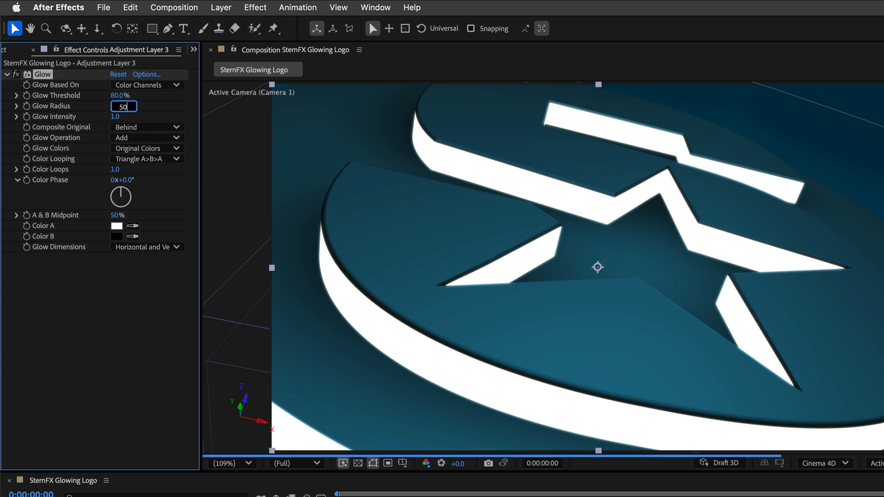
pyautogui.press('Enter')
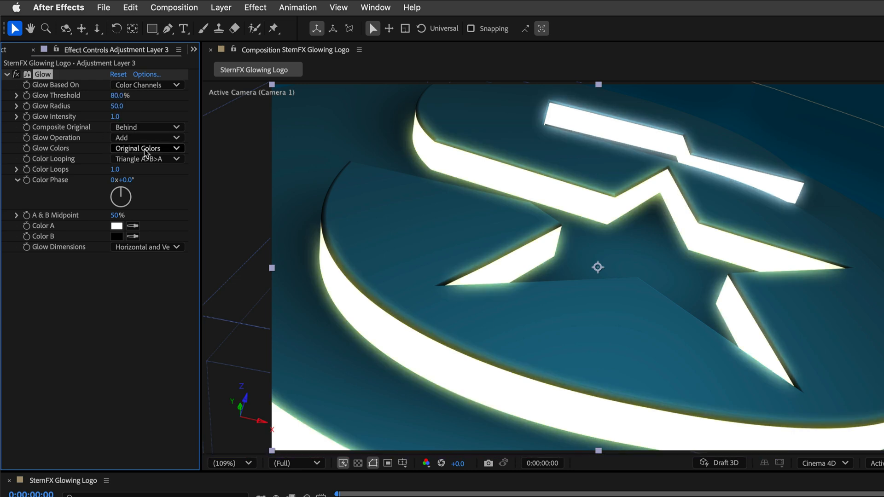
# Set Glow Colors to A & B with Color A orange.
pyautogui.click(147, 148)
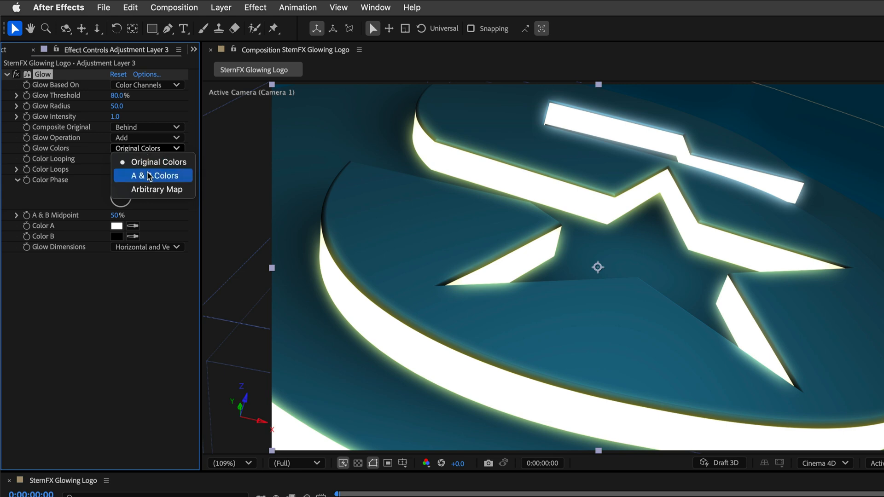
pyautogui.click(153, 175)
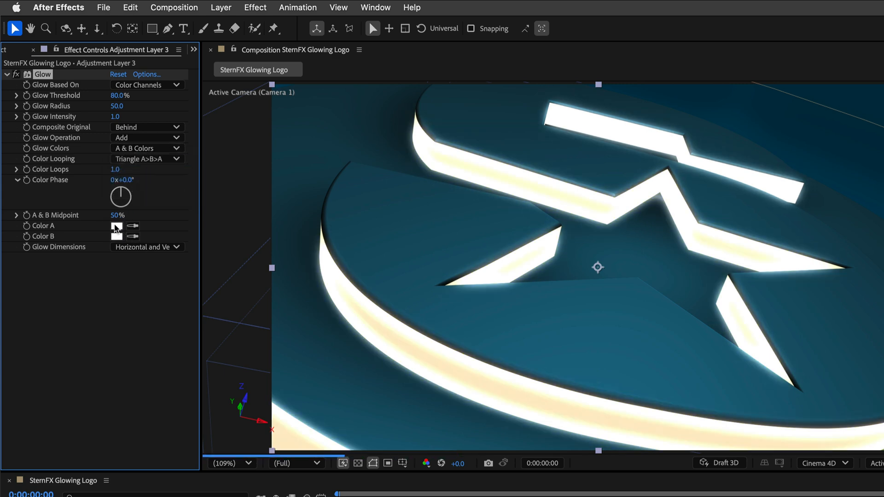
pyautogui.click(115, 225)
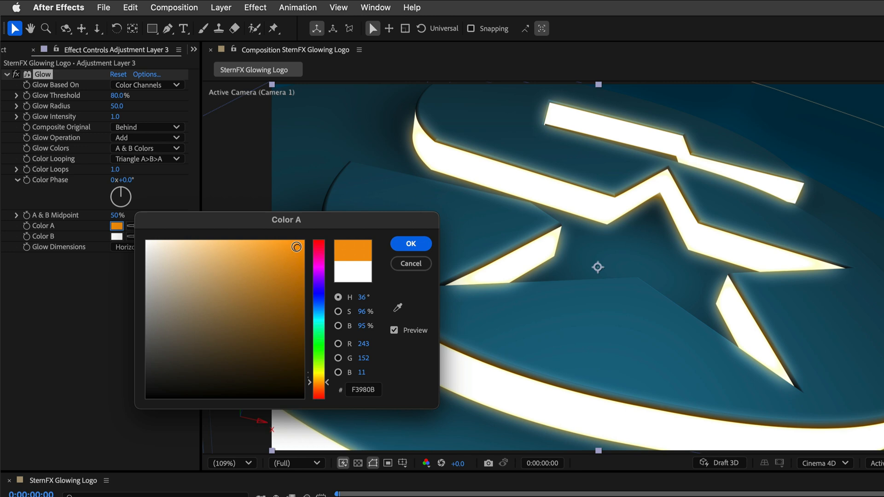
pyautogui.click(411, 244)
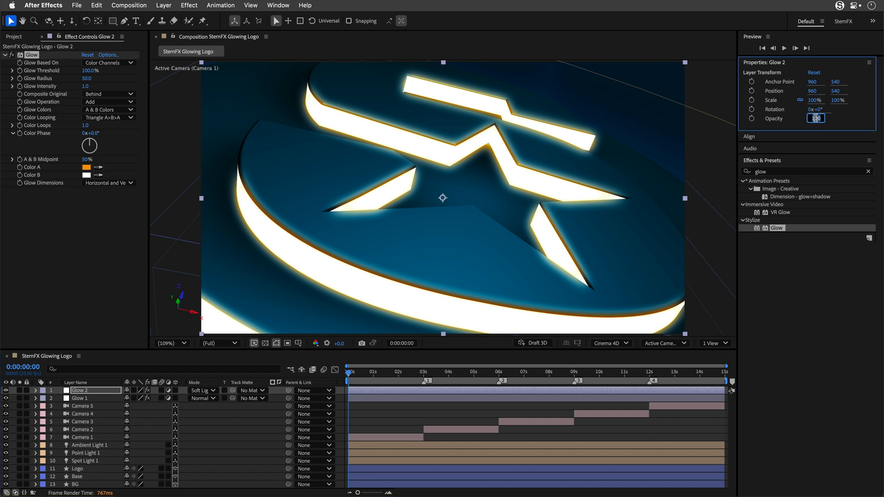
# Set the duplicated Glow 2 layer, in Soft Light mode, to 50% opacity.
pyautogui.write('50')
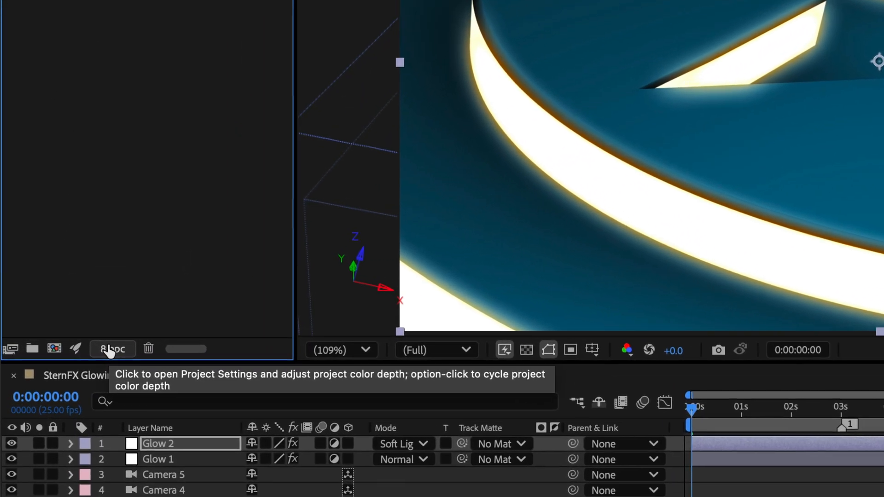
# Option-click the bpc button up to 32 bpc and scrub through the camera shots to about 13s.
pyautogui.click(112, 349)
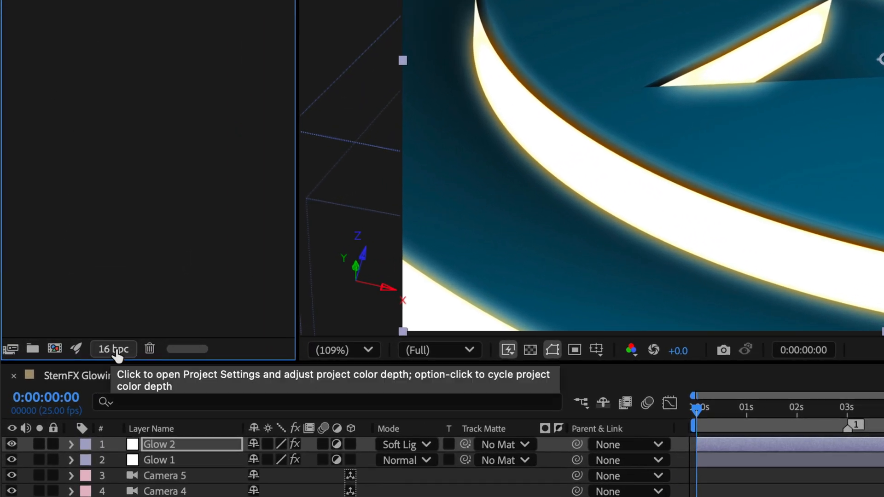
pyautogui.click(113, 349)
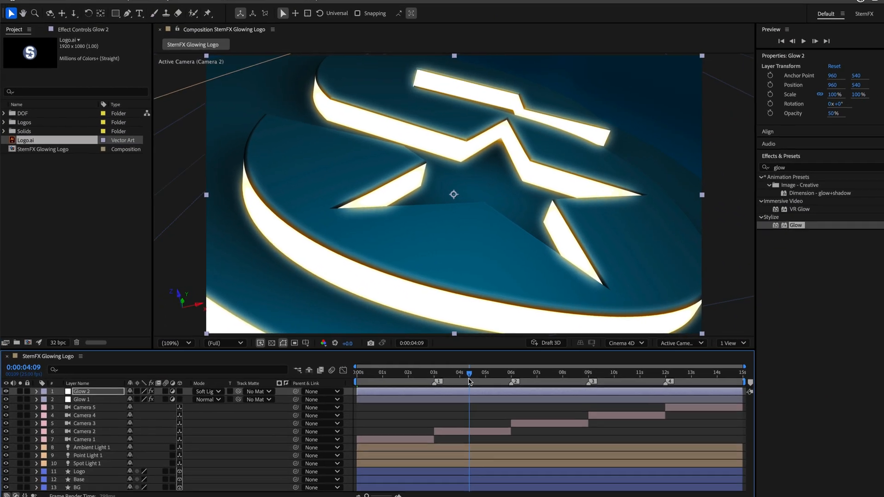
pyautogui.moveTo(469, 373); pyautogui.dragTo(524, 373)
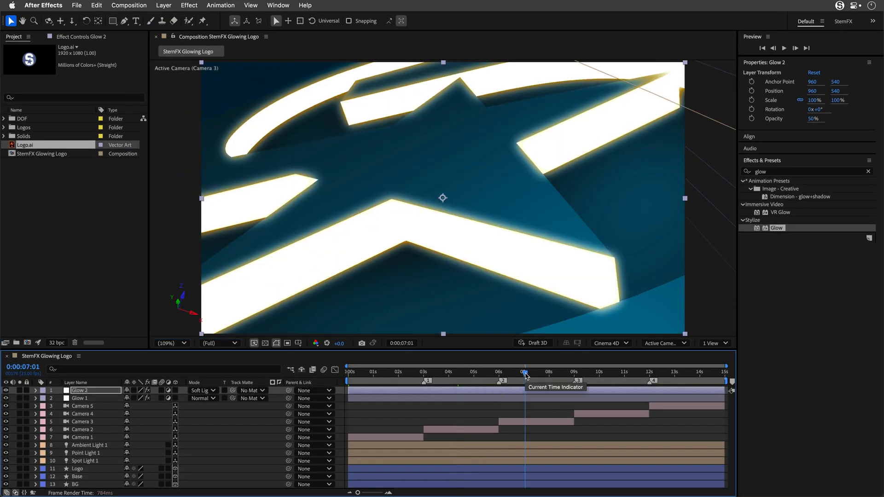
pyautogui.moveTo(524, 371); pyautogui.dragTo(608, 371)
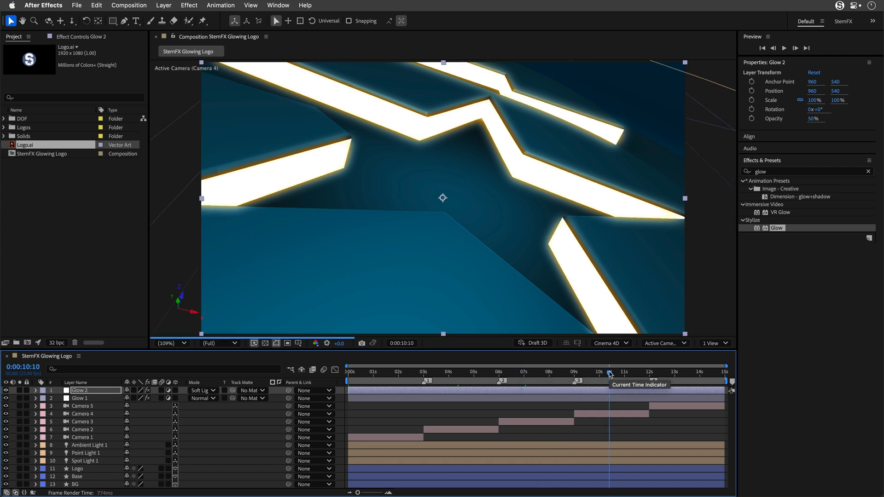
pyautogui.moveTo(608, 371); pyautogui.dragTo(694, 372)
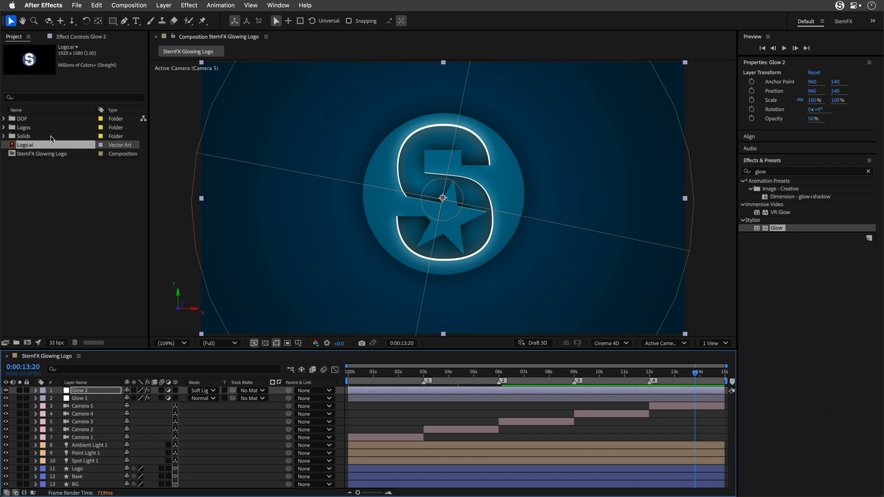
# Expand the Logos folder and open the Magenta colour-variant composition.
pyautogui.click(24, 127)
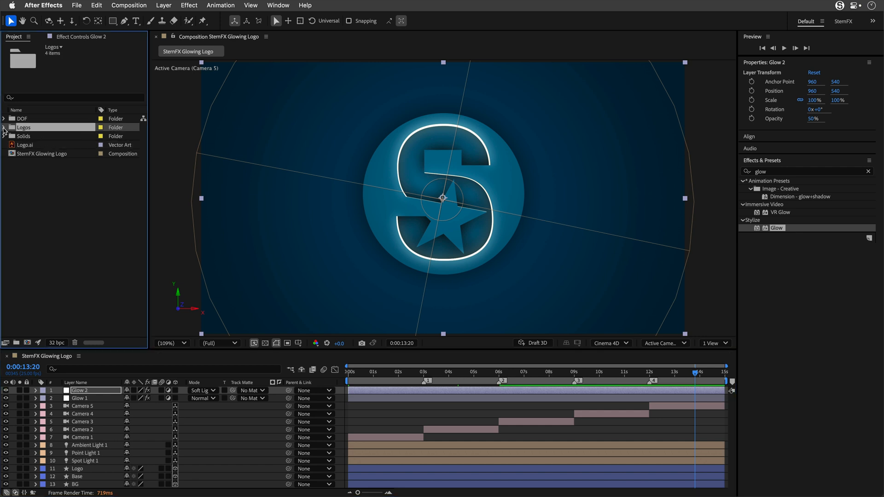
pyautogui.click(4, 127)
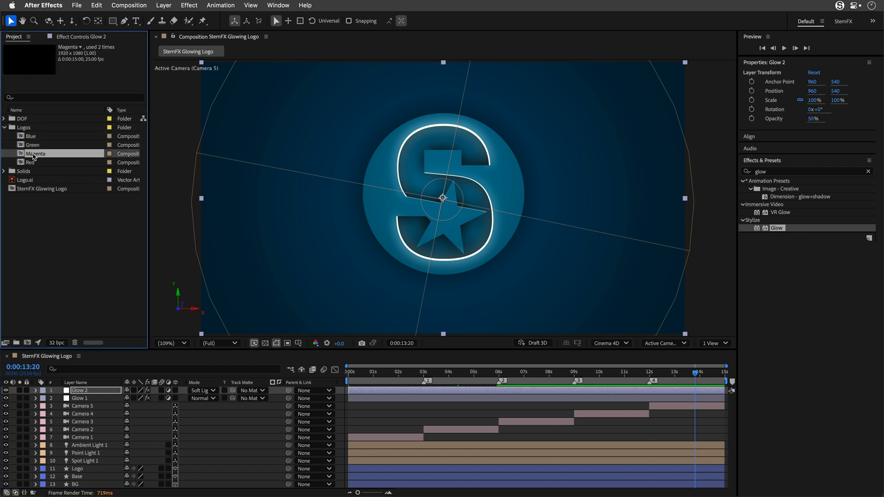
pyautogui.click(30, 162)
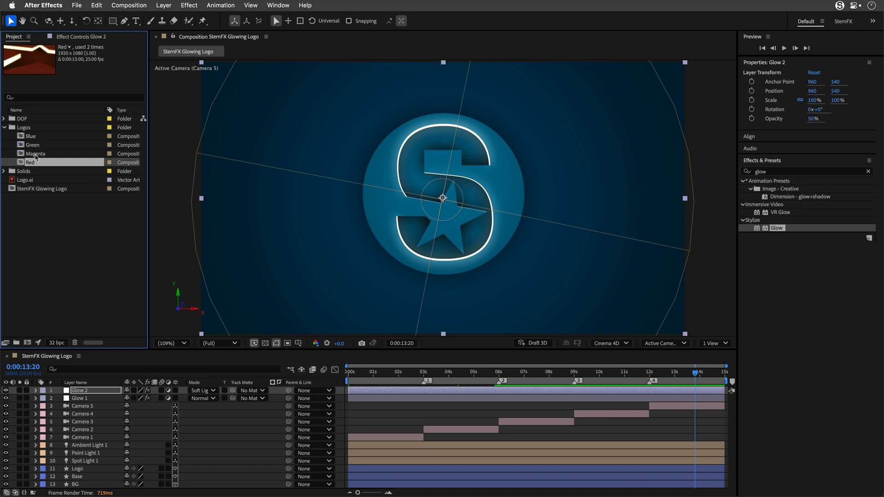
pyautogui.doubleClick(35, 153)
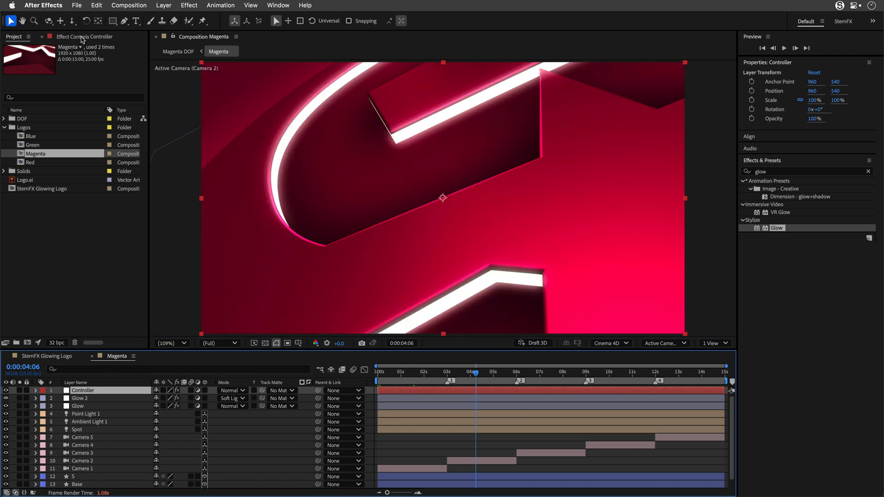
# Show the Controller layer's colour and camera-angle effects, then expand the DOF folder.
pyautogui.click(91, 36)
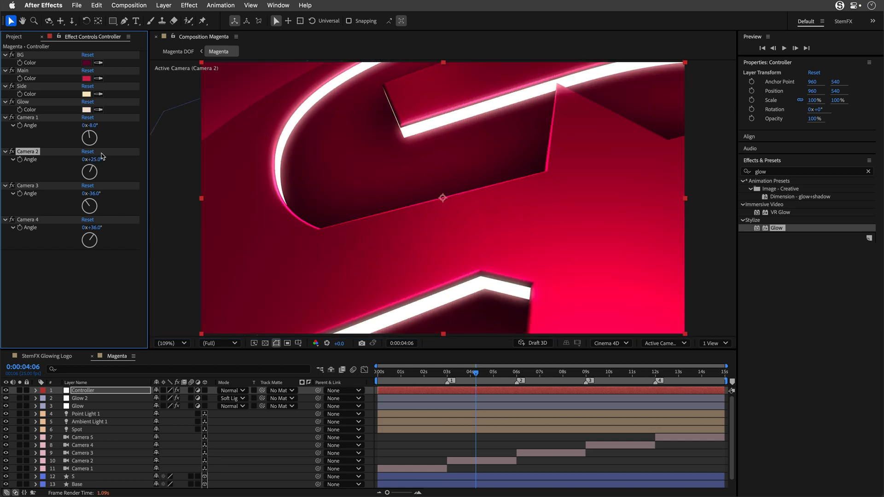
pyautogui.click(15, 38)
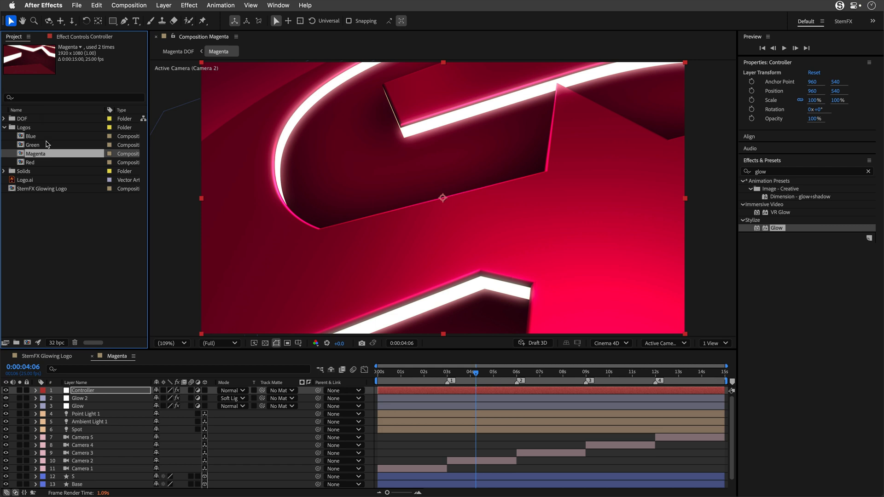
pyautogui.click(4, 118)
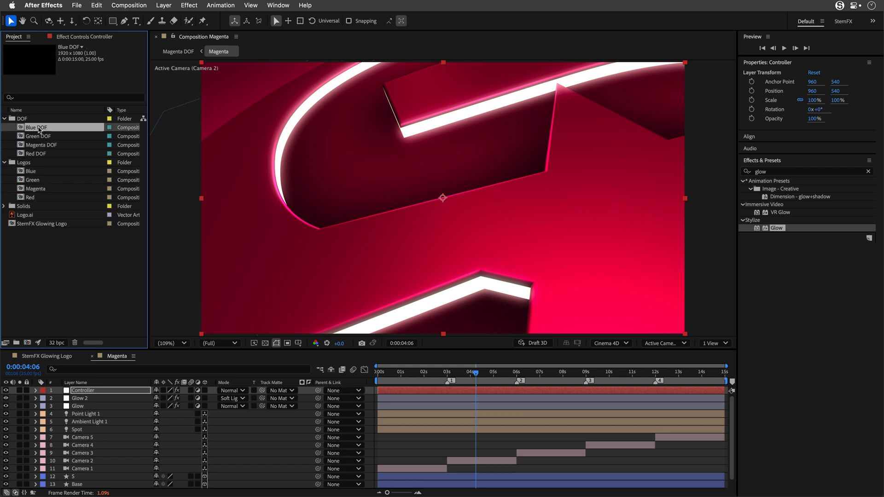
# Open Magenta DOF, inspect the Logo Map depth pass, then hide it to reveal the lens blur.
pyautogui.doubleClick(41, 145)
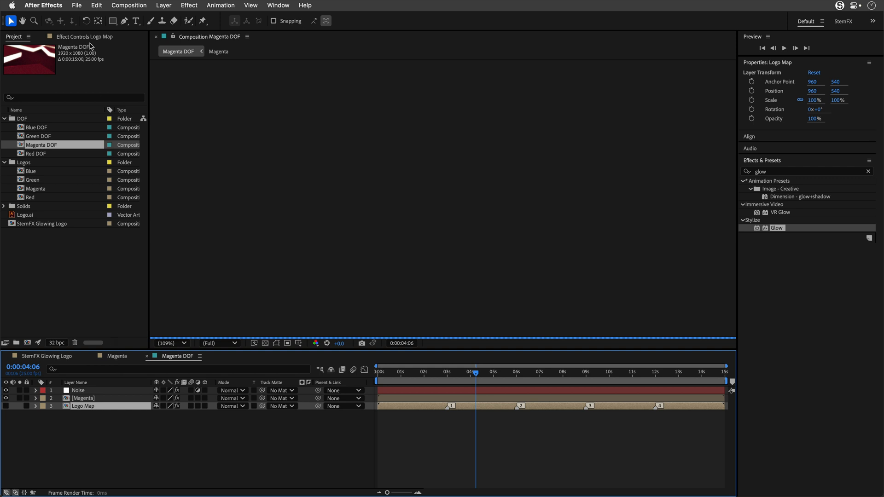
pyautogui.click(83, 406)
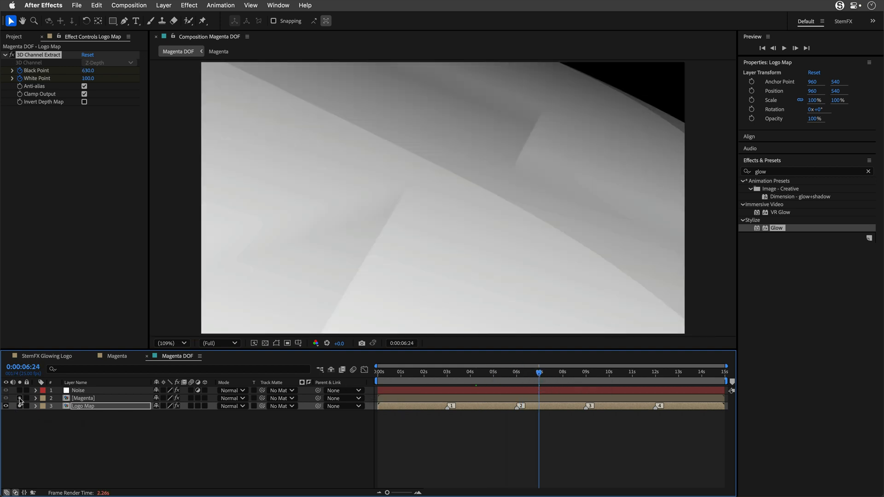
pyautogui.click(6, 406)
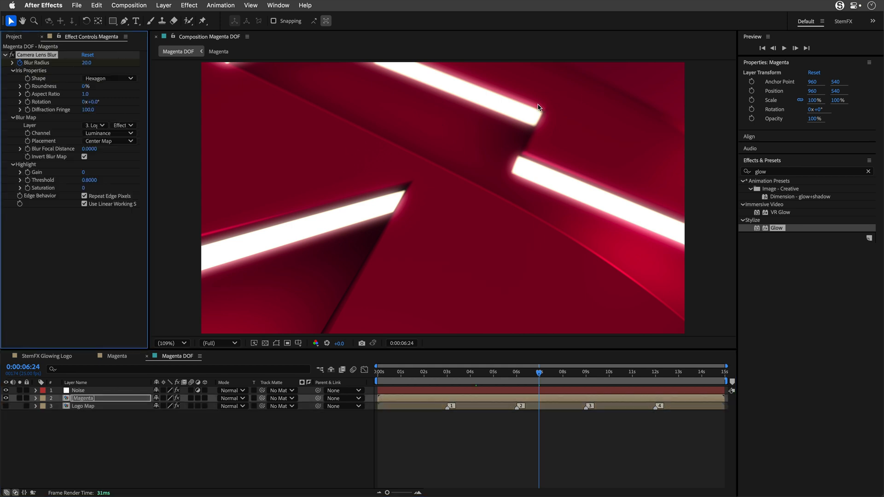
pyautogui.moveTo(612, 363)
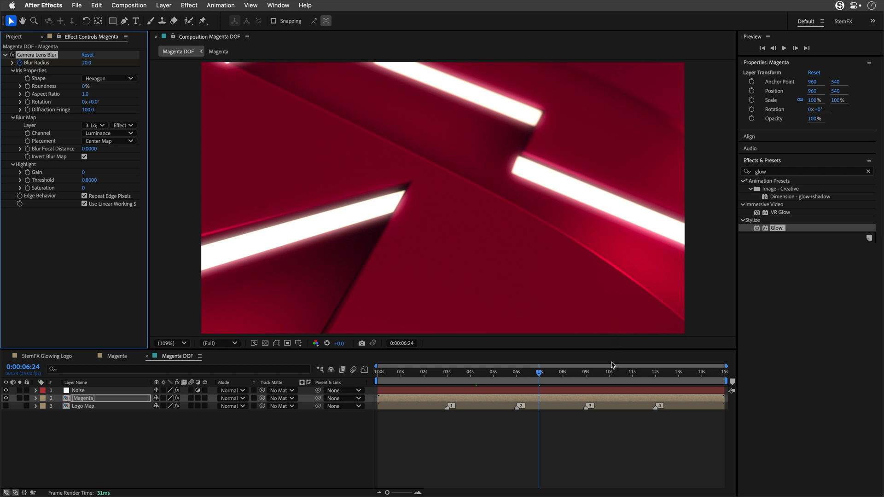